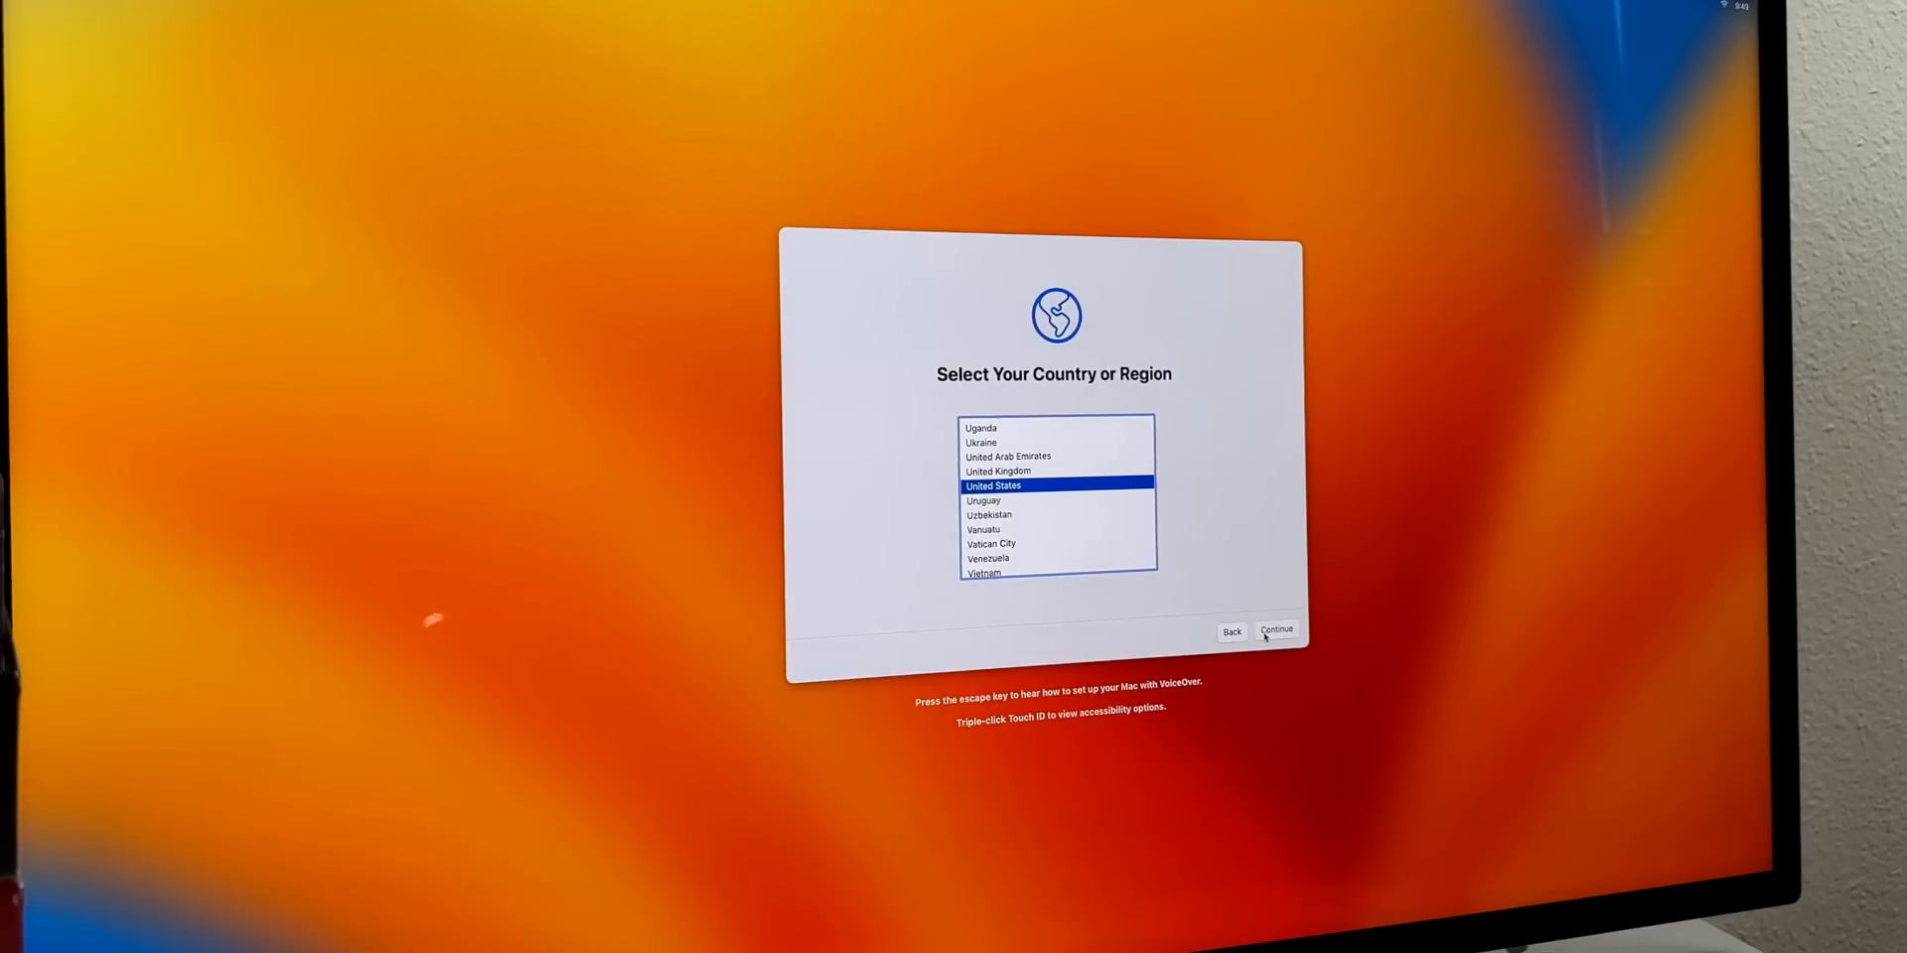
Step: Keep United States as the region and skip accessibility, reaching the Wi-Fi network choice
left_click(1276, 631)
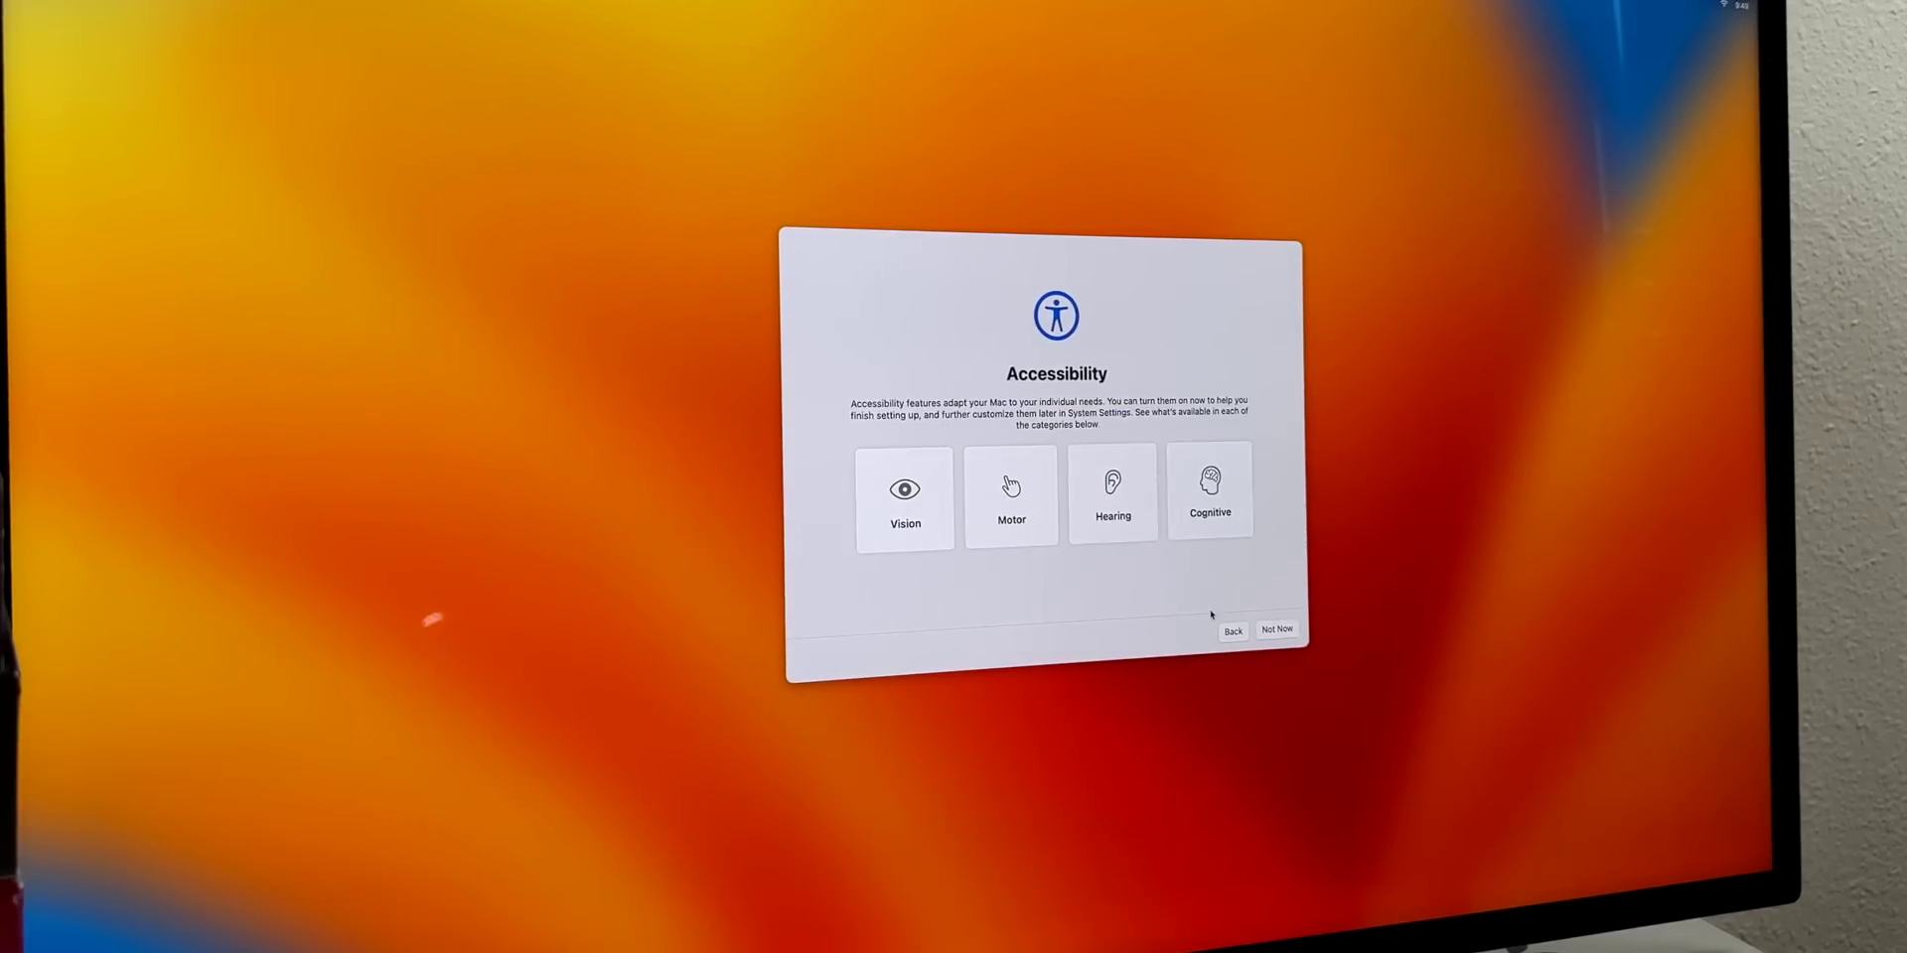
left_click(1278, 630)
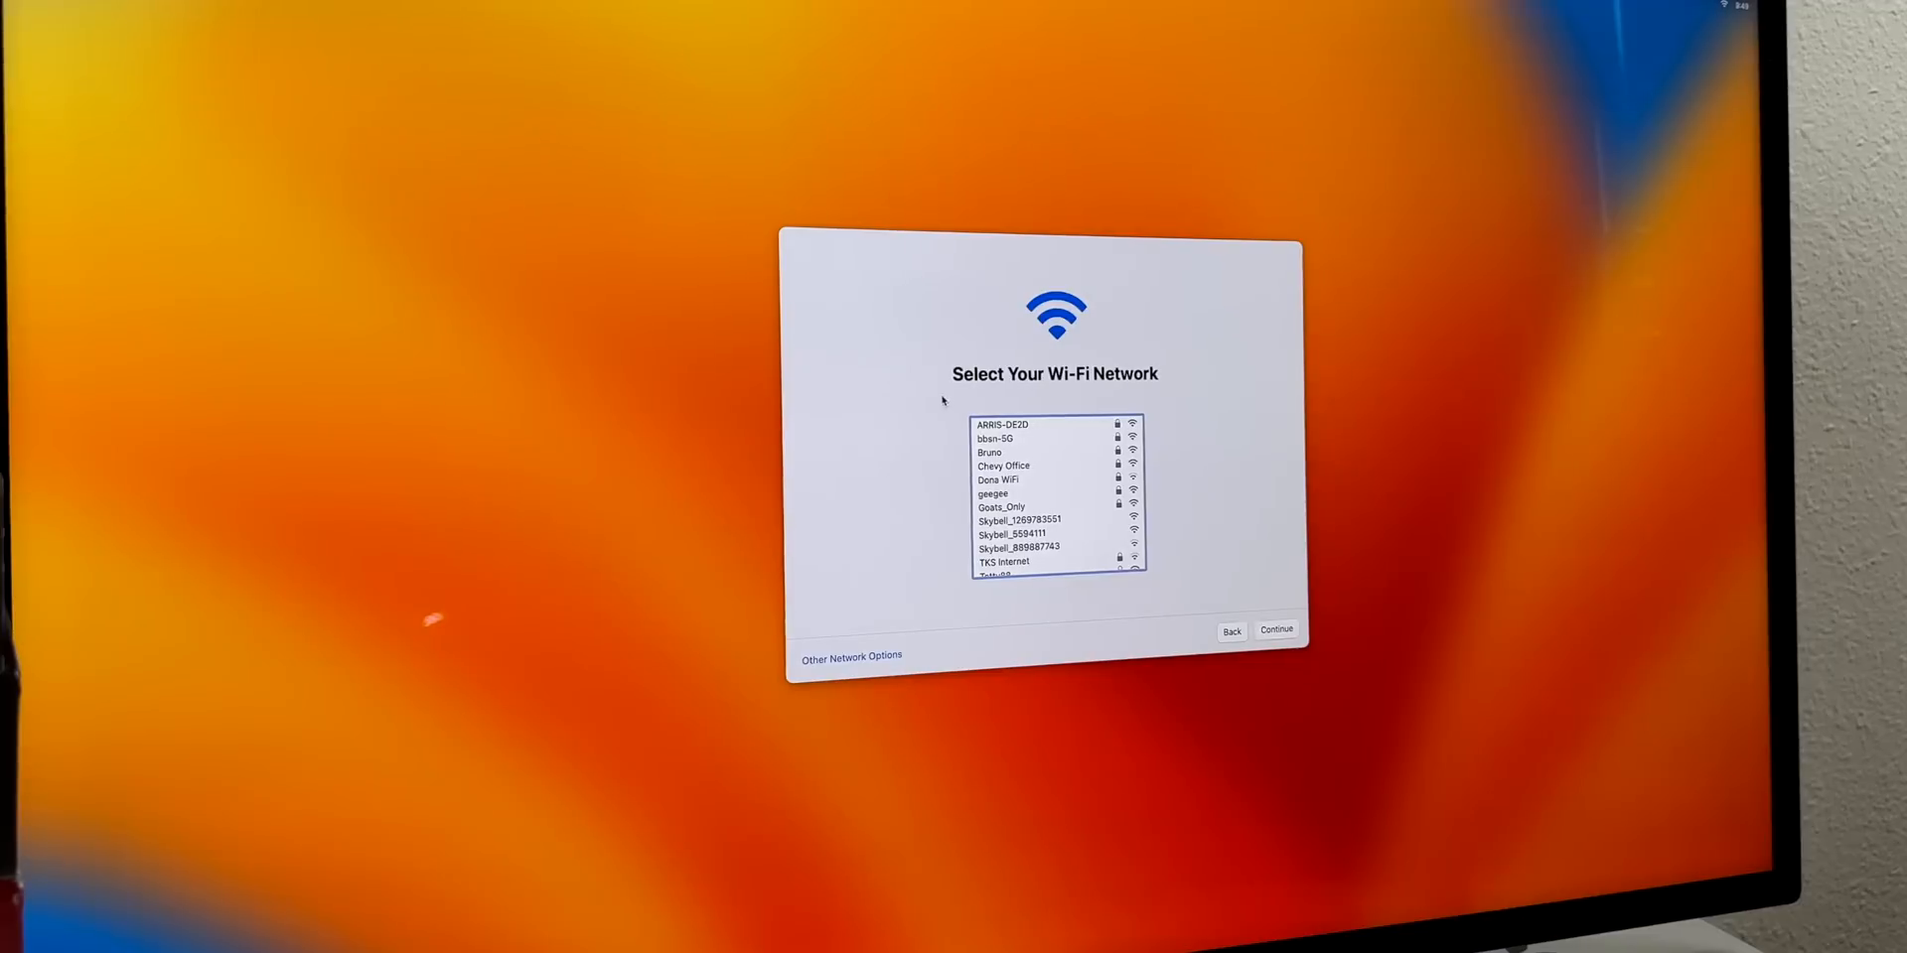
left_click(995, 441)
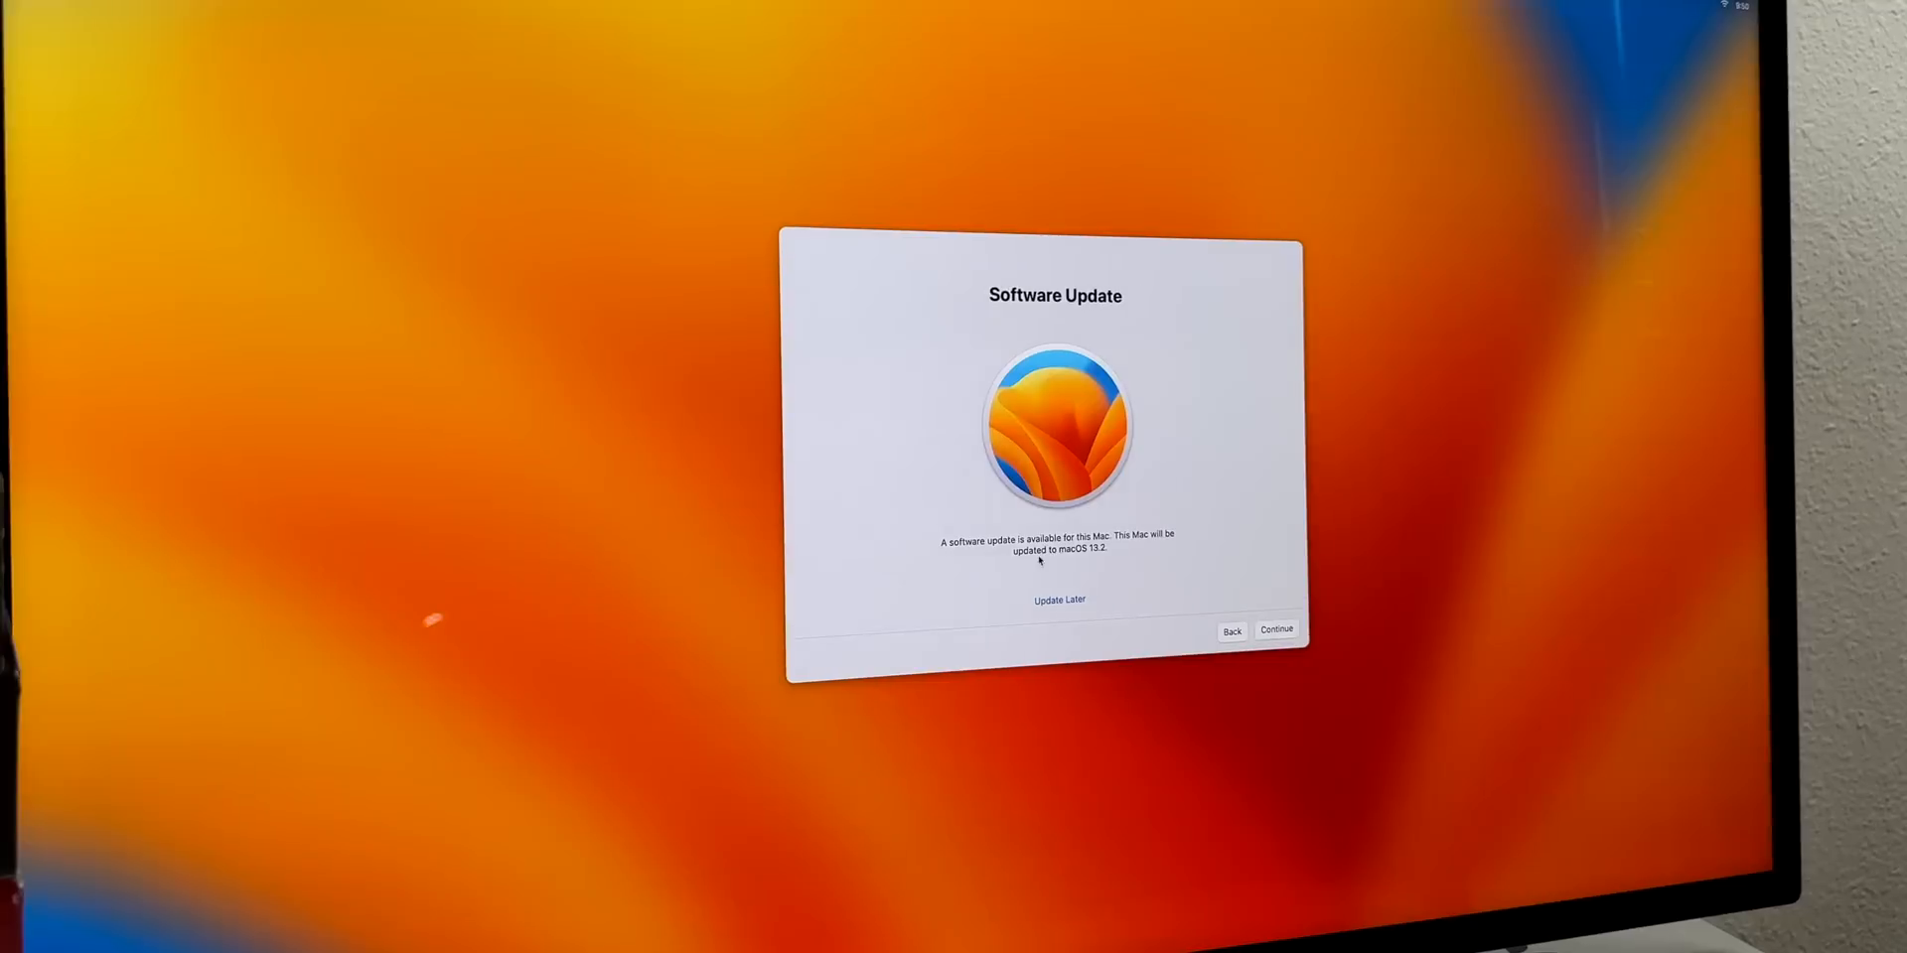
left_click(1276, 630)
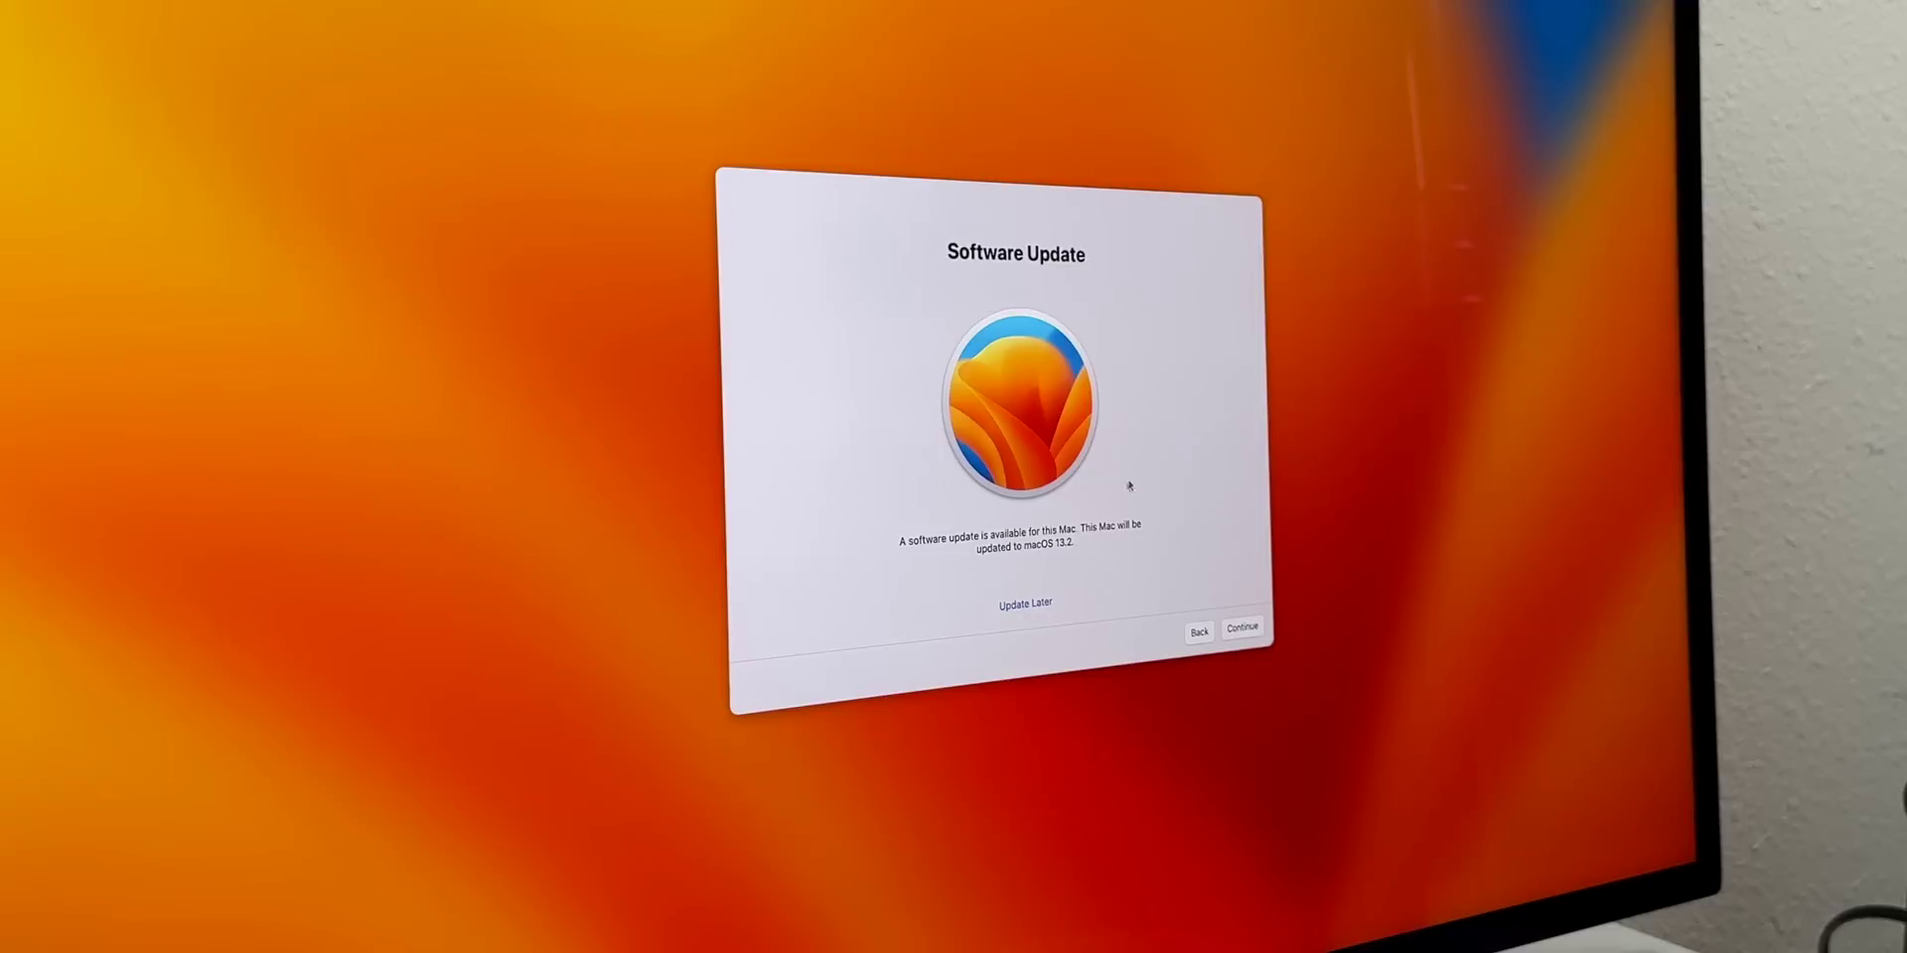
Step: Continue past the Software Update notice to the Data & Privacy information
left_click(1239, 630)
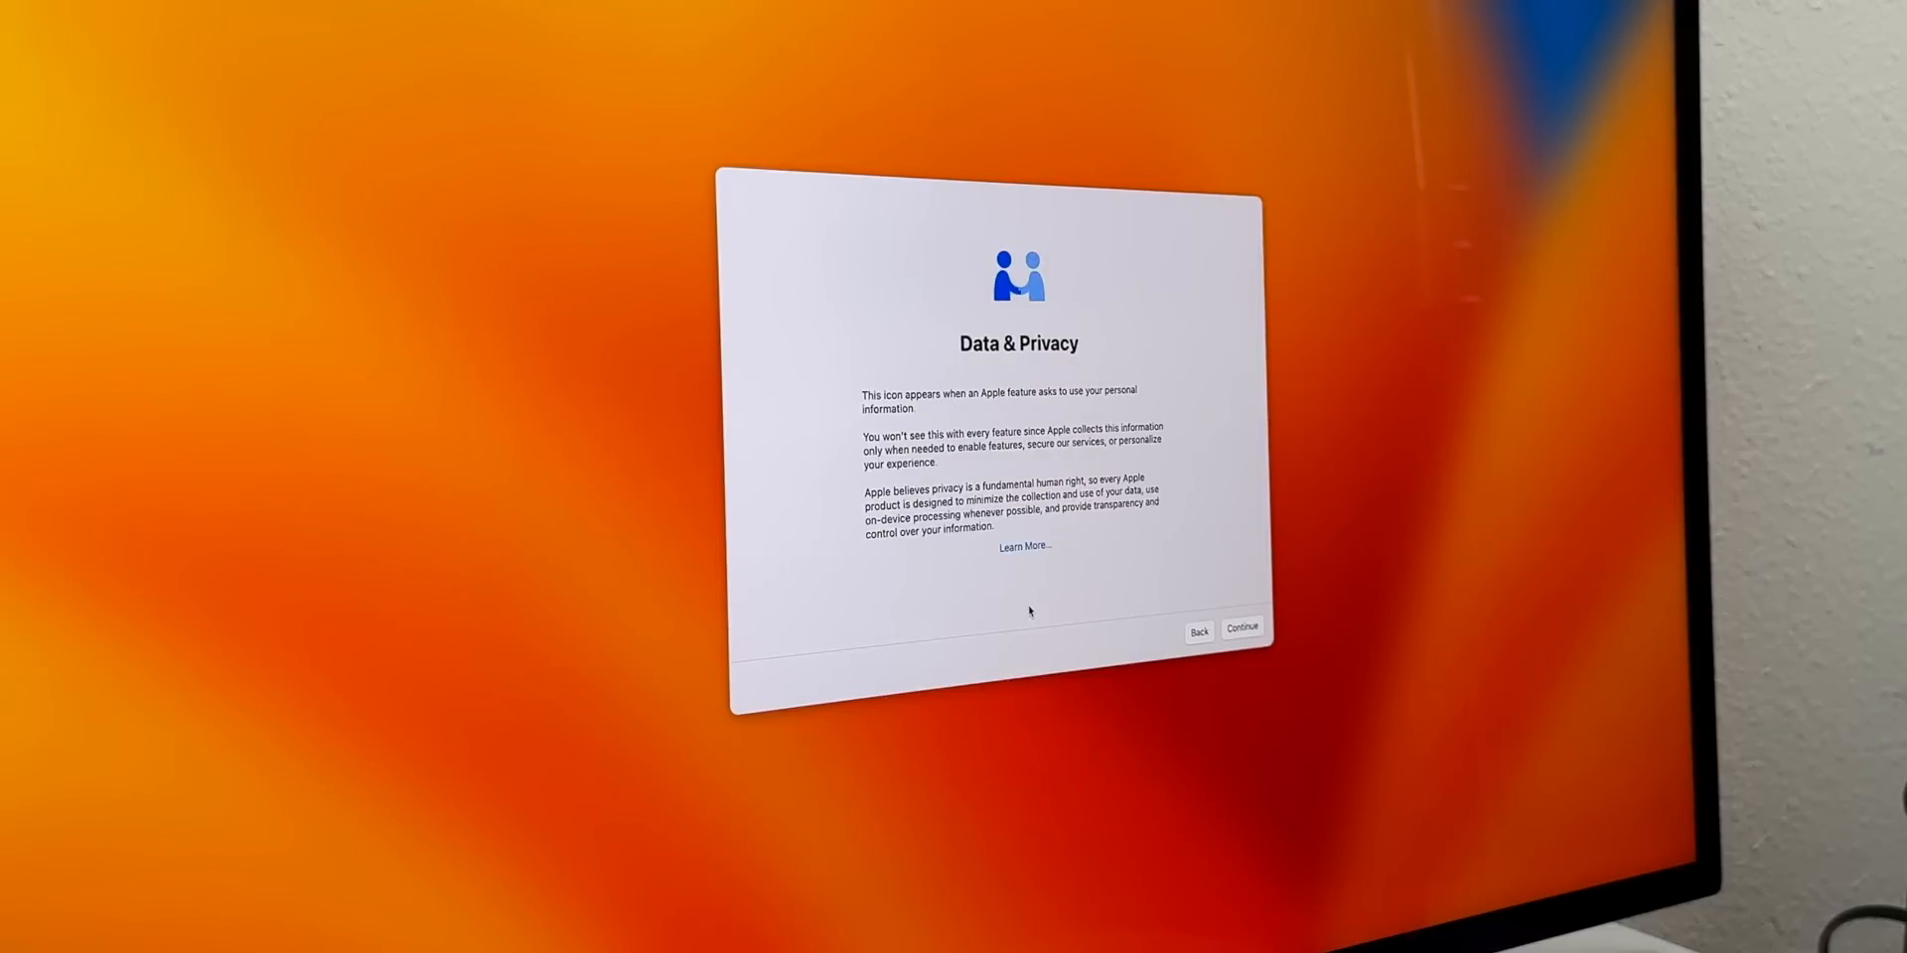
mouse_move(1039, 598)
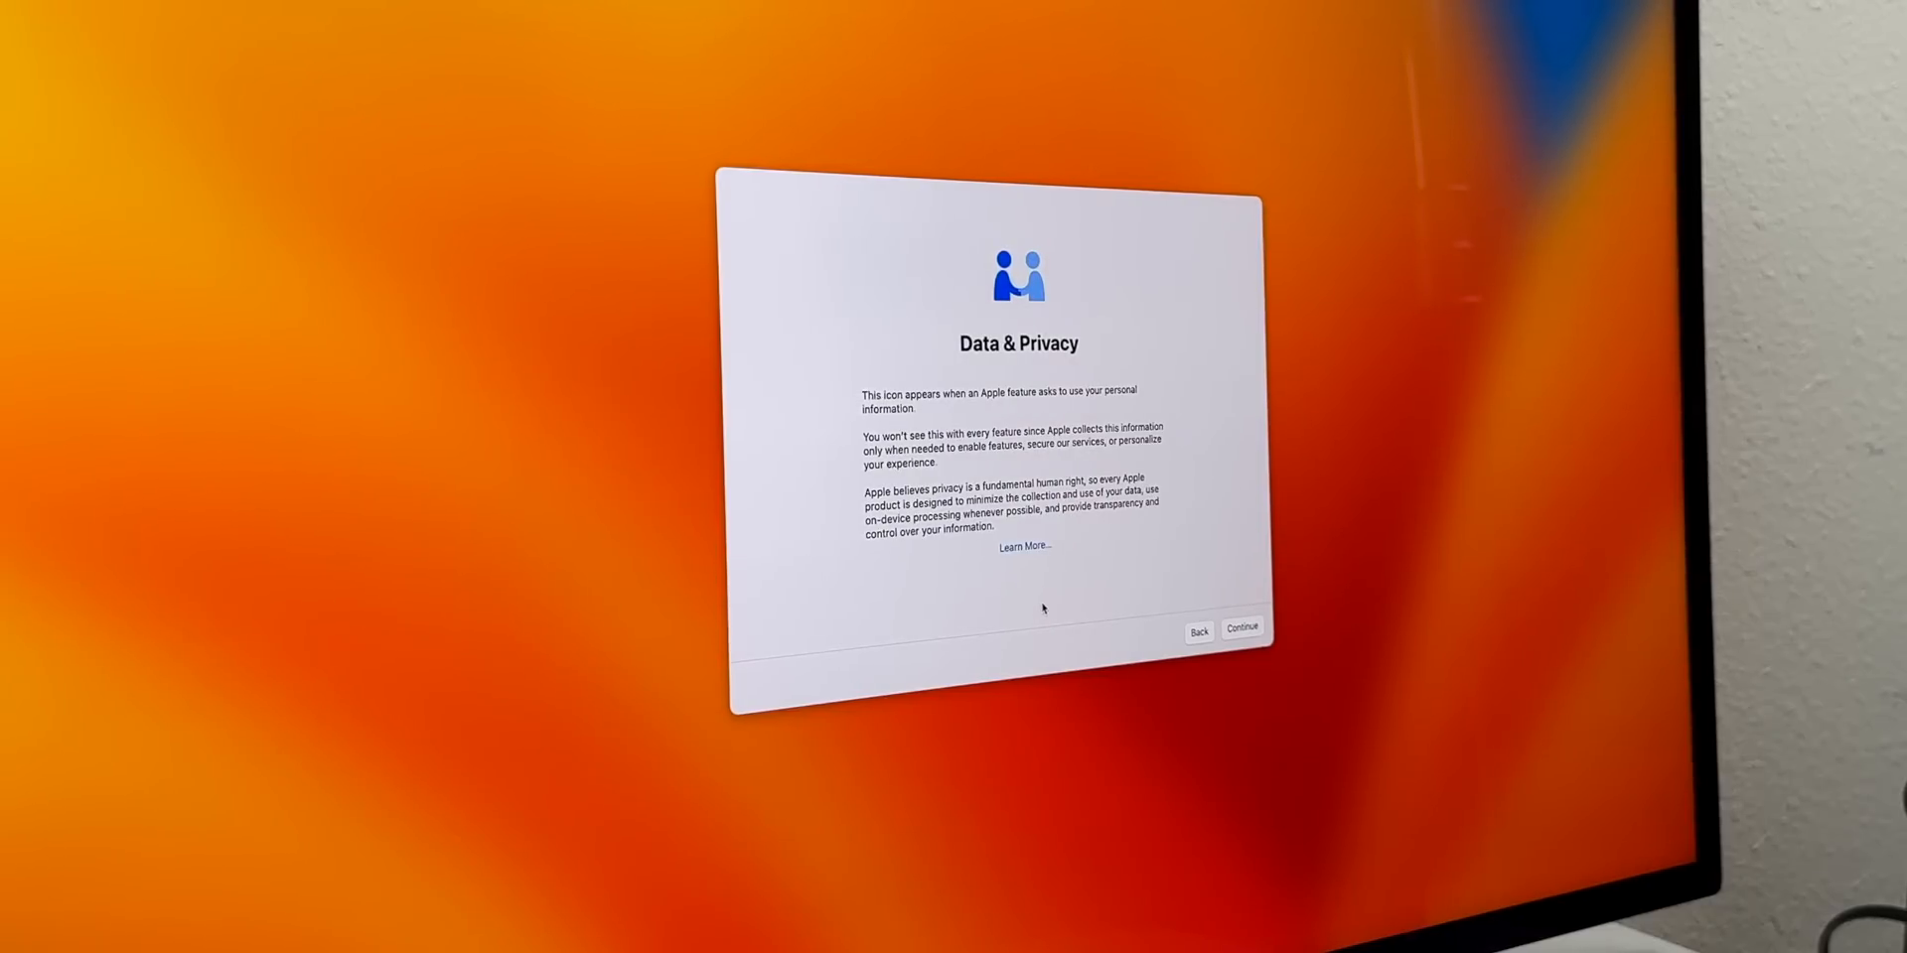
mouse_move(973, 545)
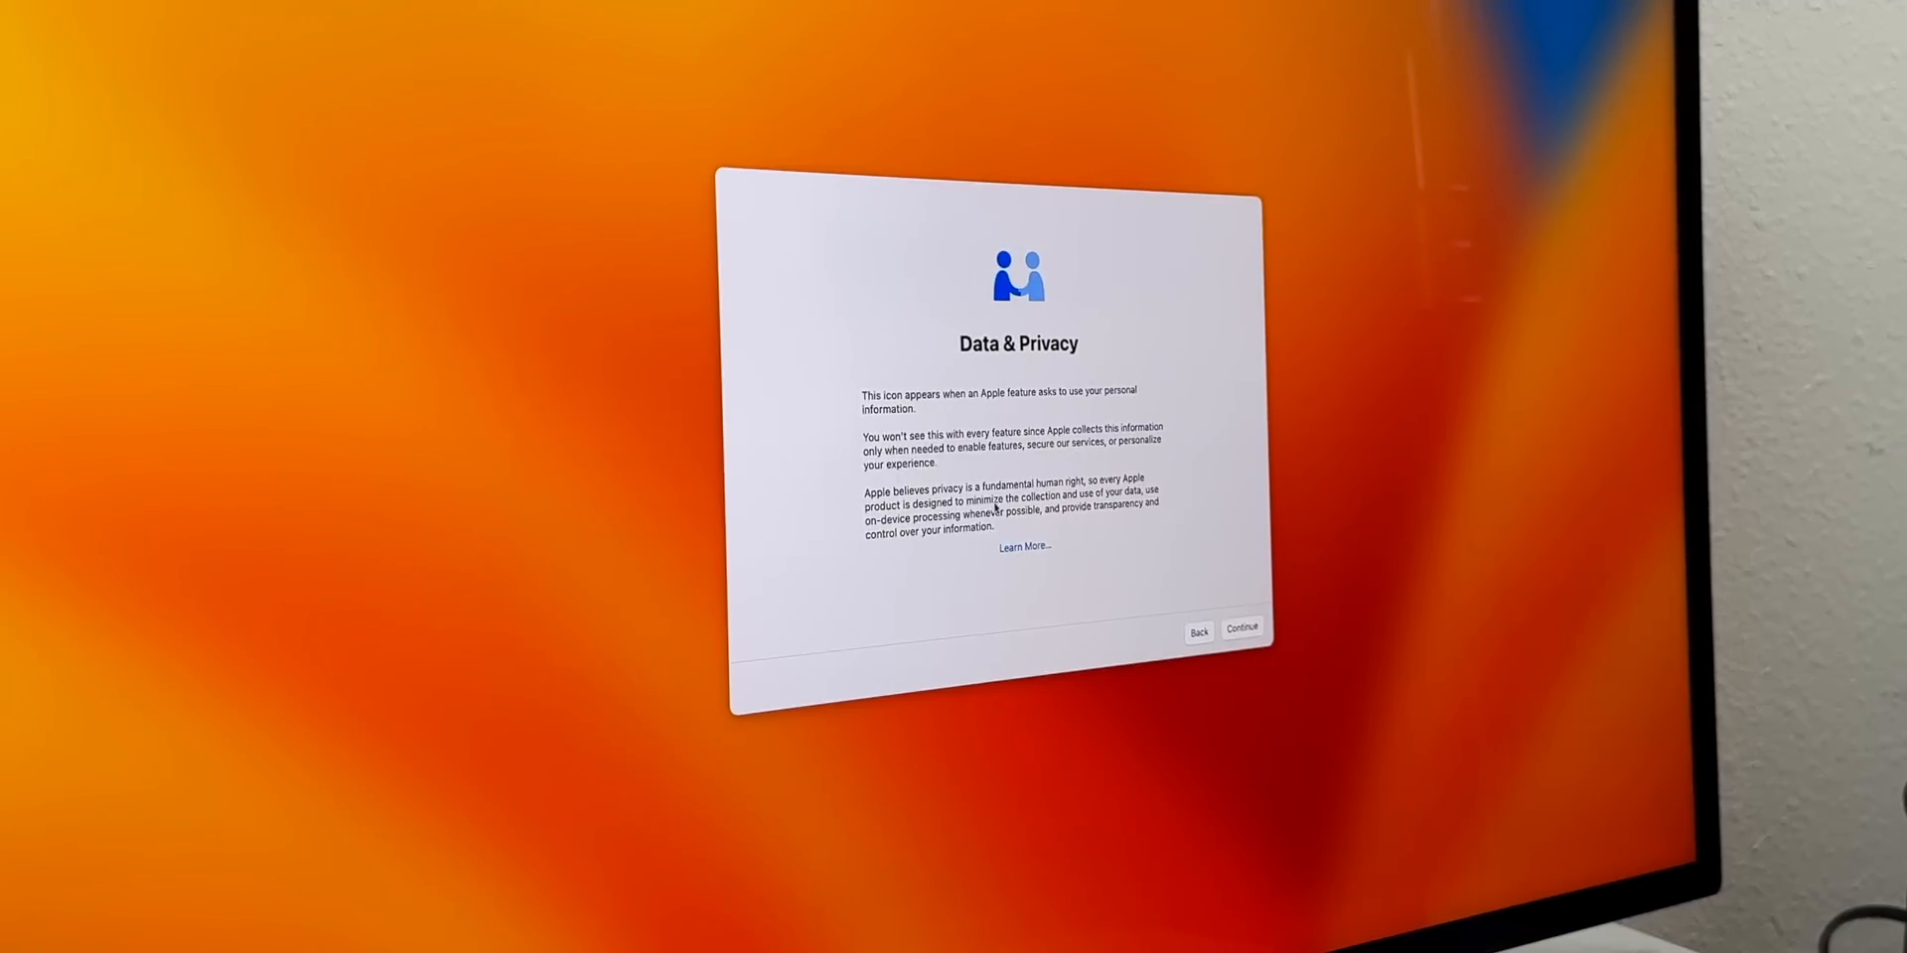
mouse_move(1236, 604)
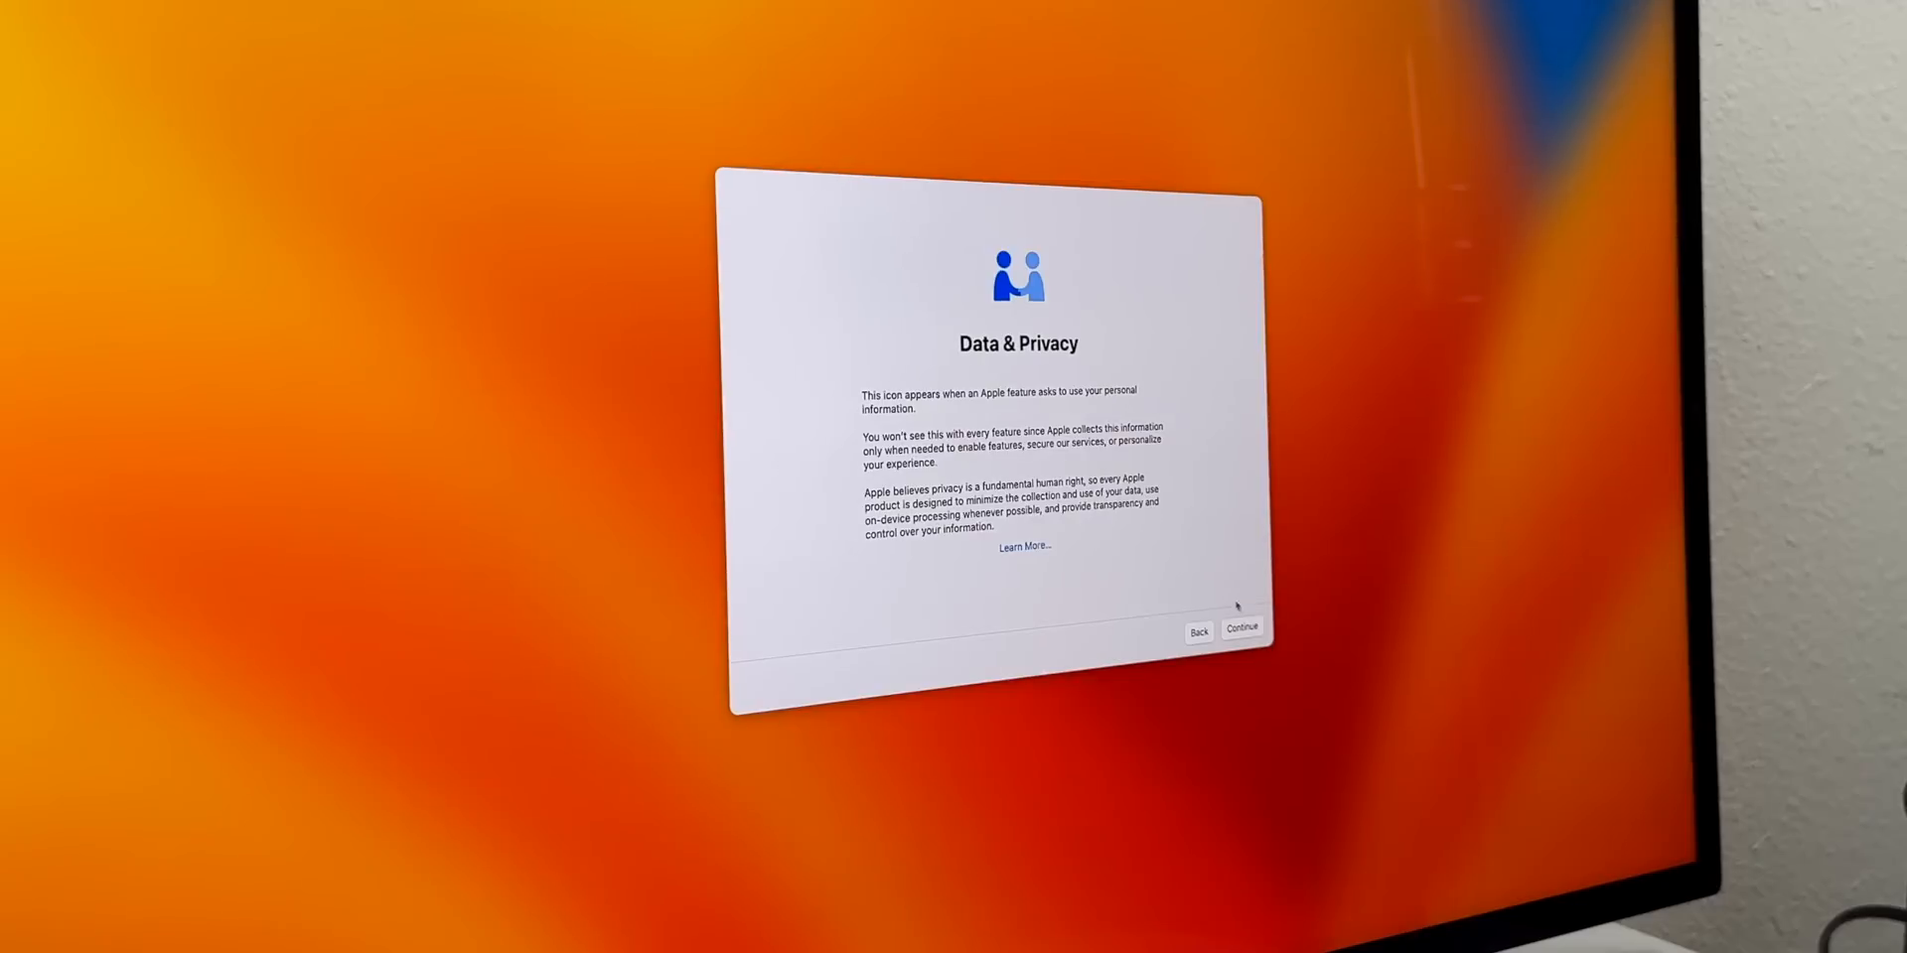
Step: Acknowledge Data & Privacy and reach the Migration Assistant transfer choice
left_click(1241, 630)
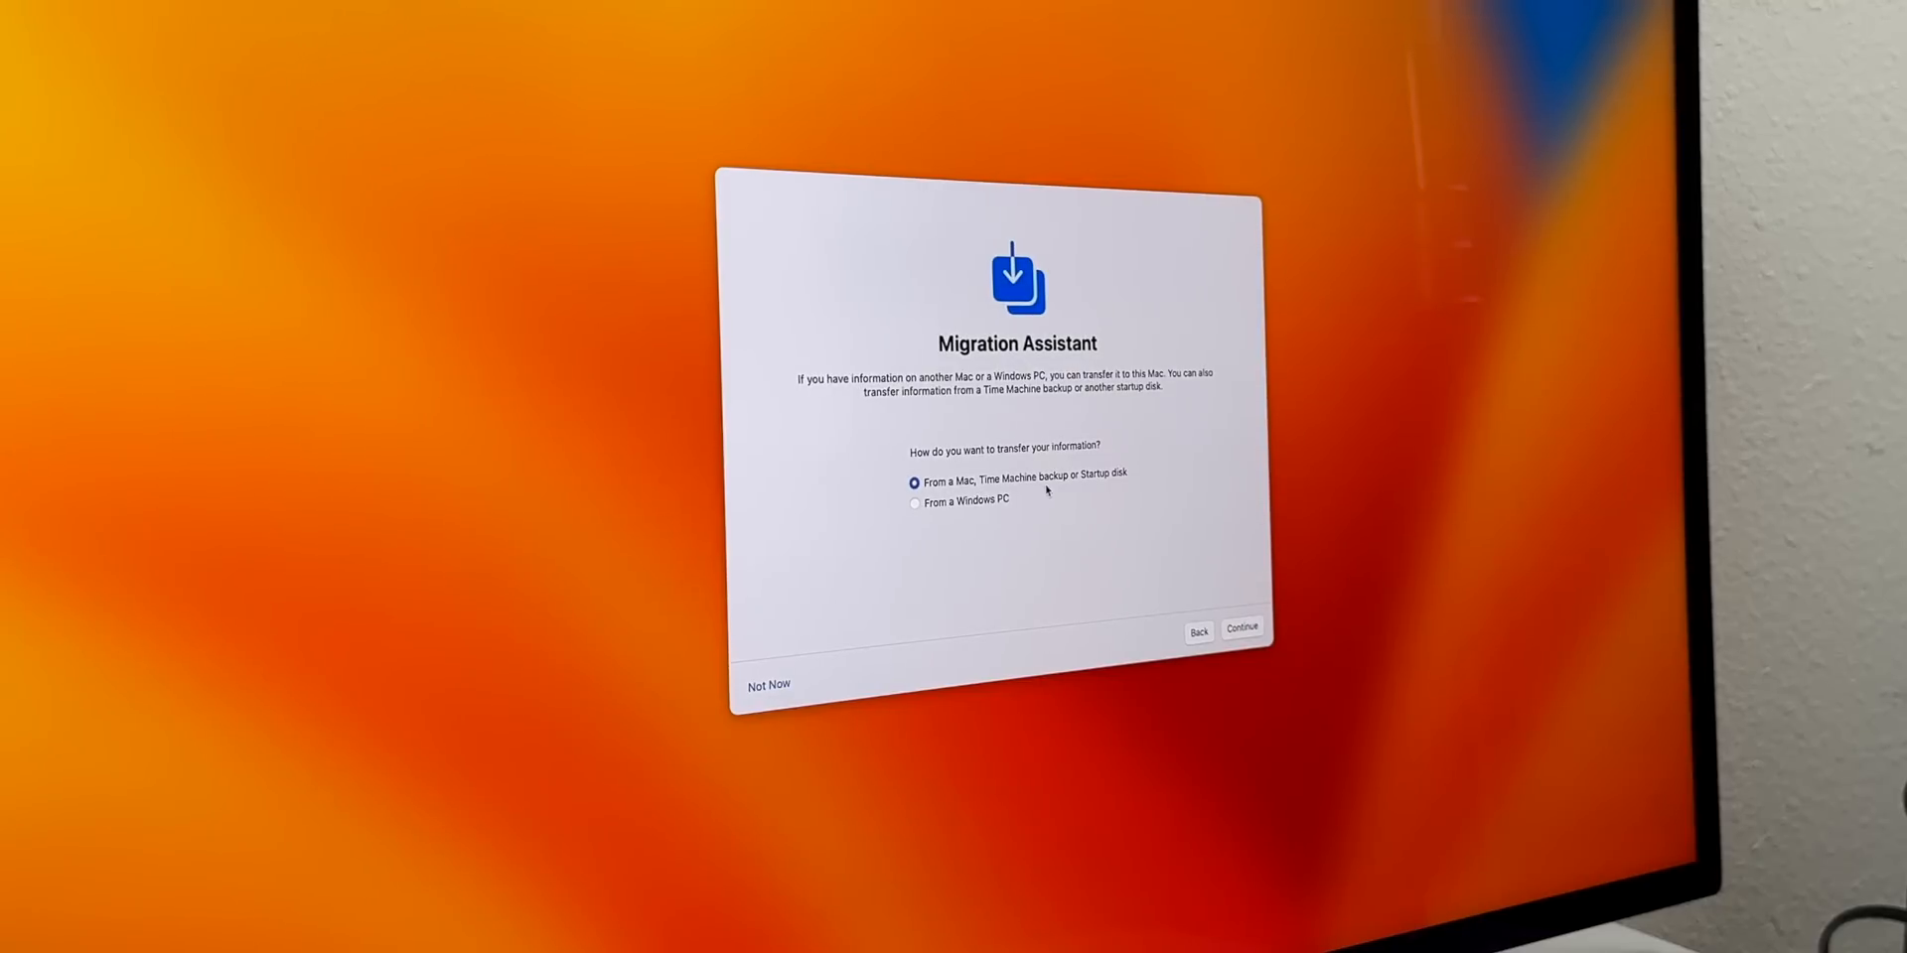
mouse_move(763, 689)
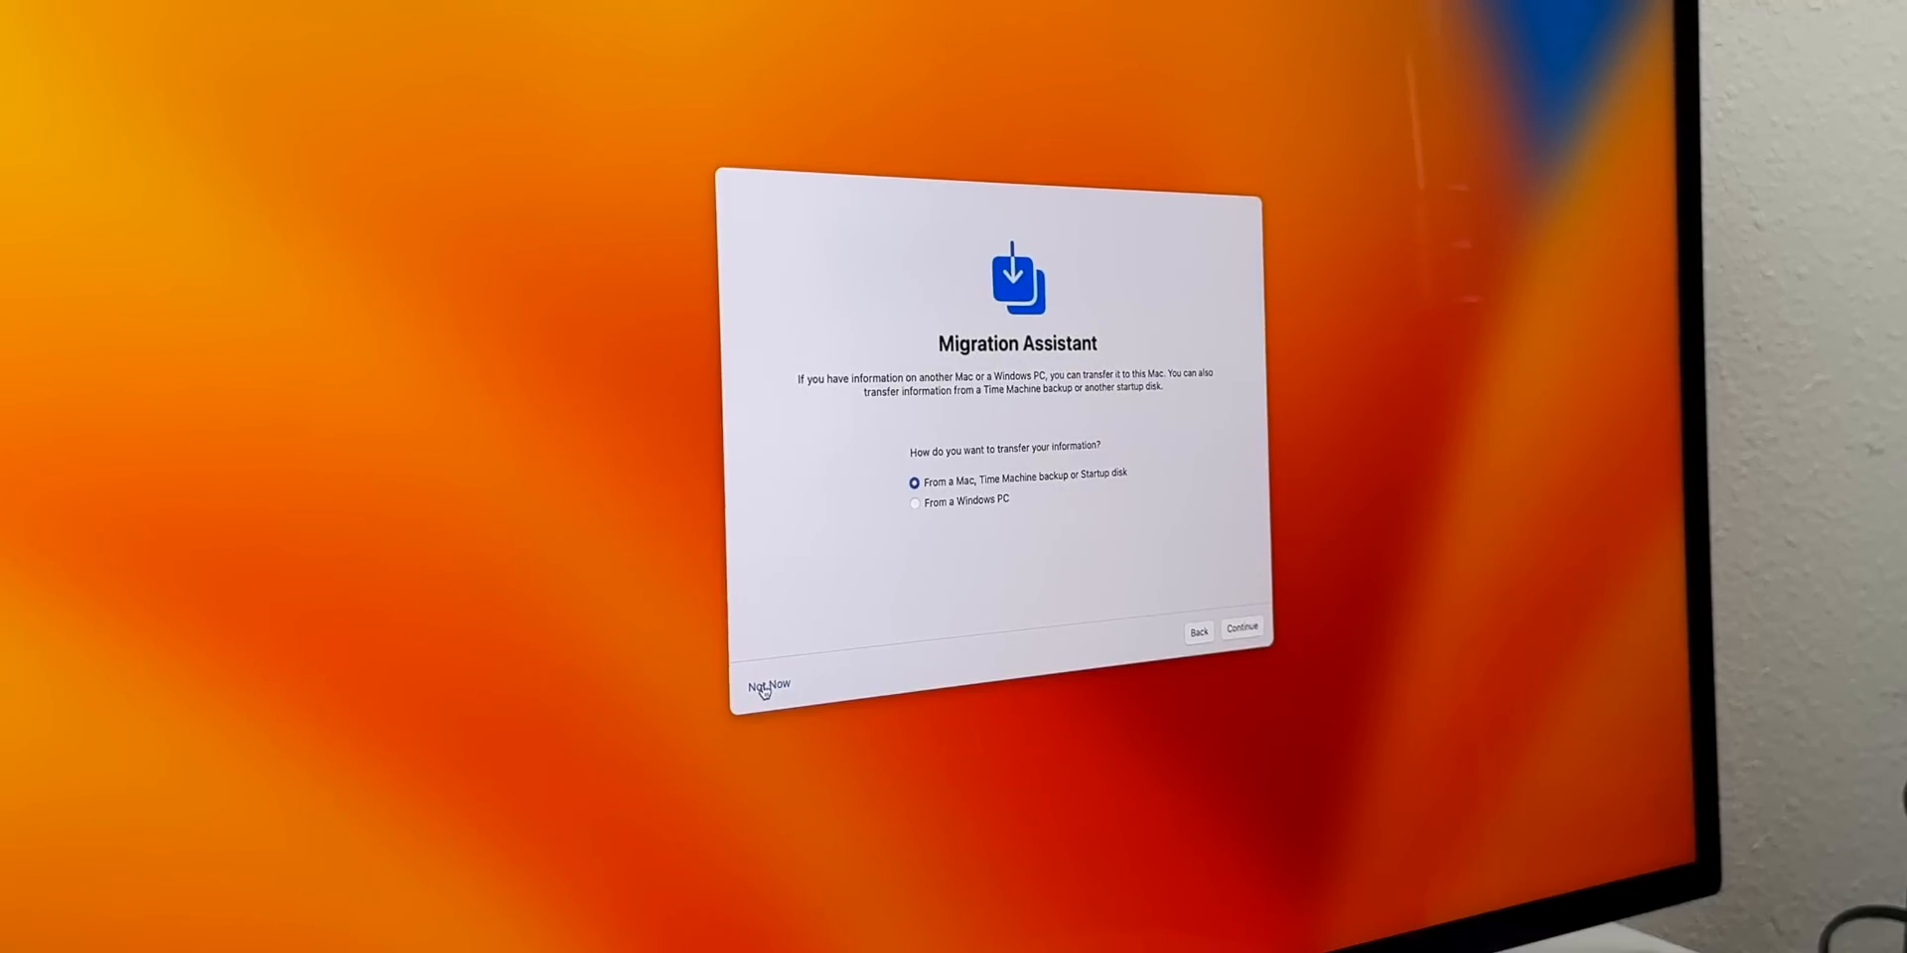
Step: Skip Migration Assistant and create the local account with its name and password filled in
left_click(764, 681)
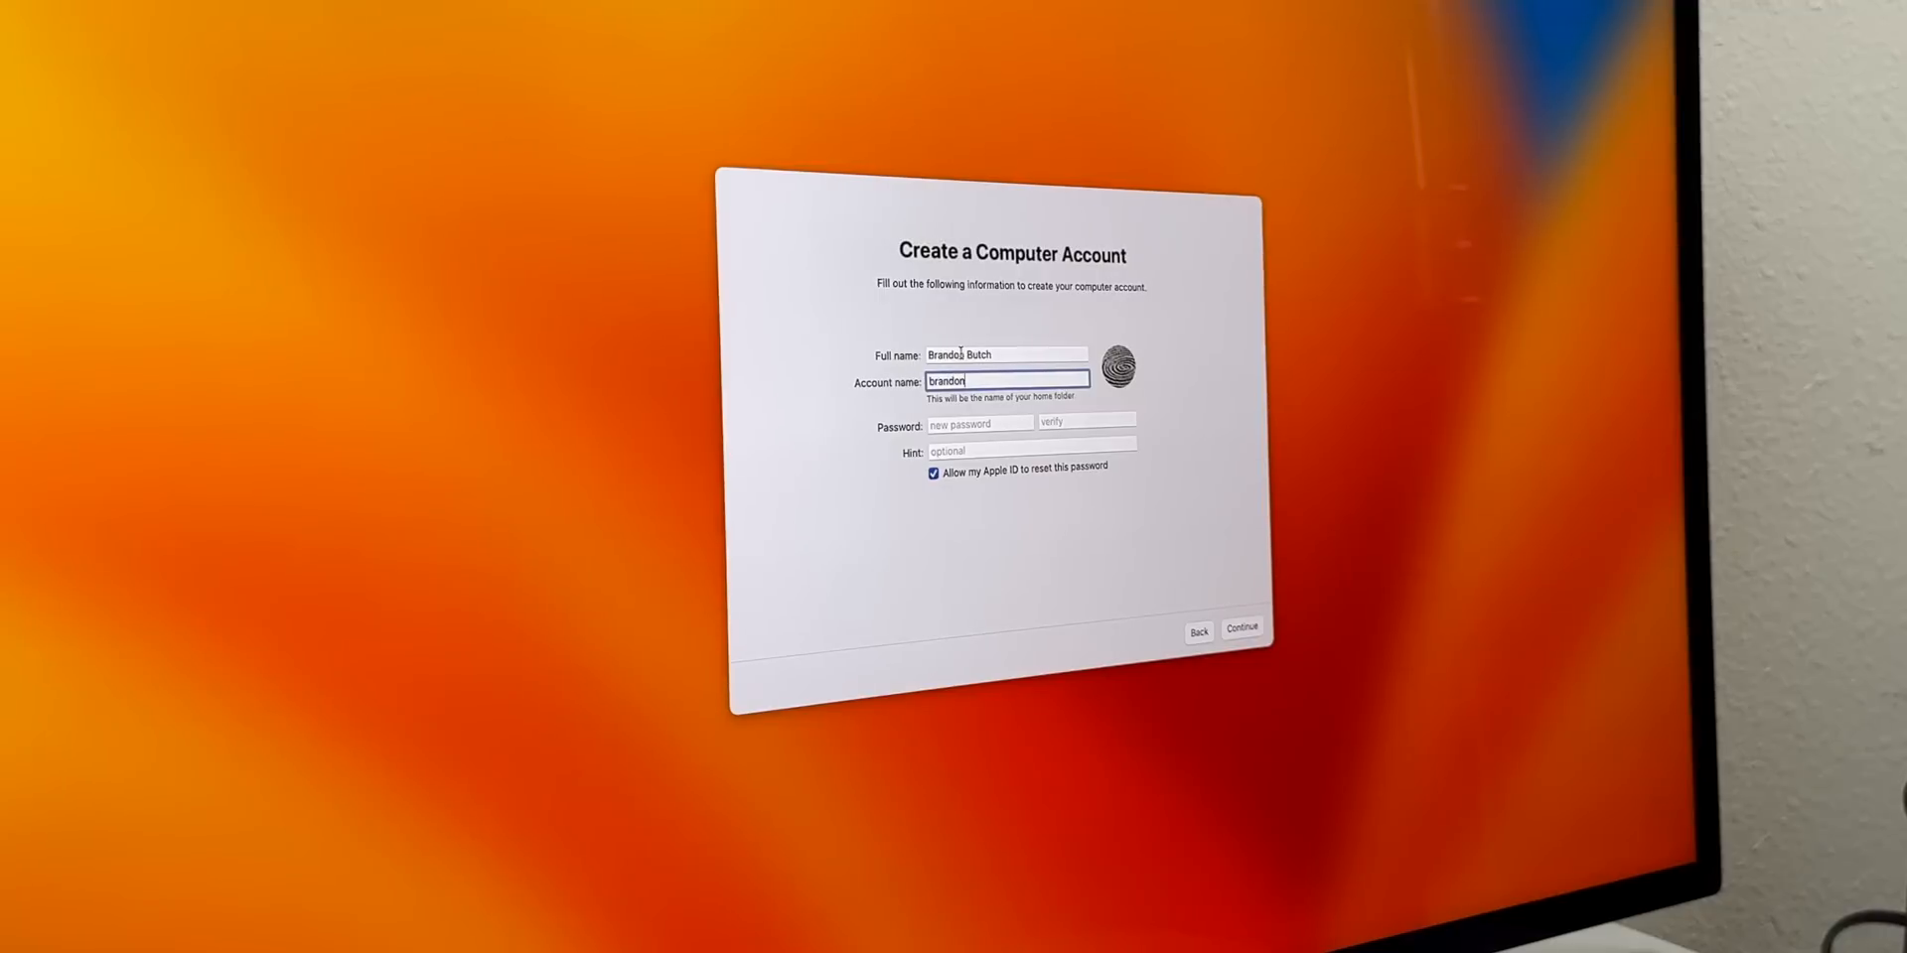
left_click(979, 423)
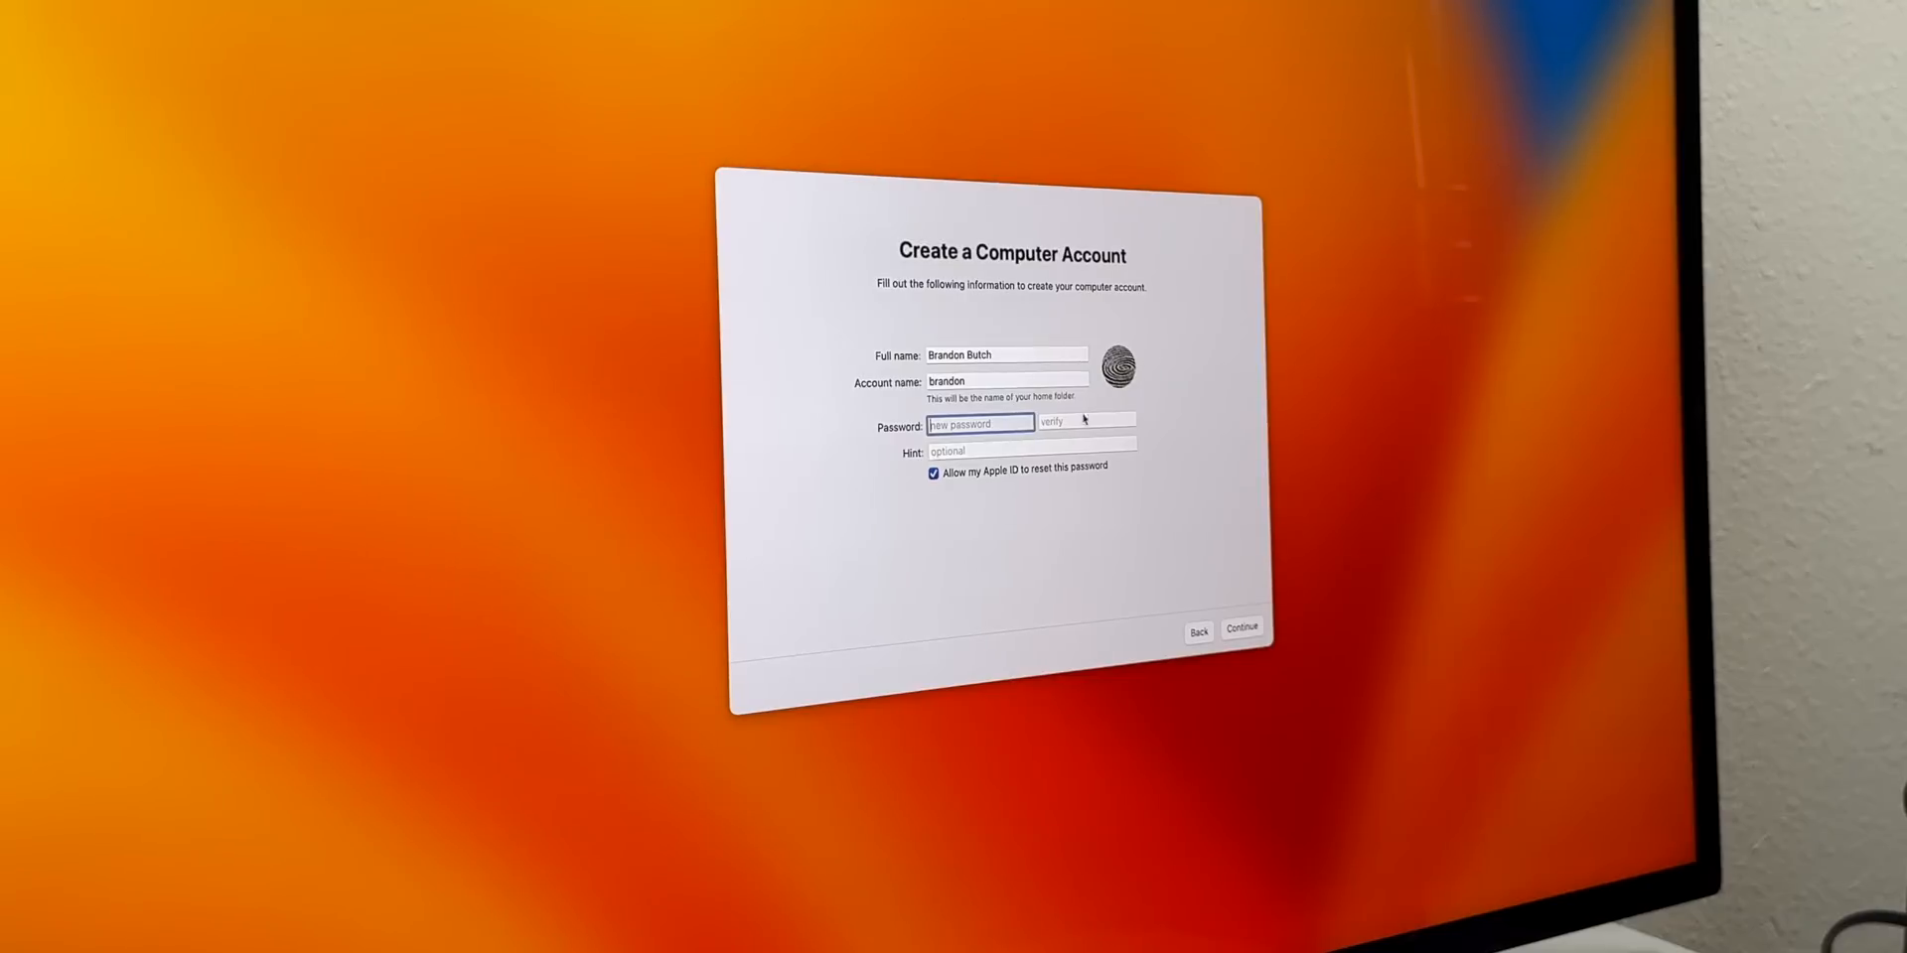
left_click(979, 423)
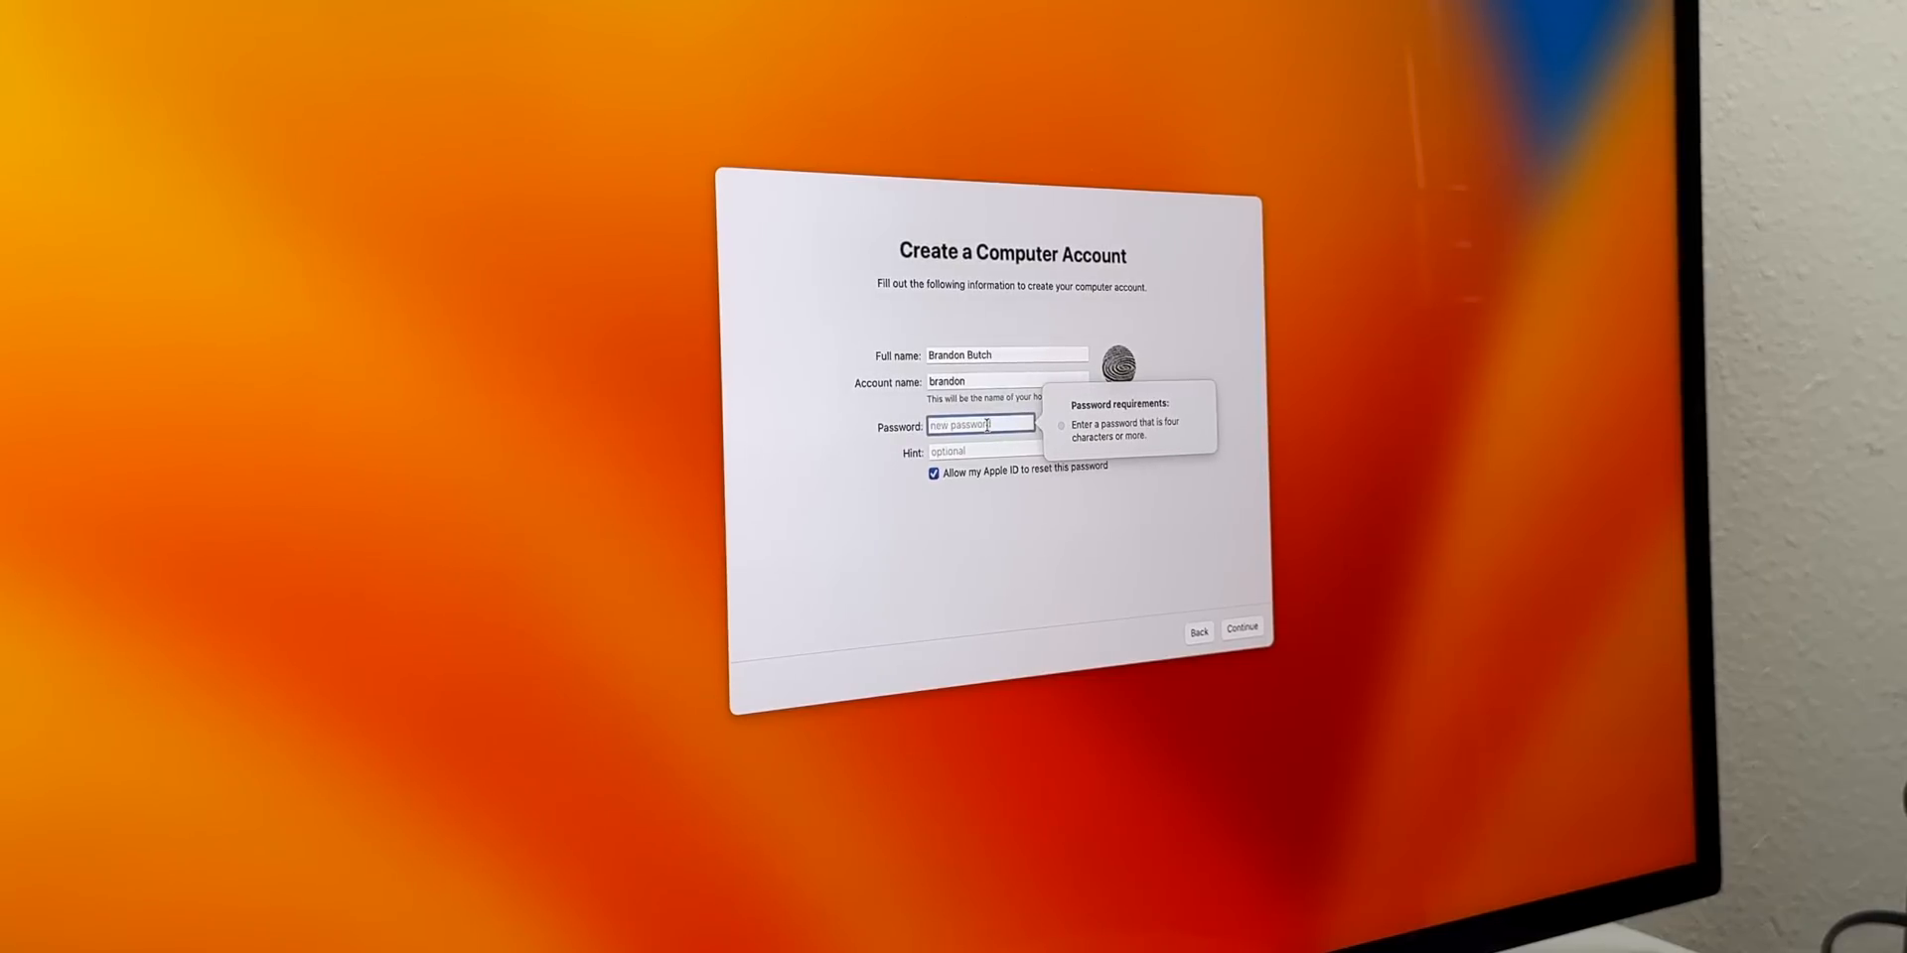
type("password")
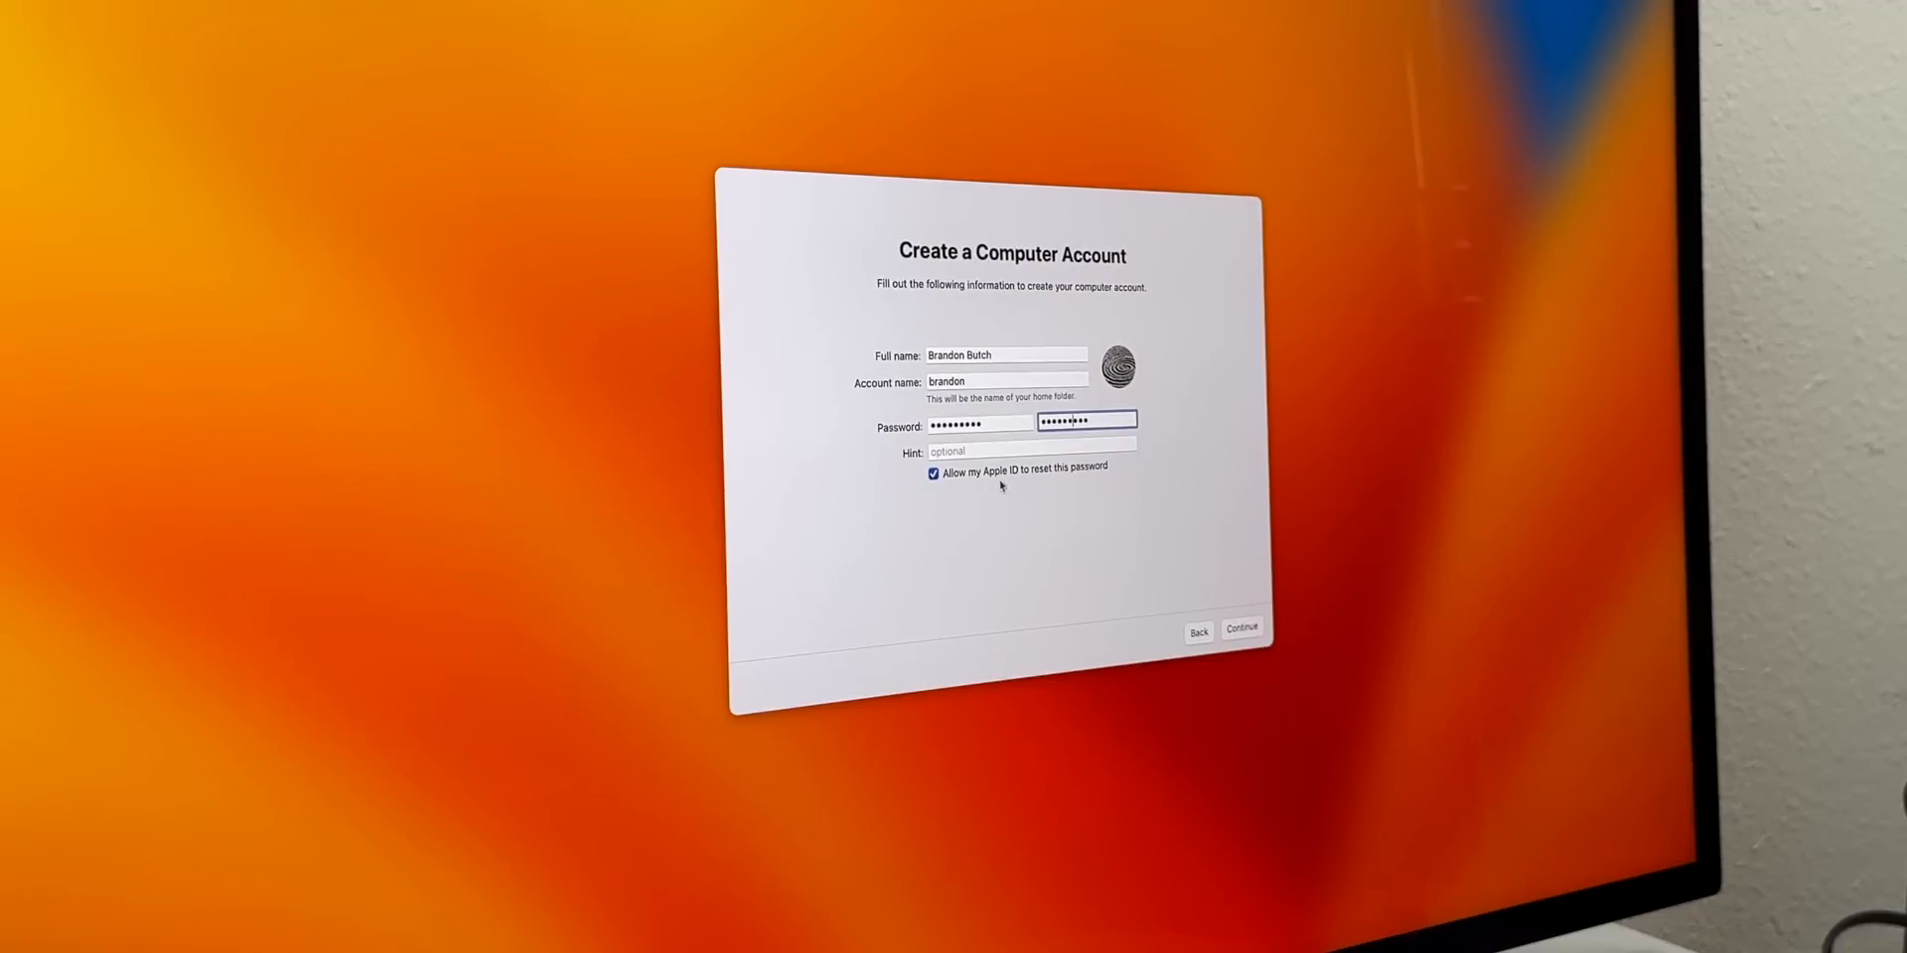
left_click(1240, 629)
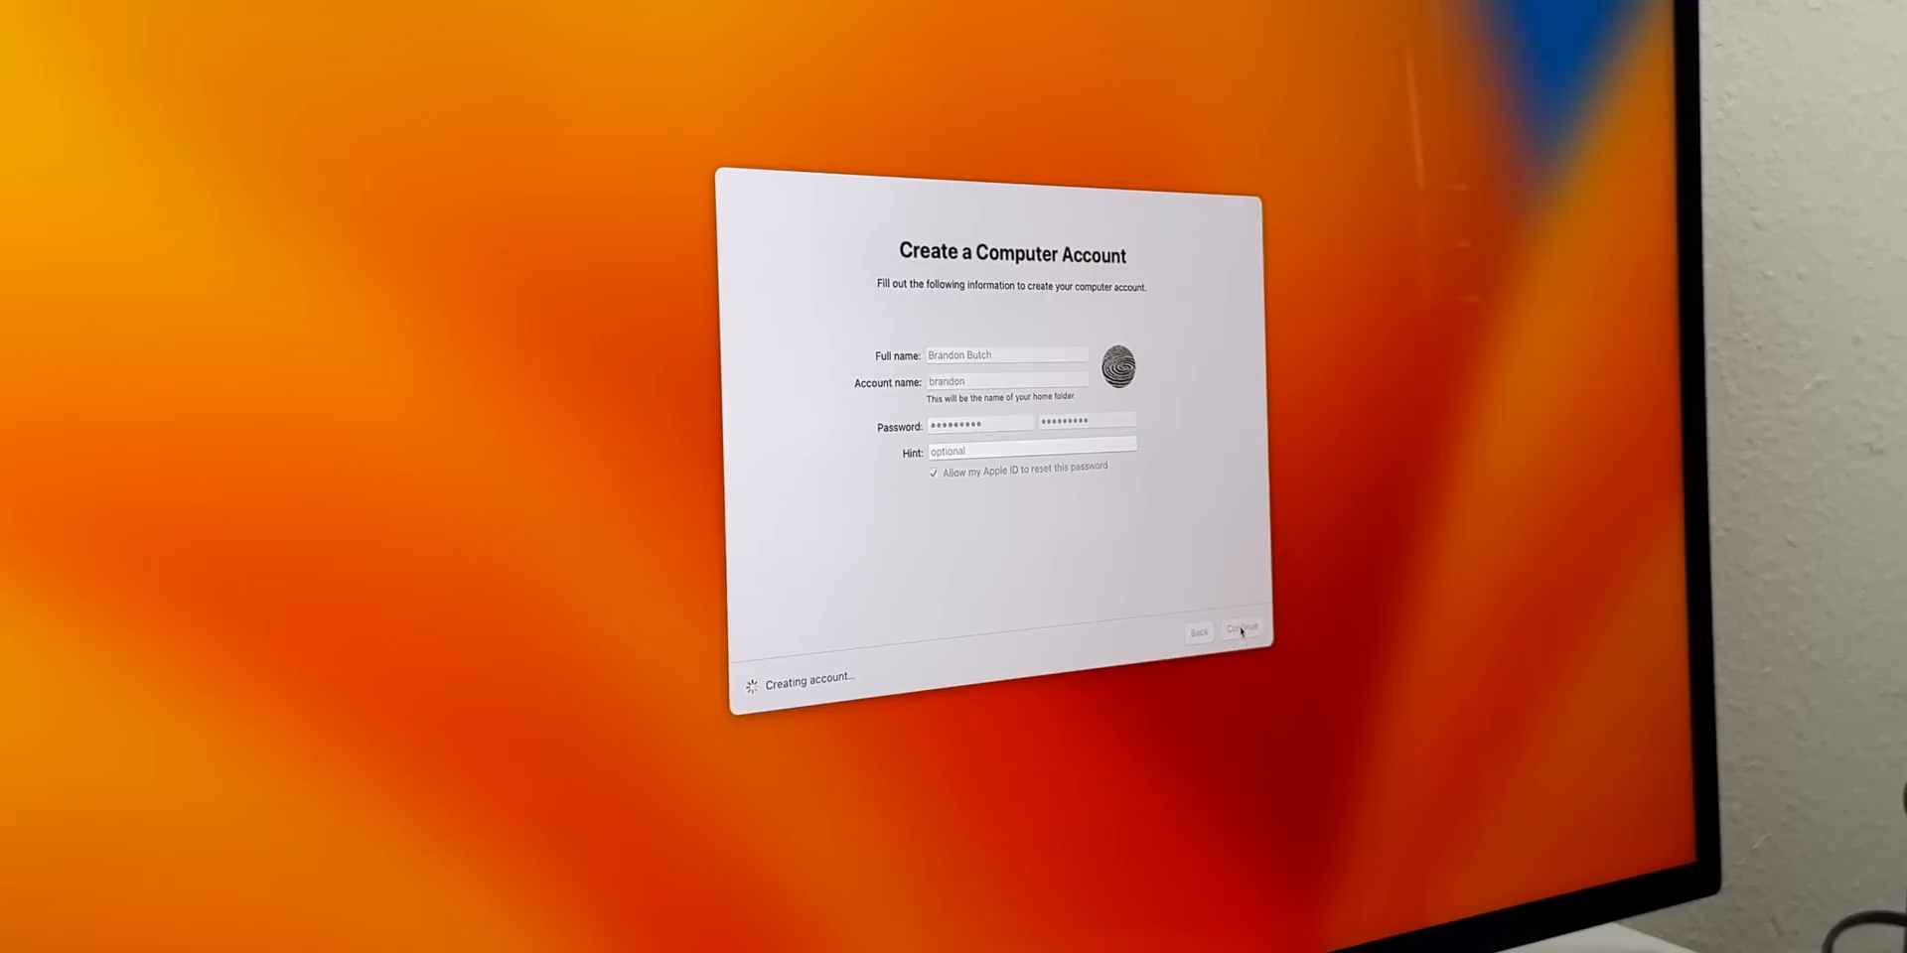
Step: Review the Make This Your New Mac summary of settings carried over from the iPhone
left_click(1240, 630)
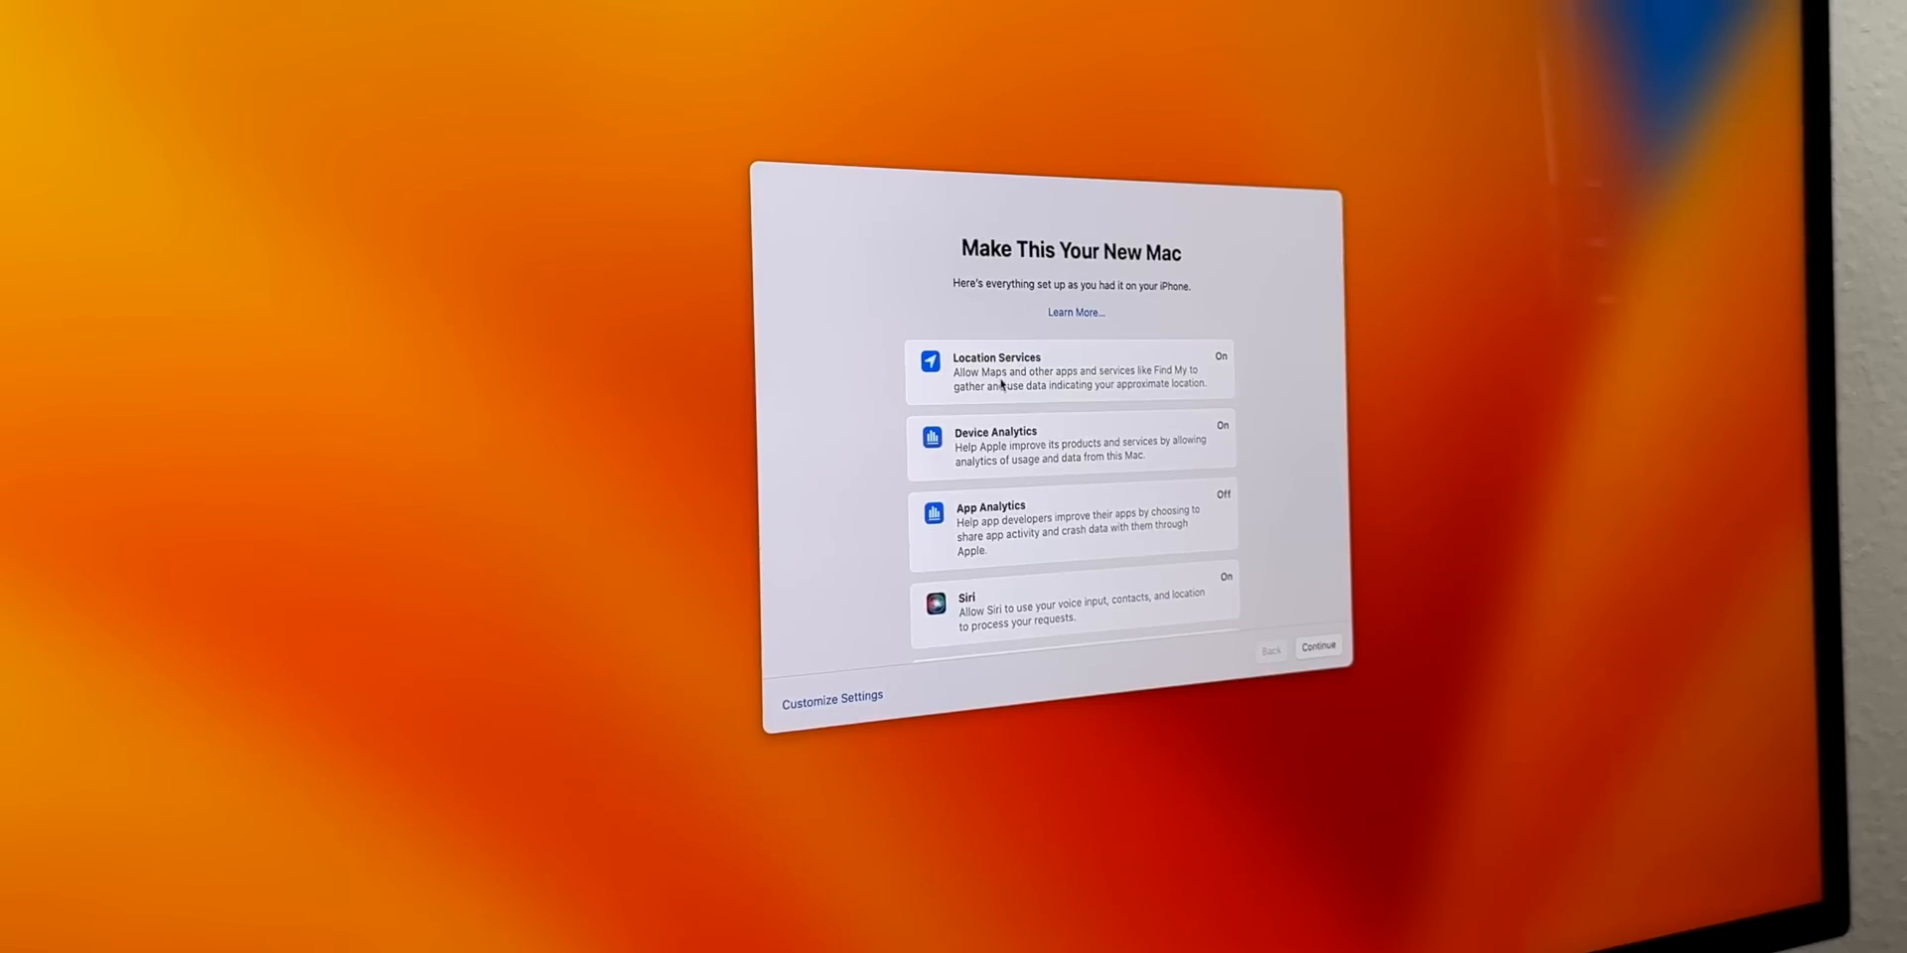
mouse_move(1204, 459)
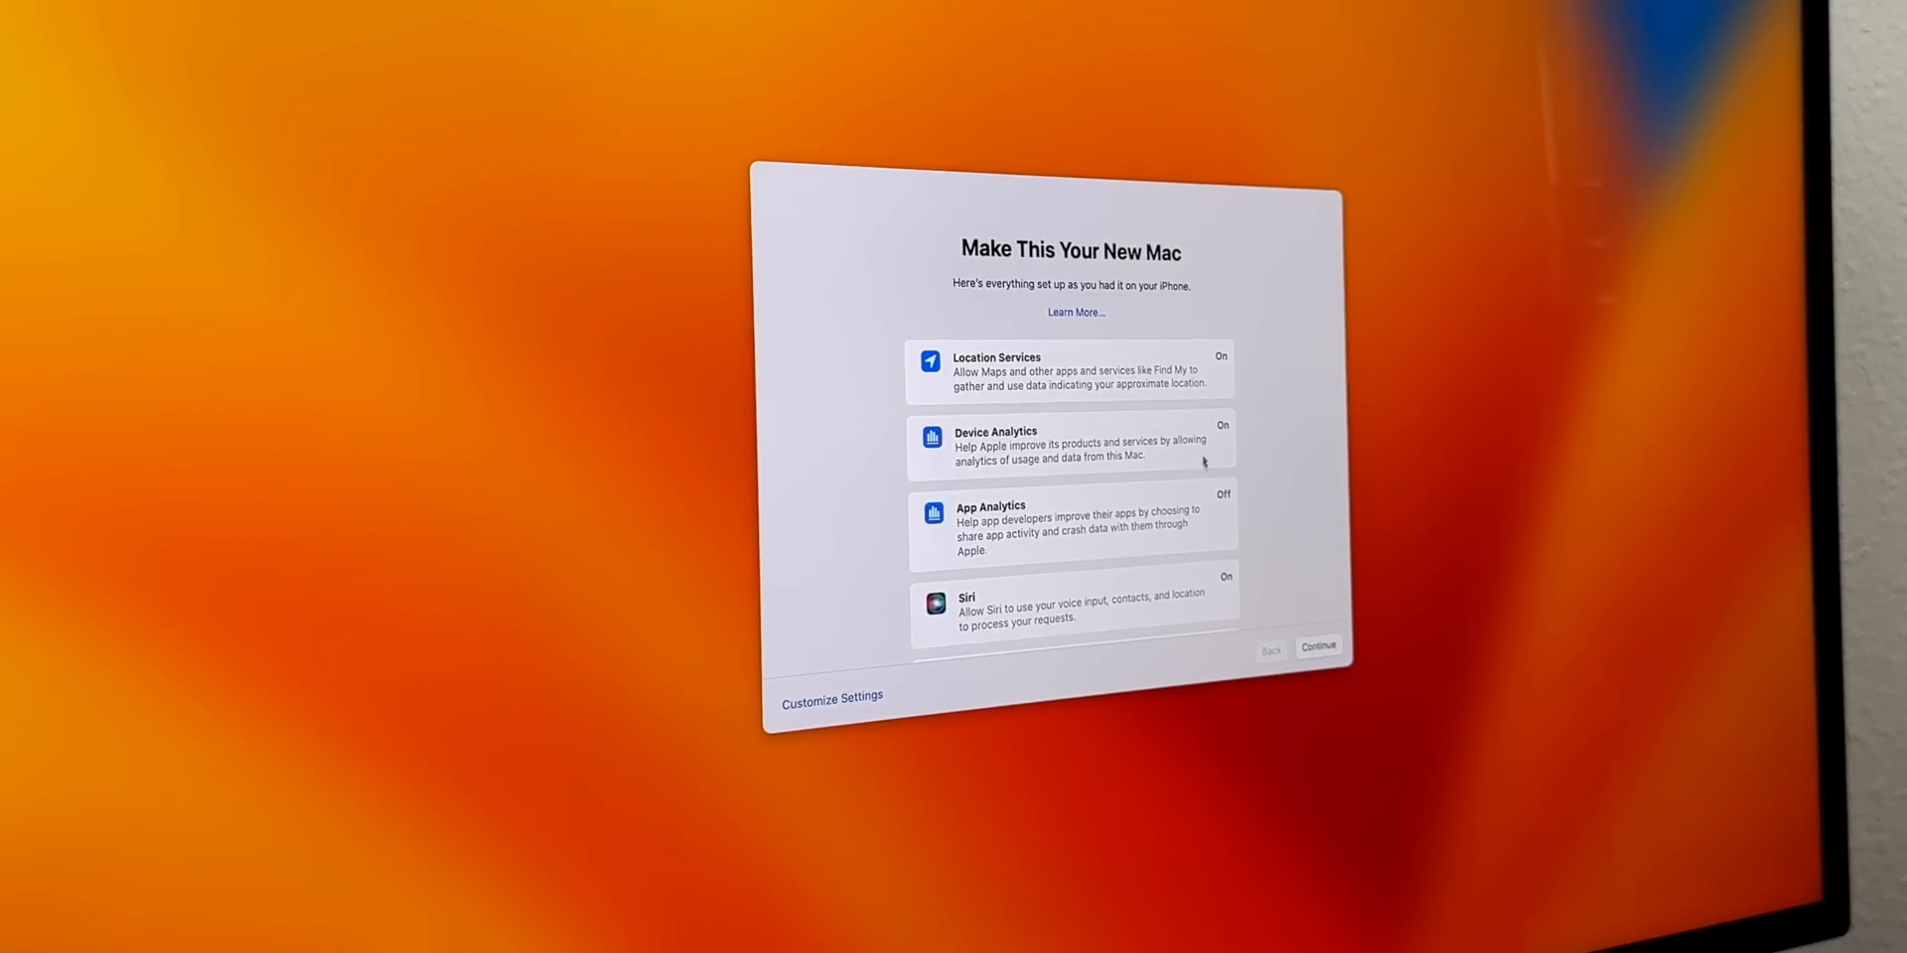
scroll("down", 3)
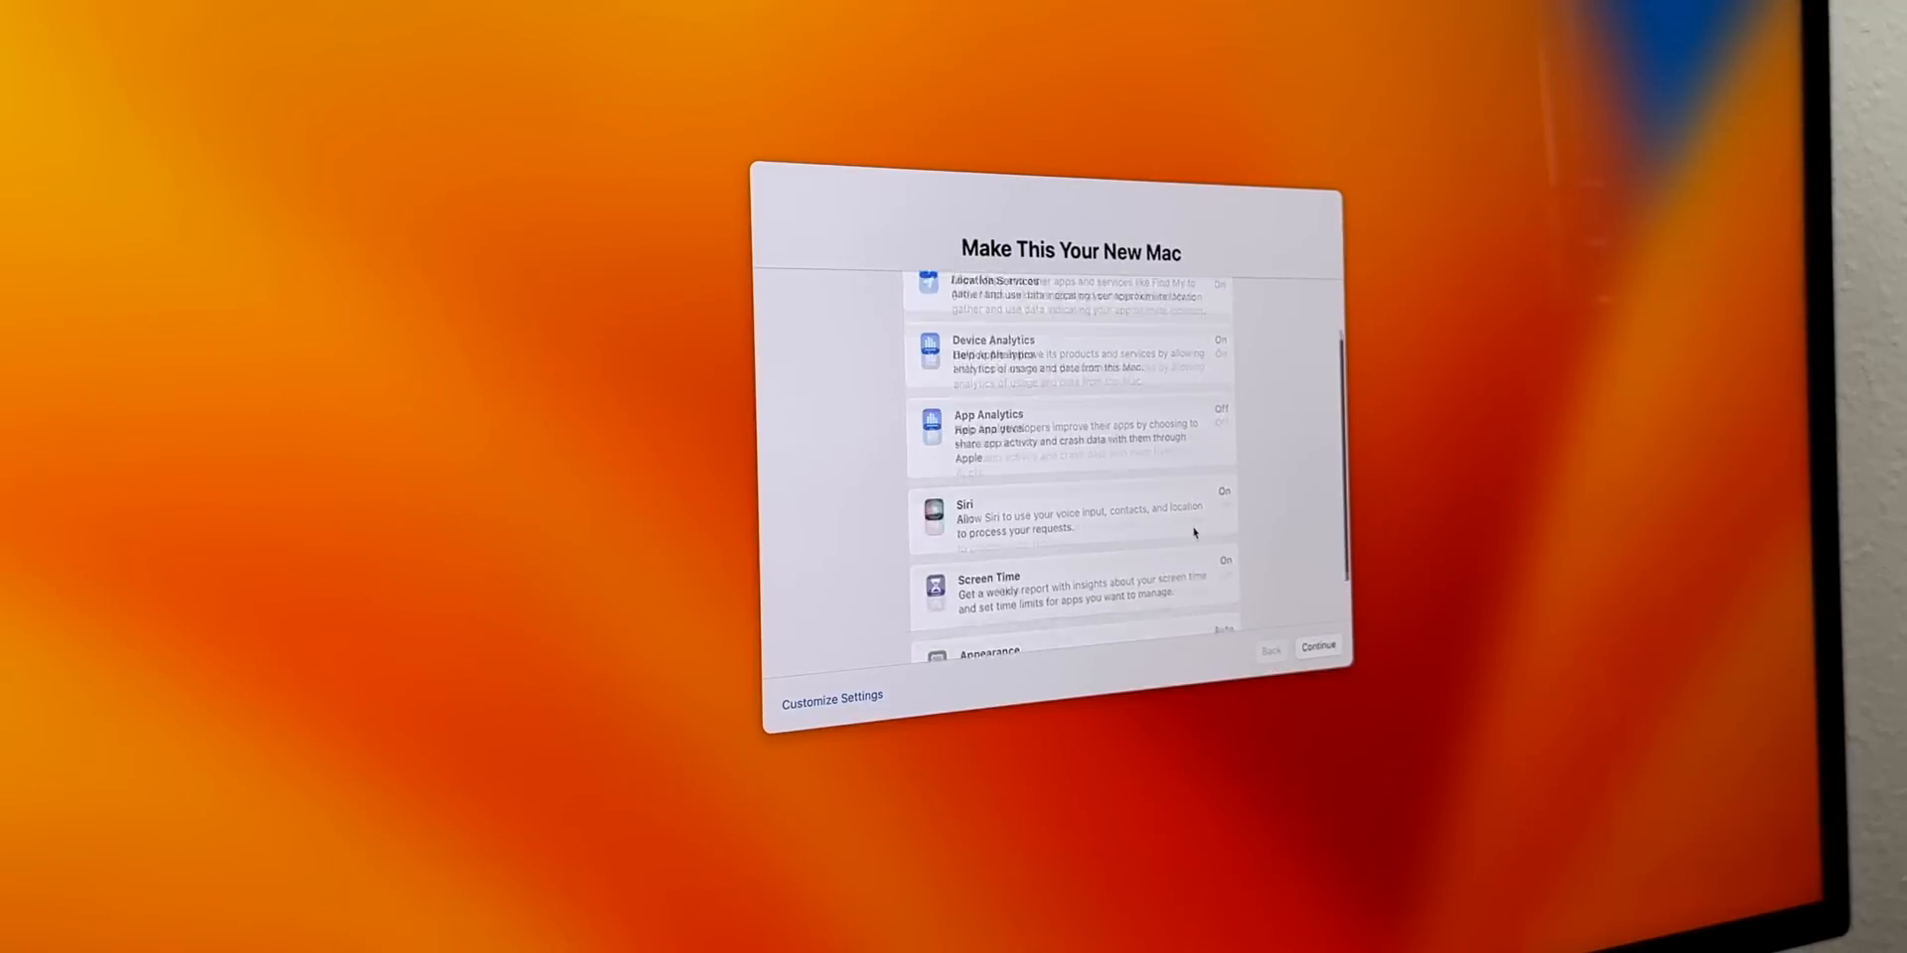
scroll("down", 3)
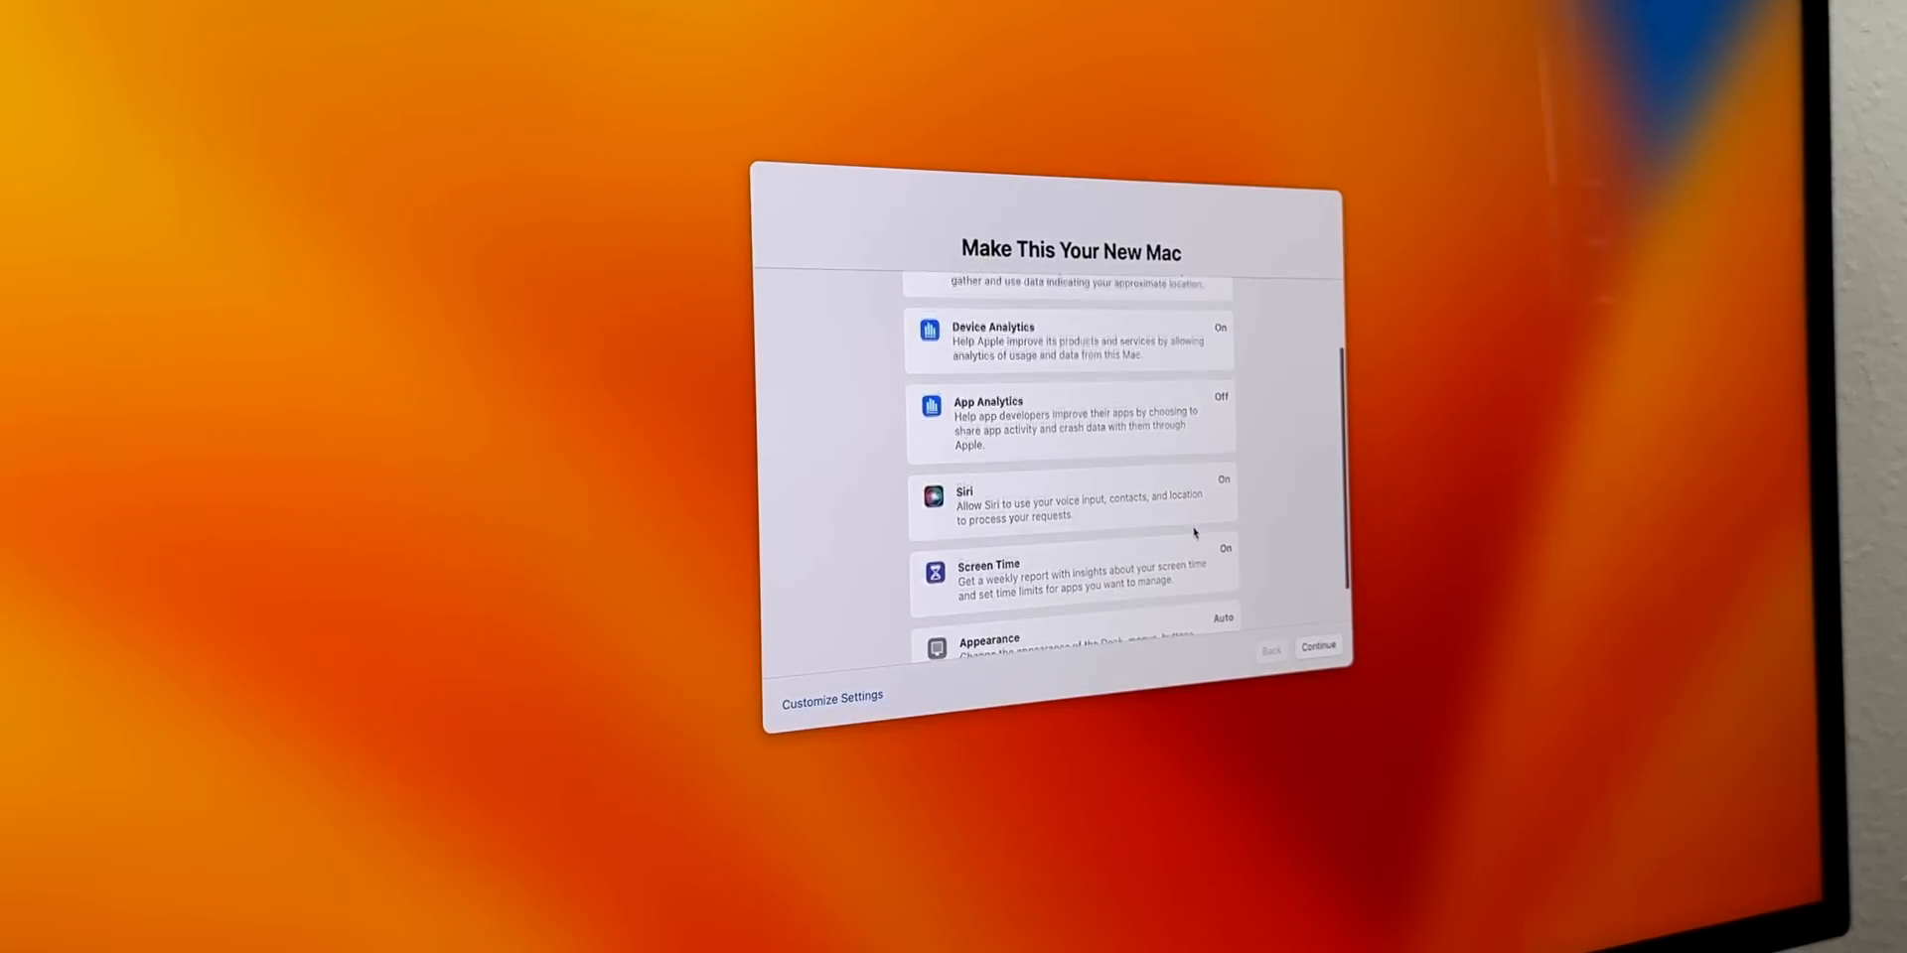
scroll("down", 3)
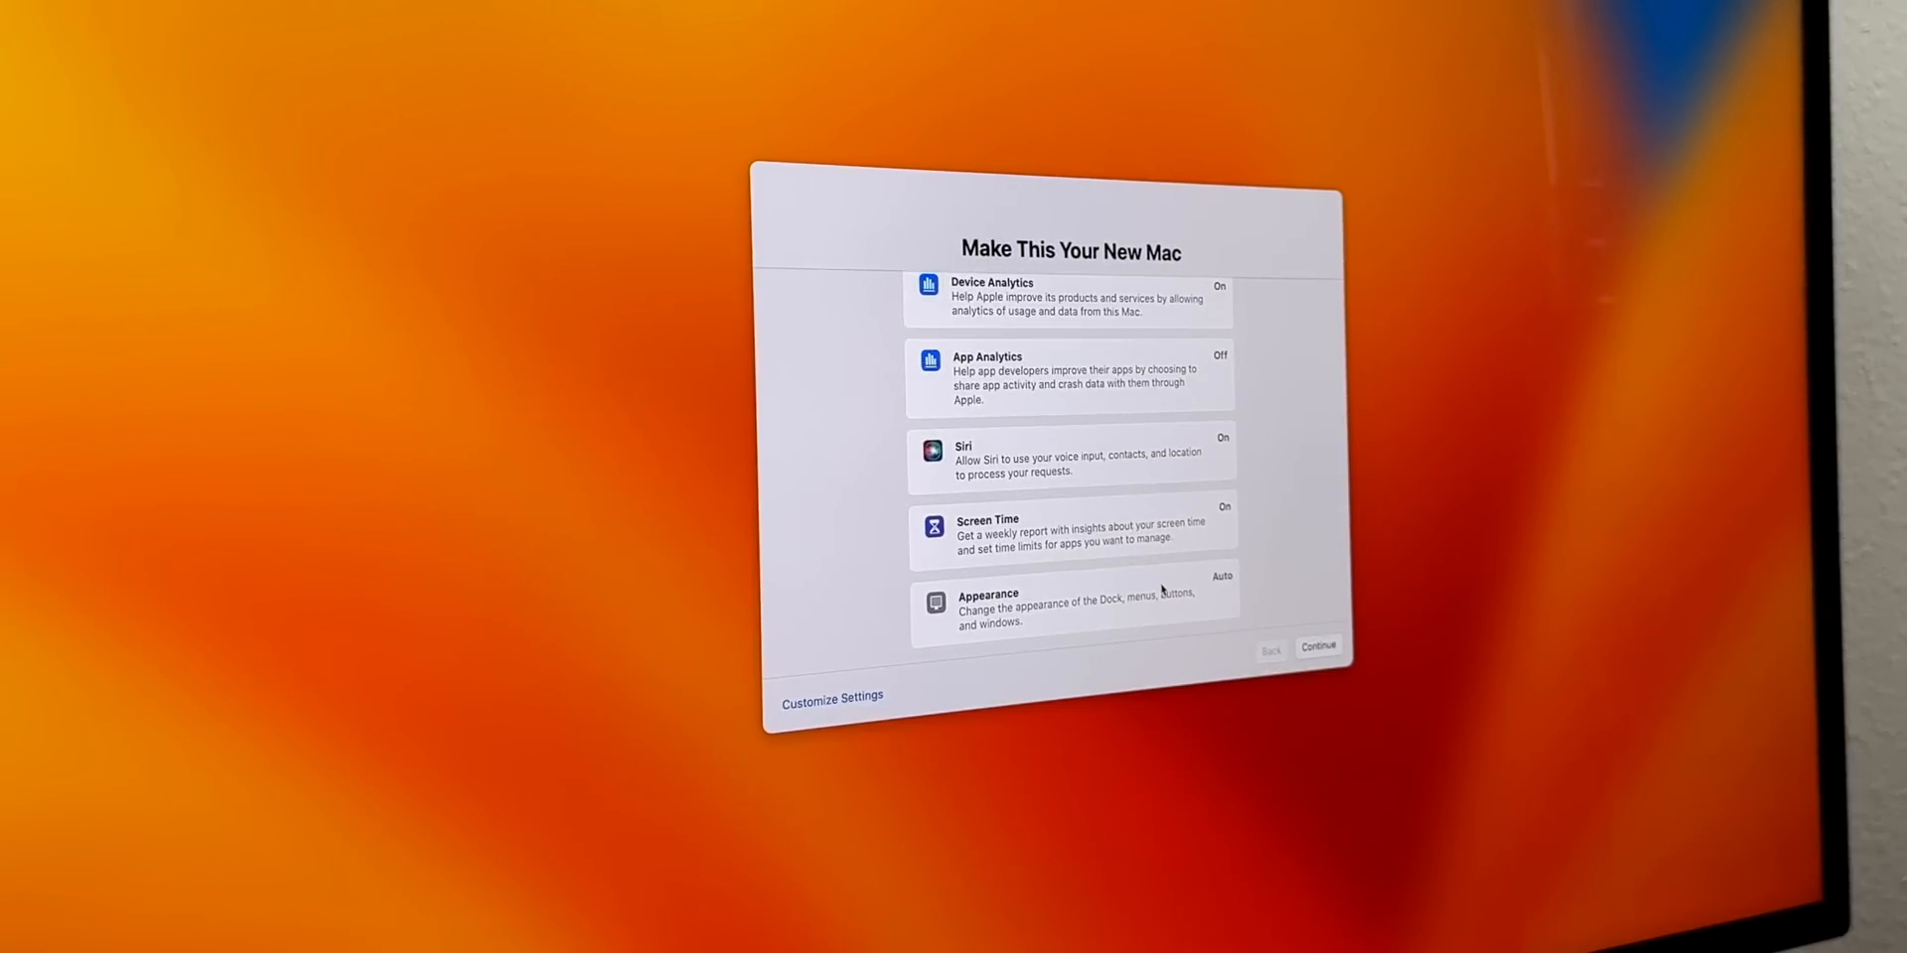
scroll("up", 3)
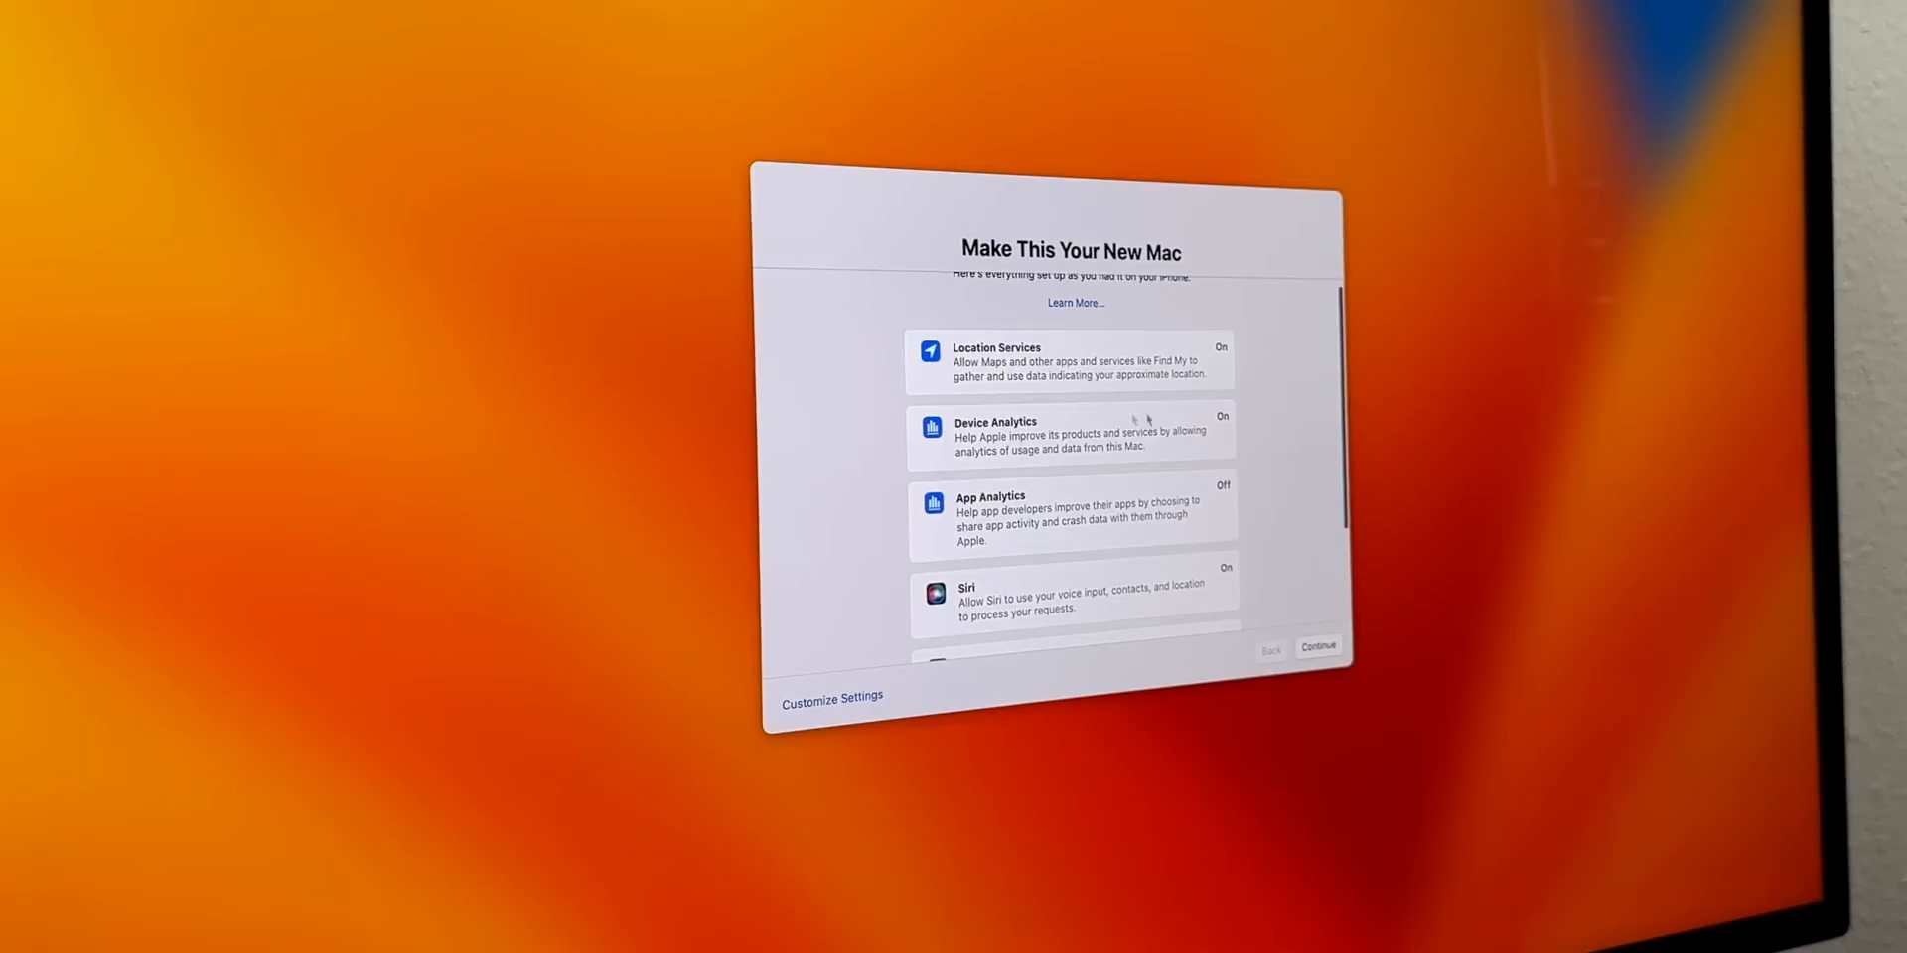
mouse_move(1311, 620)
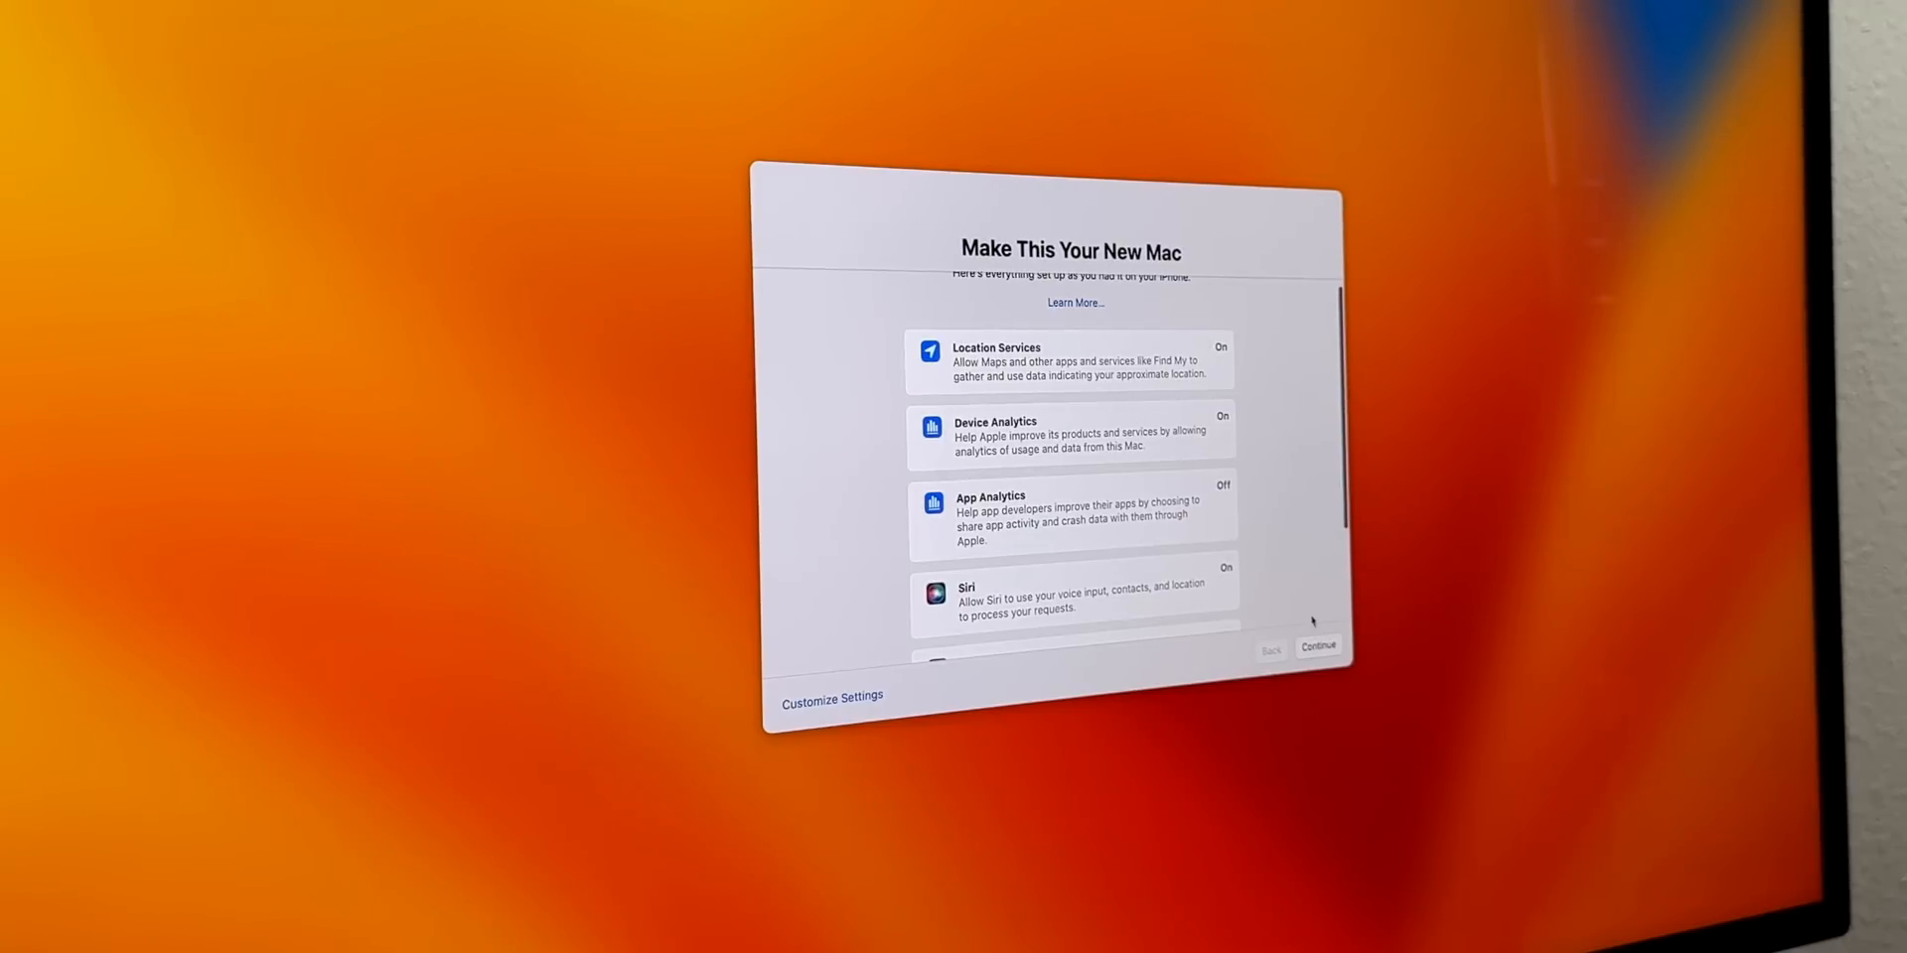
Step: Accept the carried-over settings and leave FileVault disk encryption enabled
left_click(1317, 645)
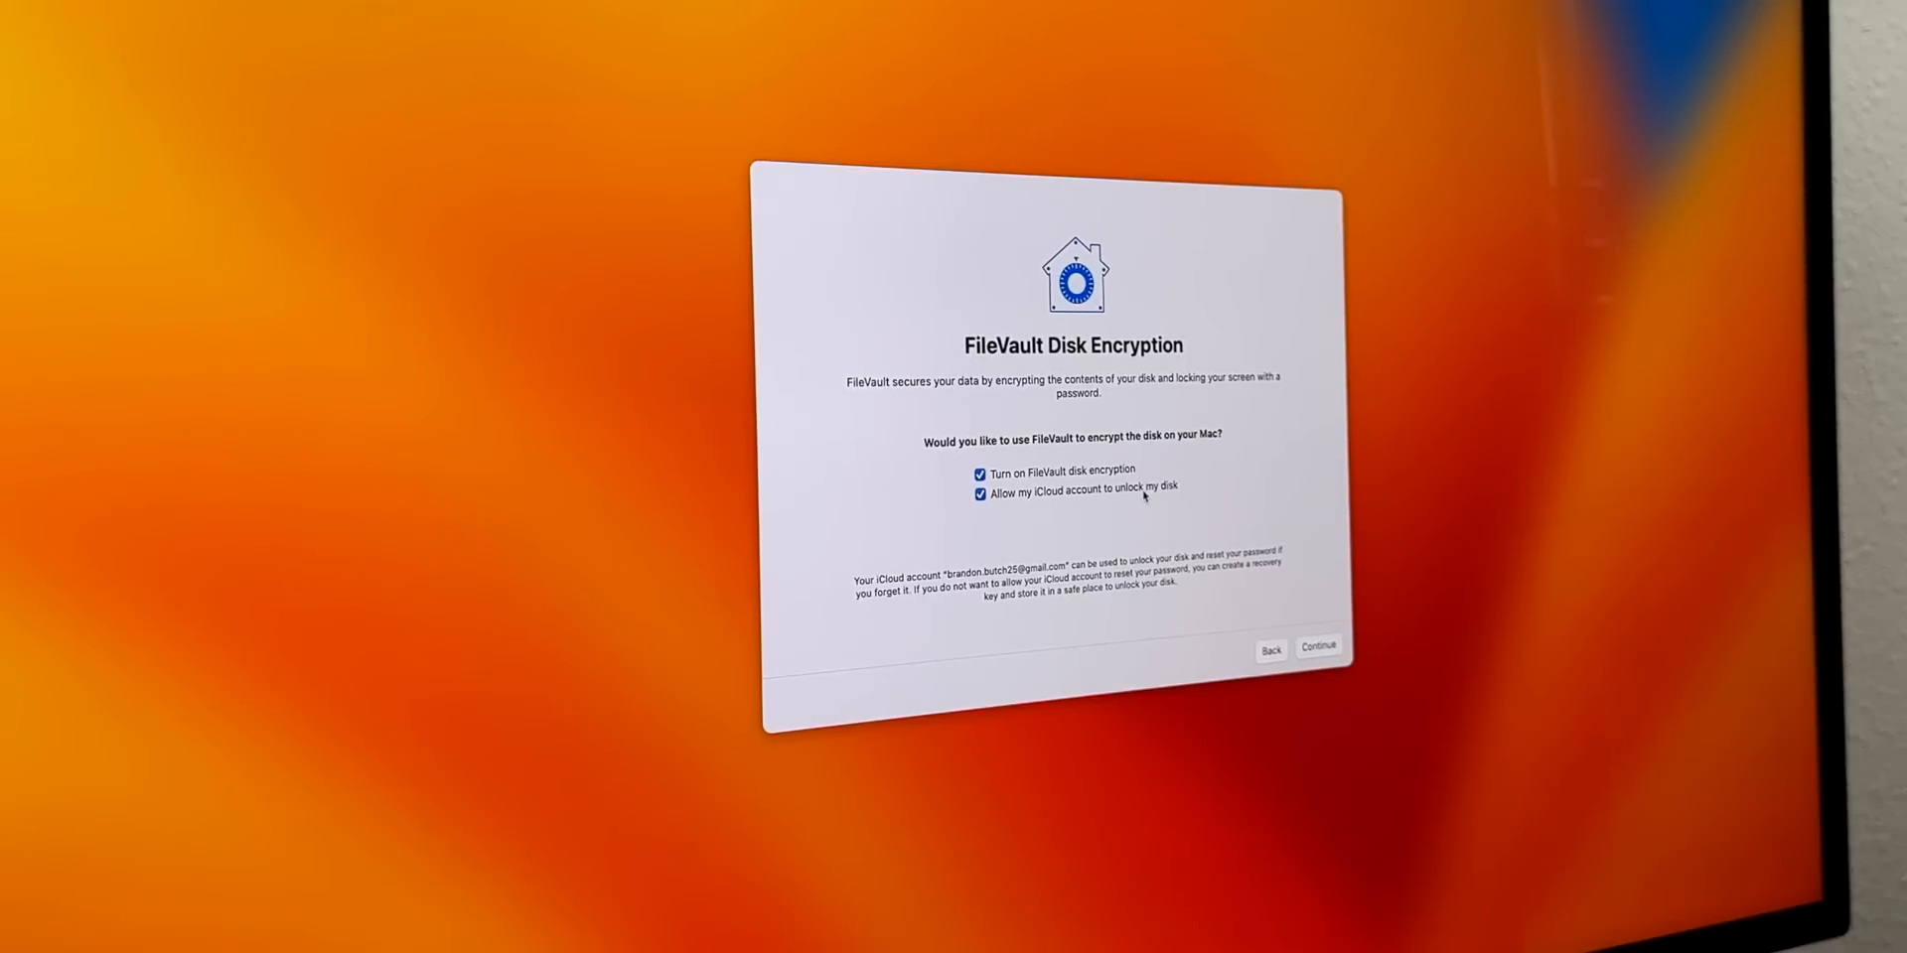
mouse_move(1229, 554)
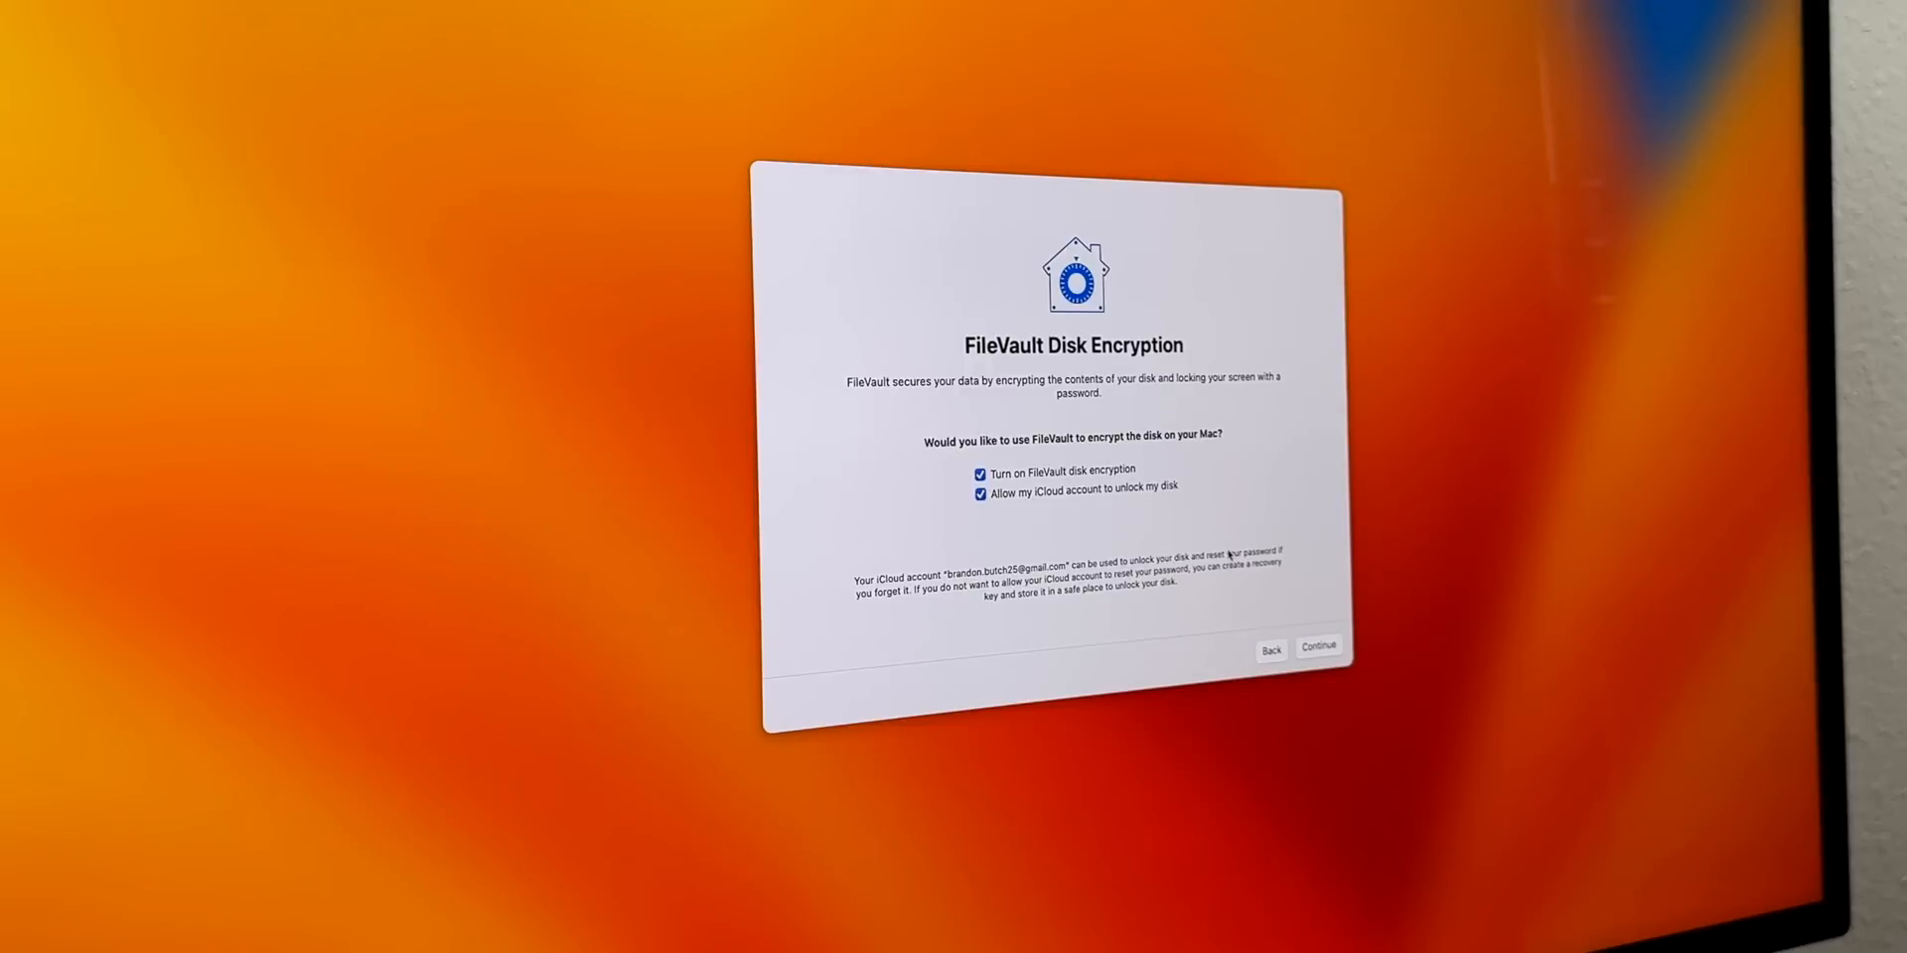
left_click(1317, 648)
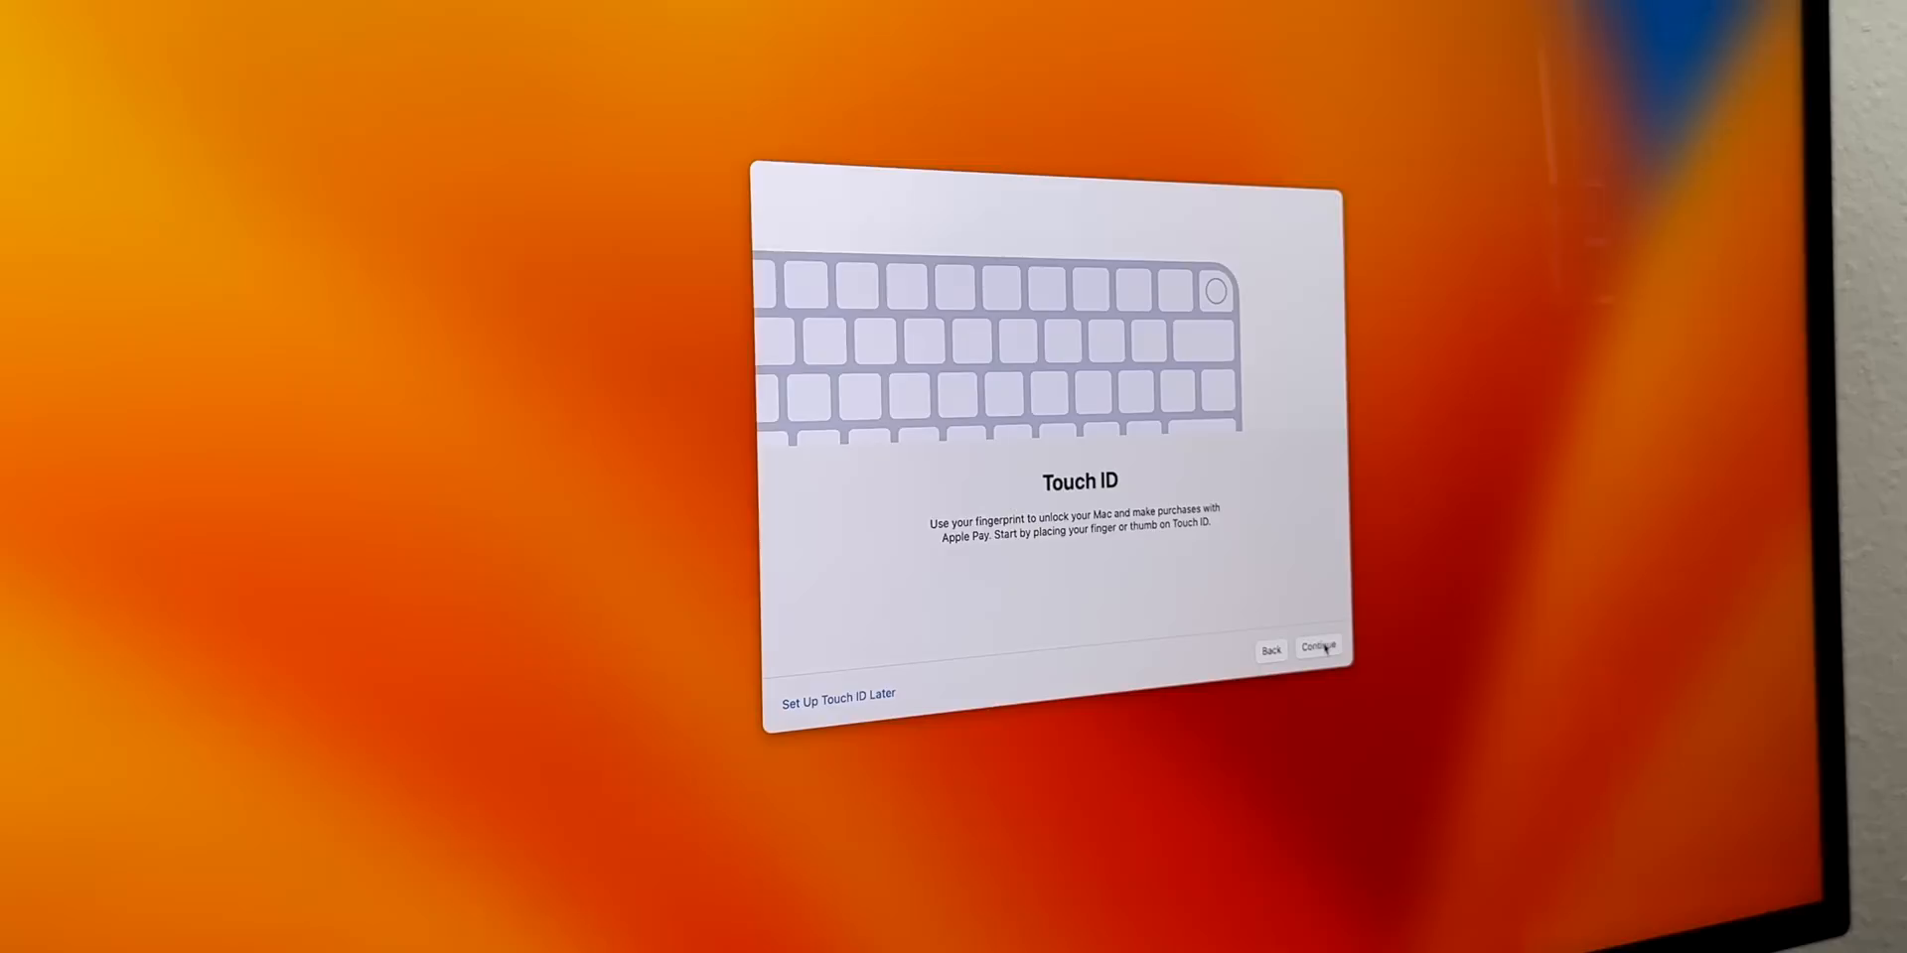
Step: Enroll a fingerprint for Touch ID and move on to the Apple Pay step
left_click(1317, 645)
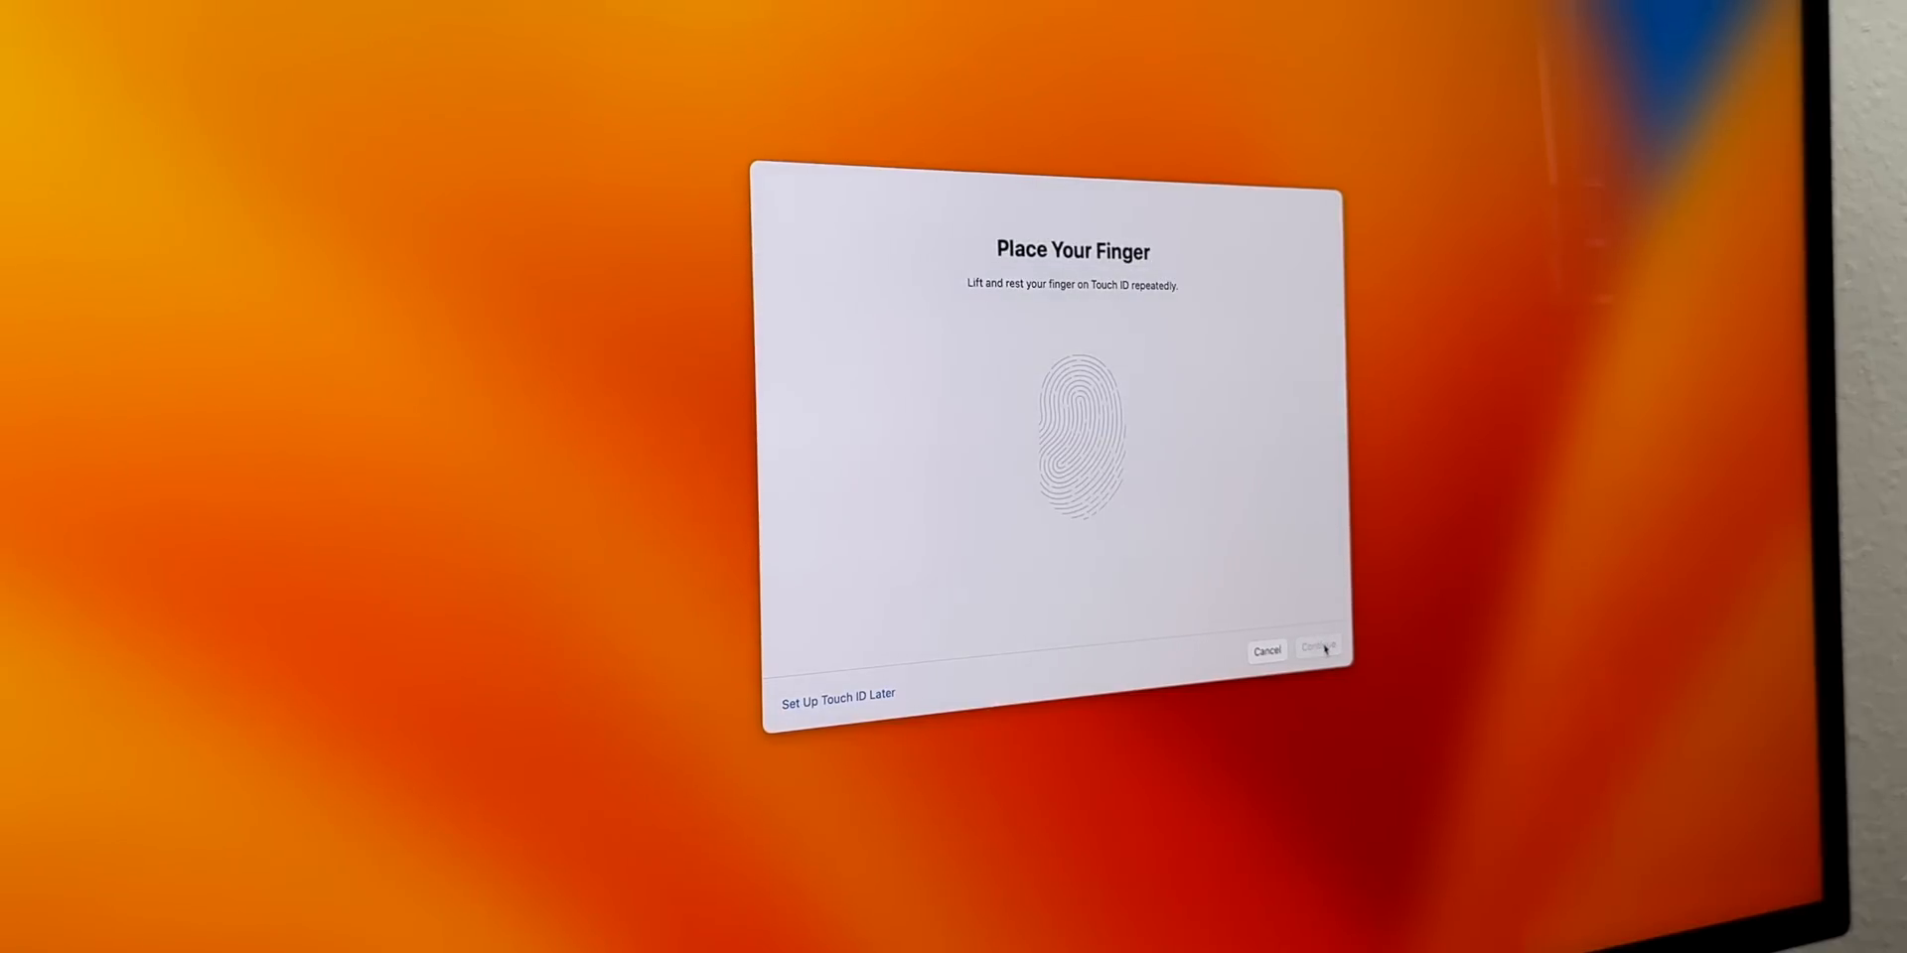
left_click(1317, 649)
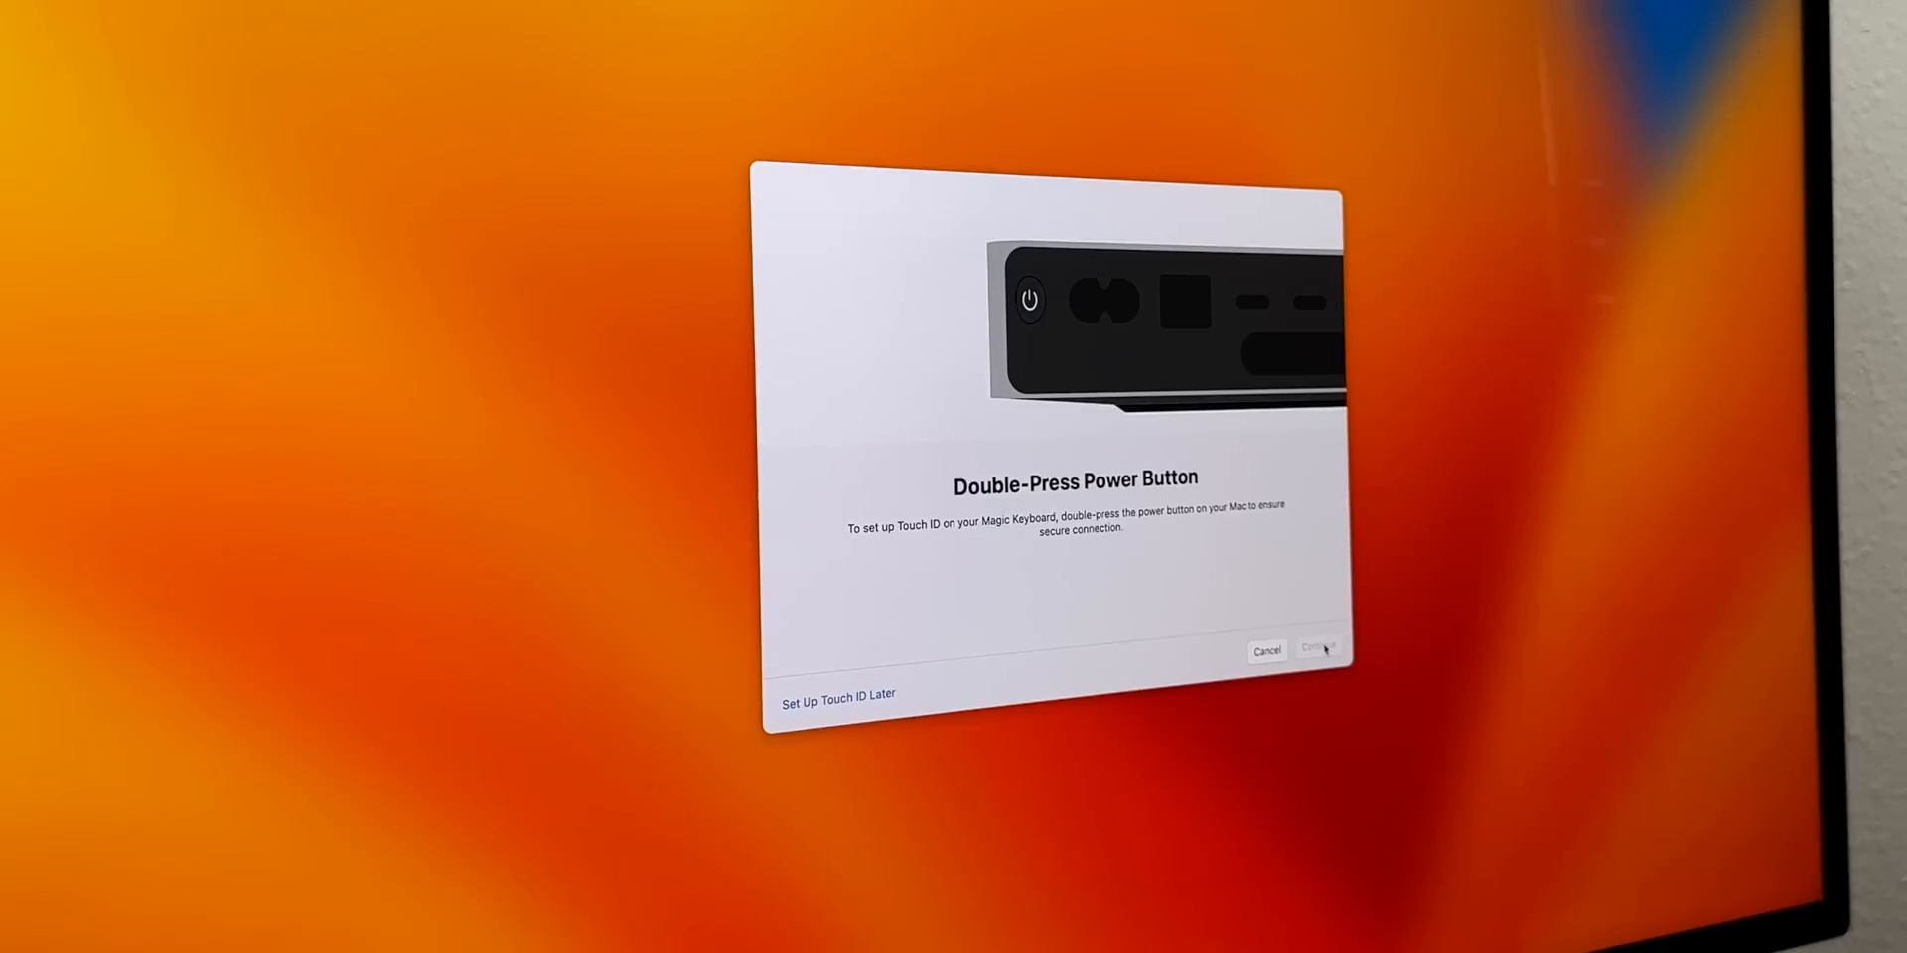
mouse_move(1199, 633)
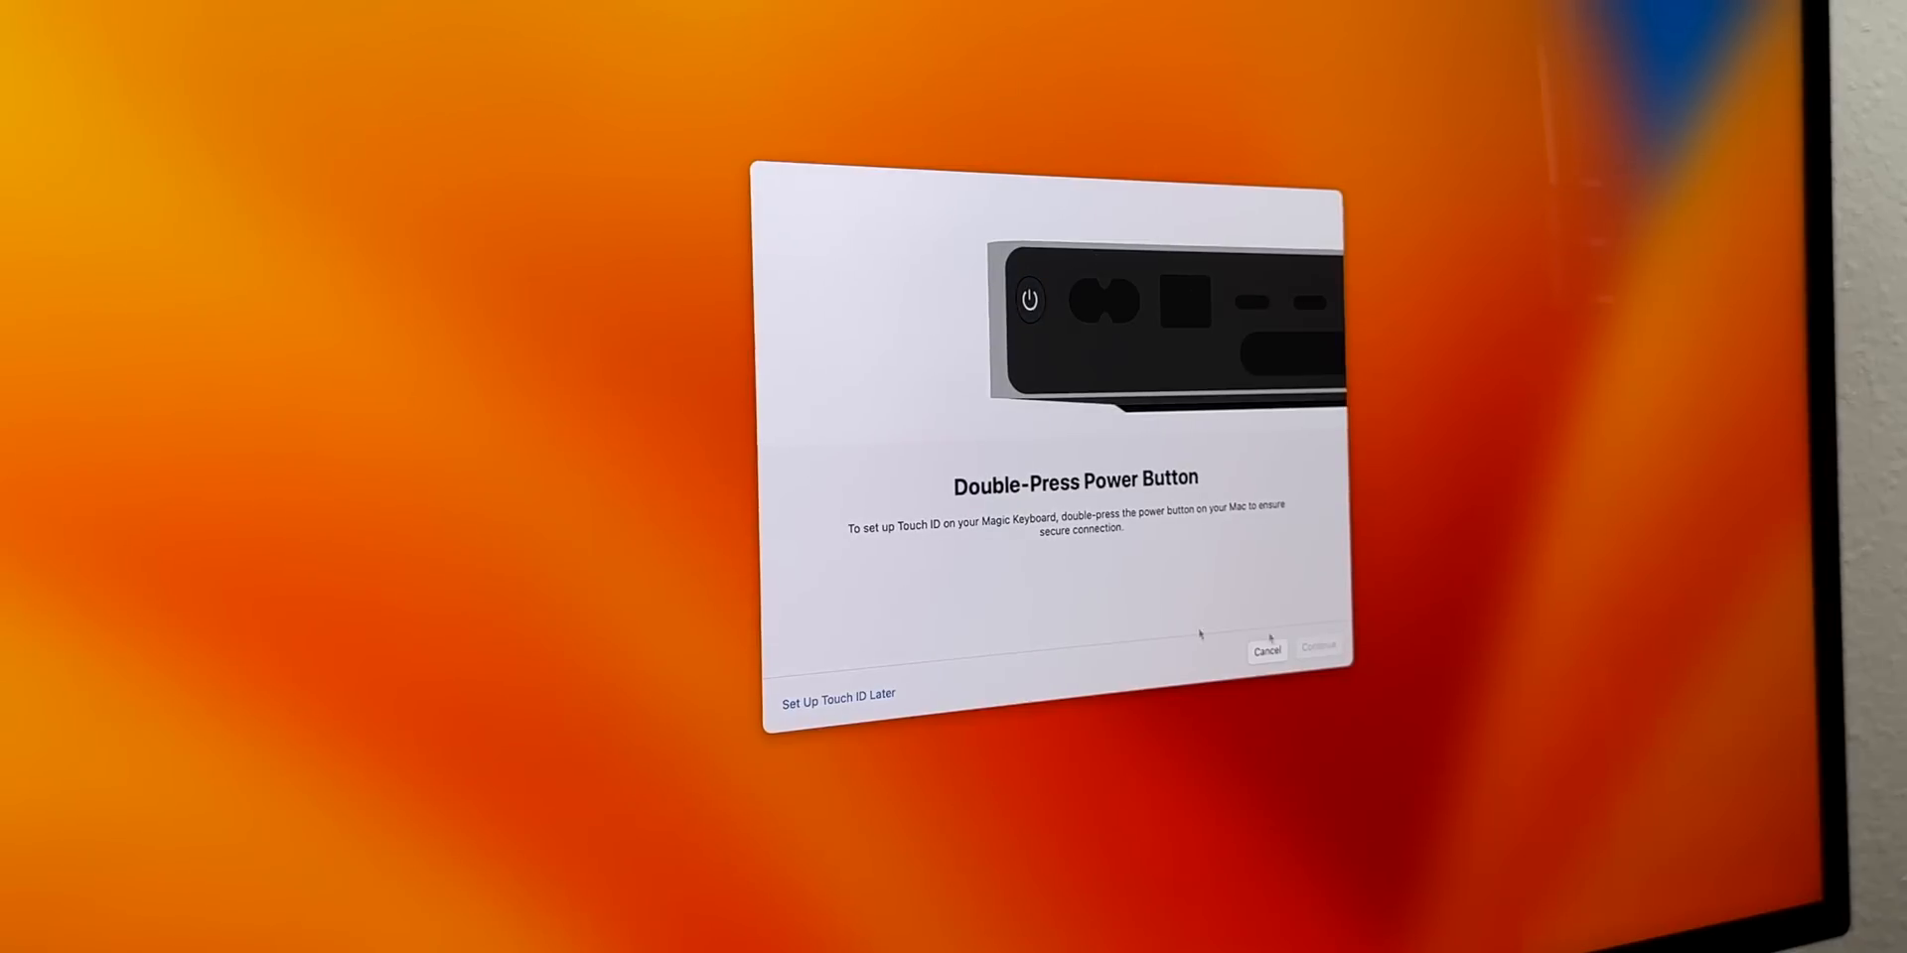
mouse_move(1039, 538)
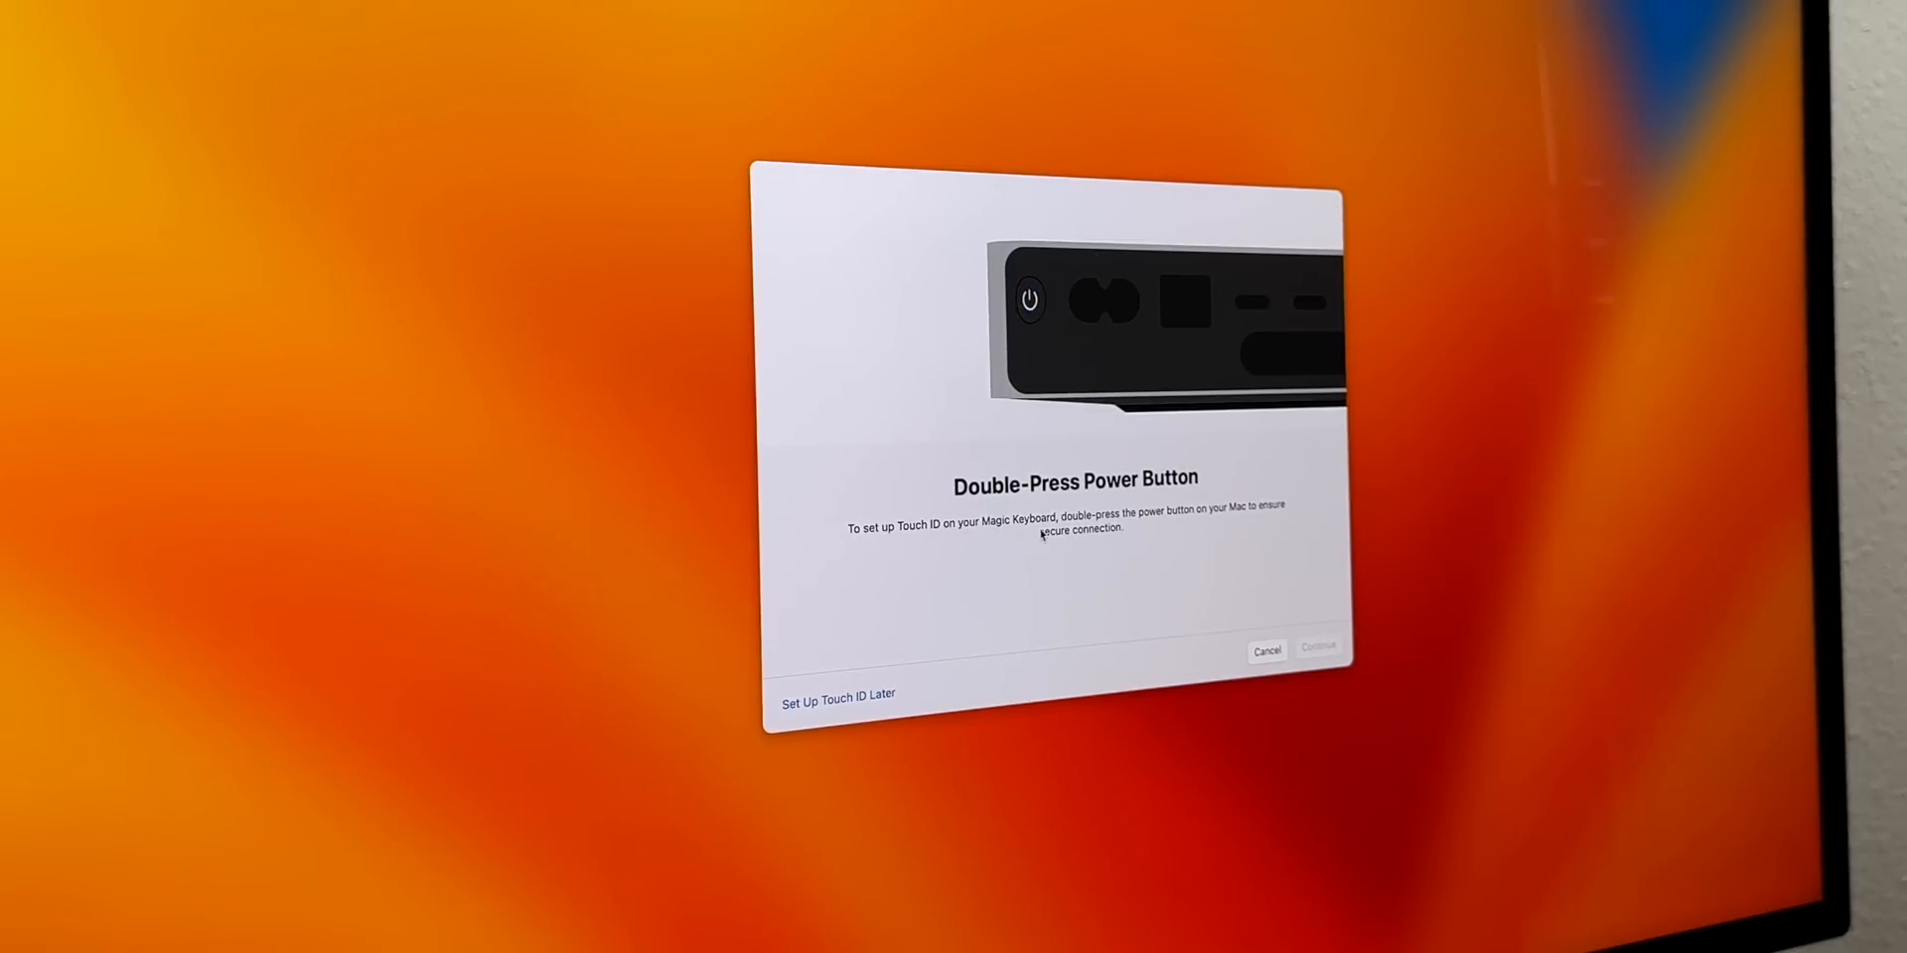
mouse_move(1191, 529)
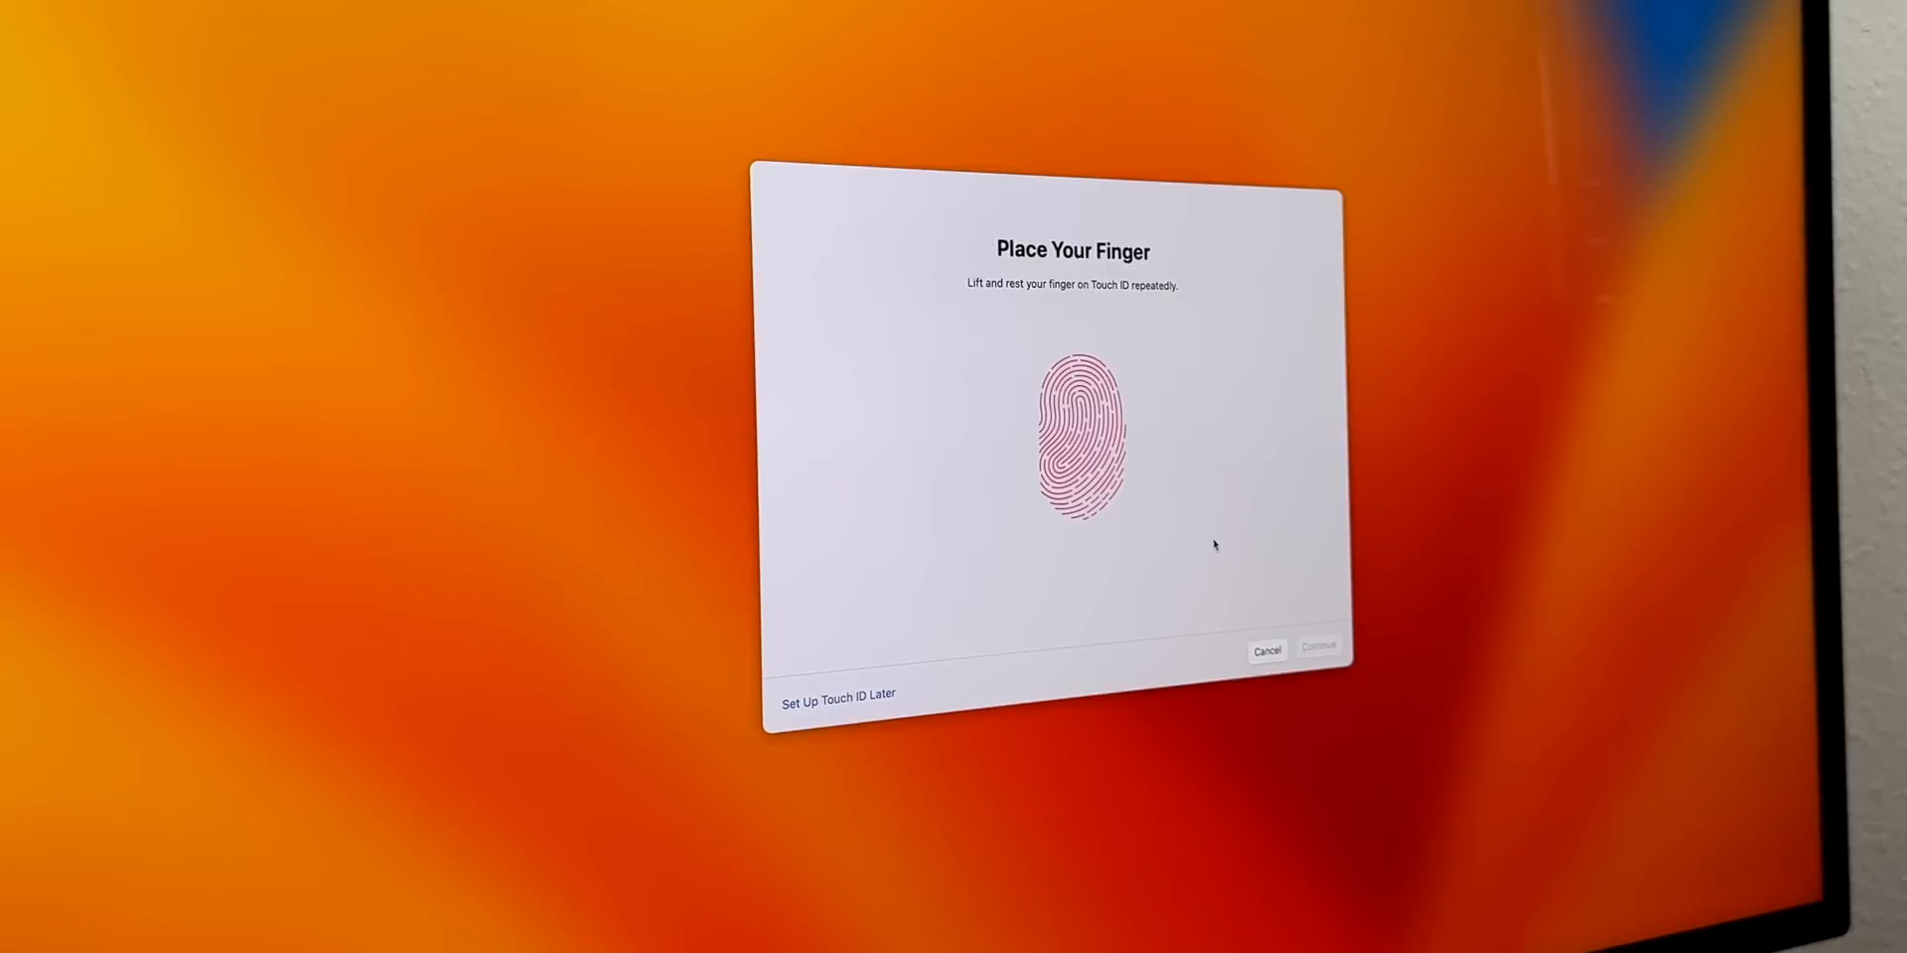
left_click(1317, 649)
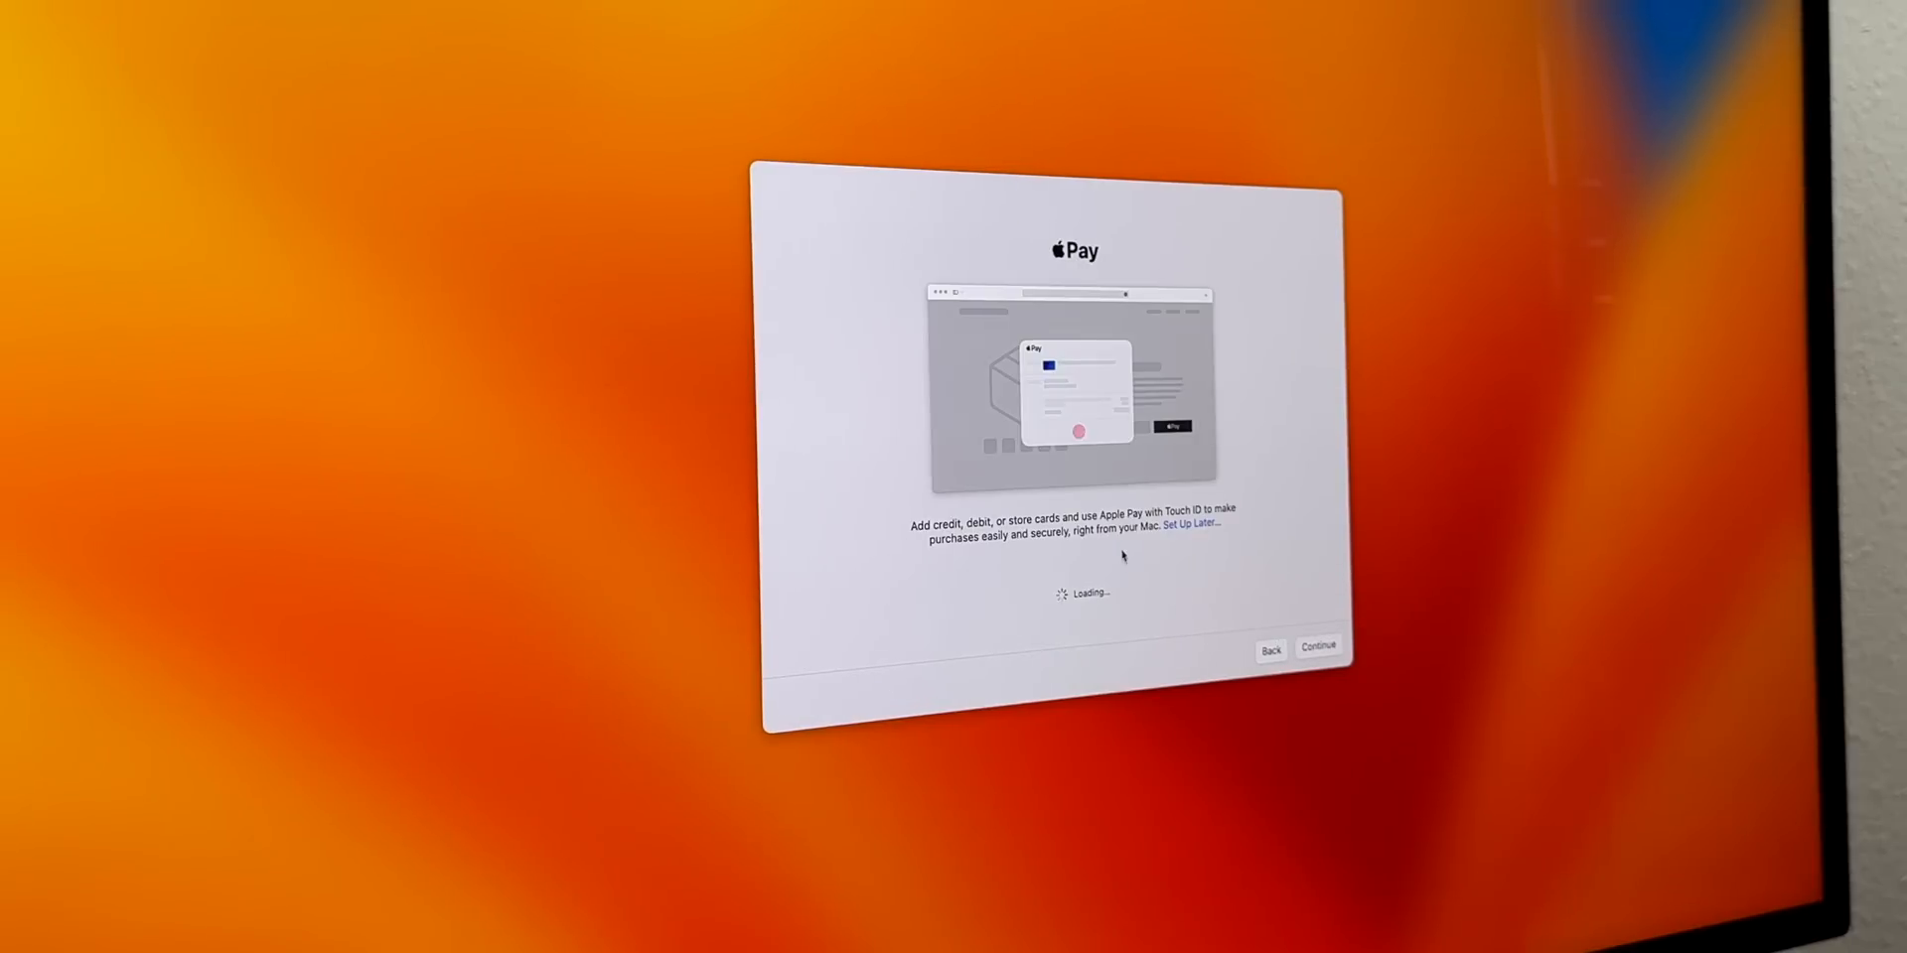
mouse_move(1297, 615)
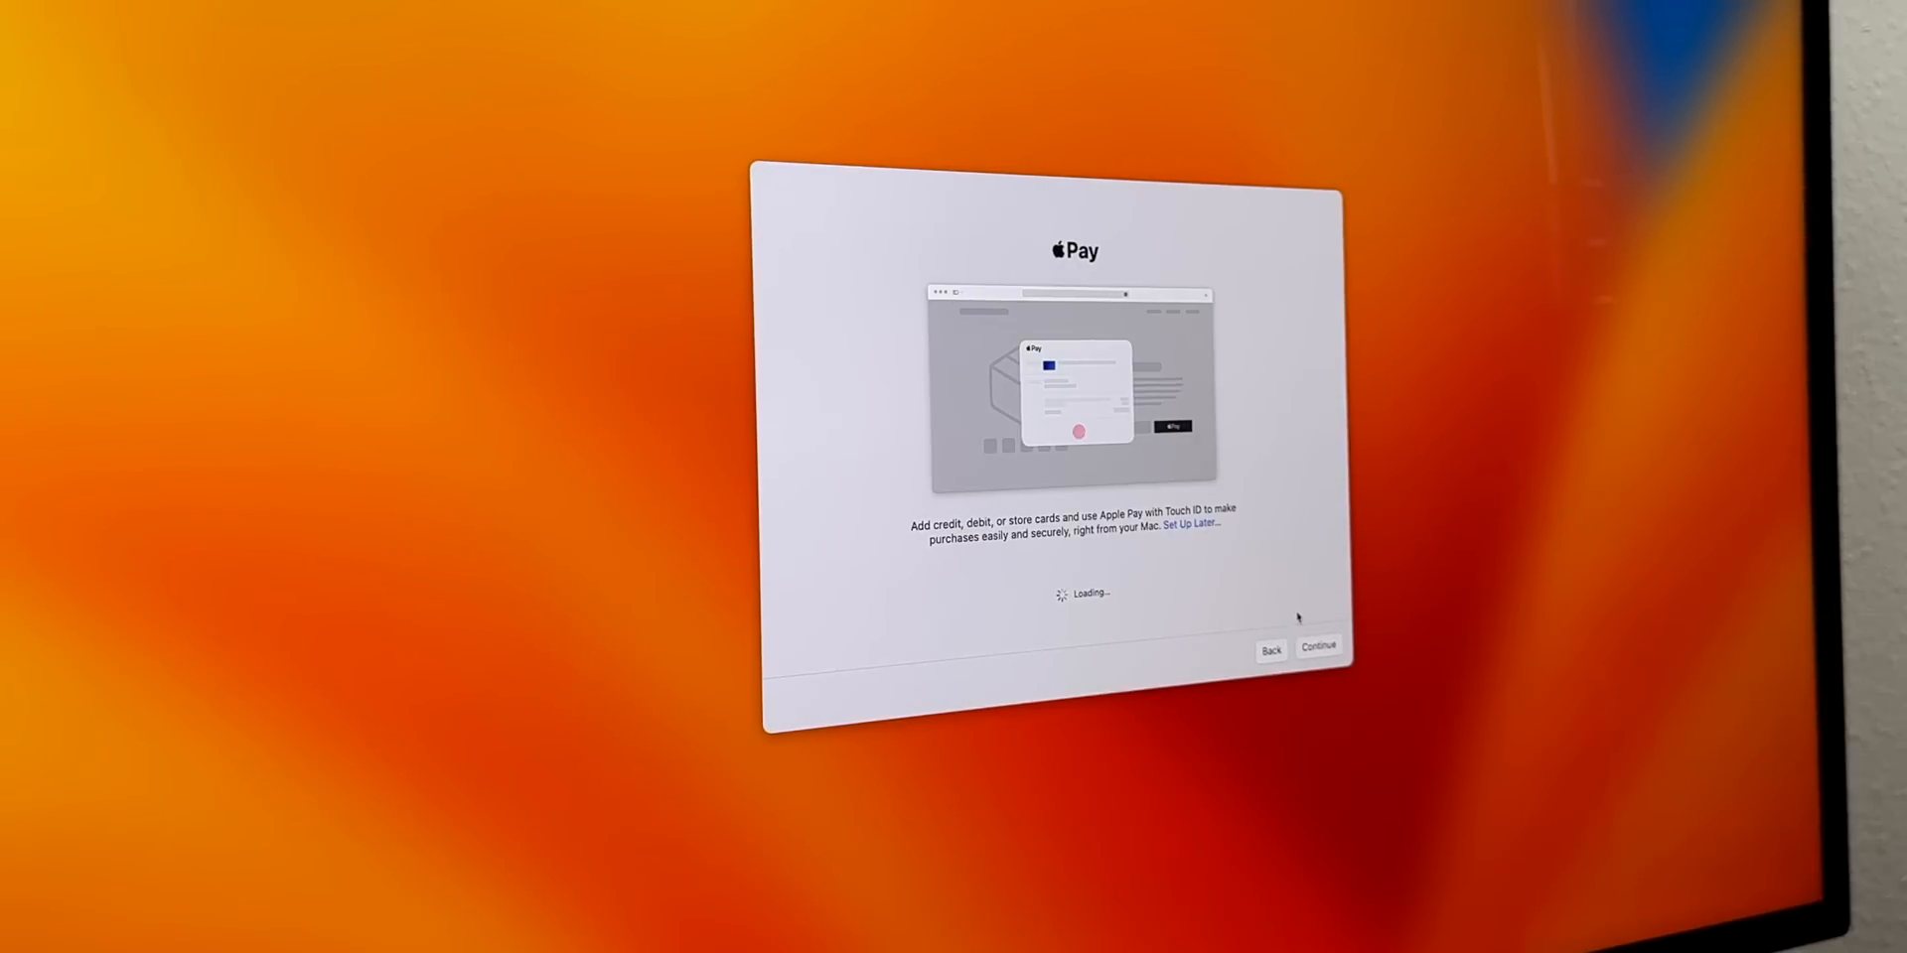
mouse_move(1189, 548)
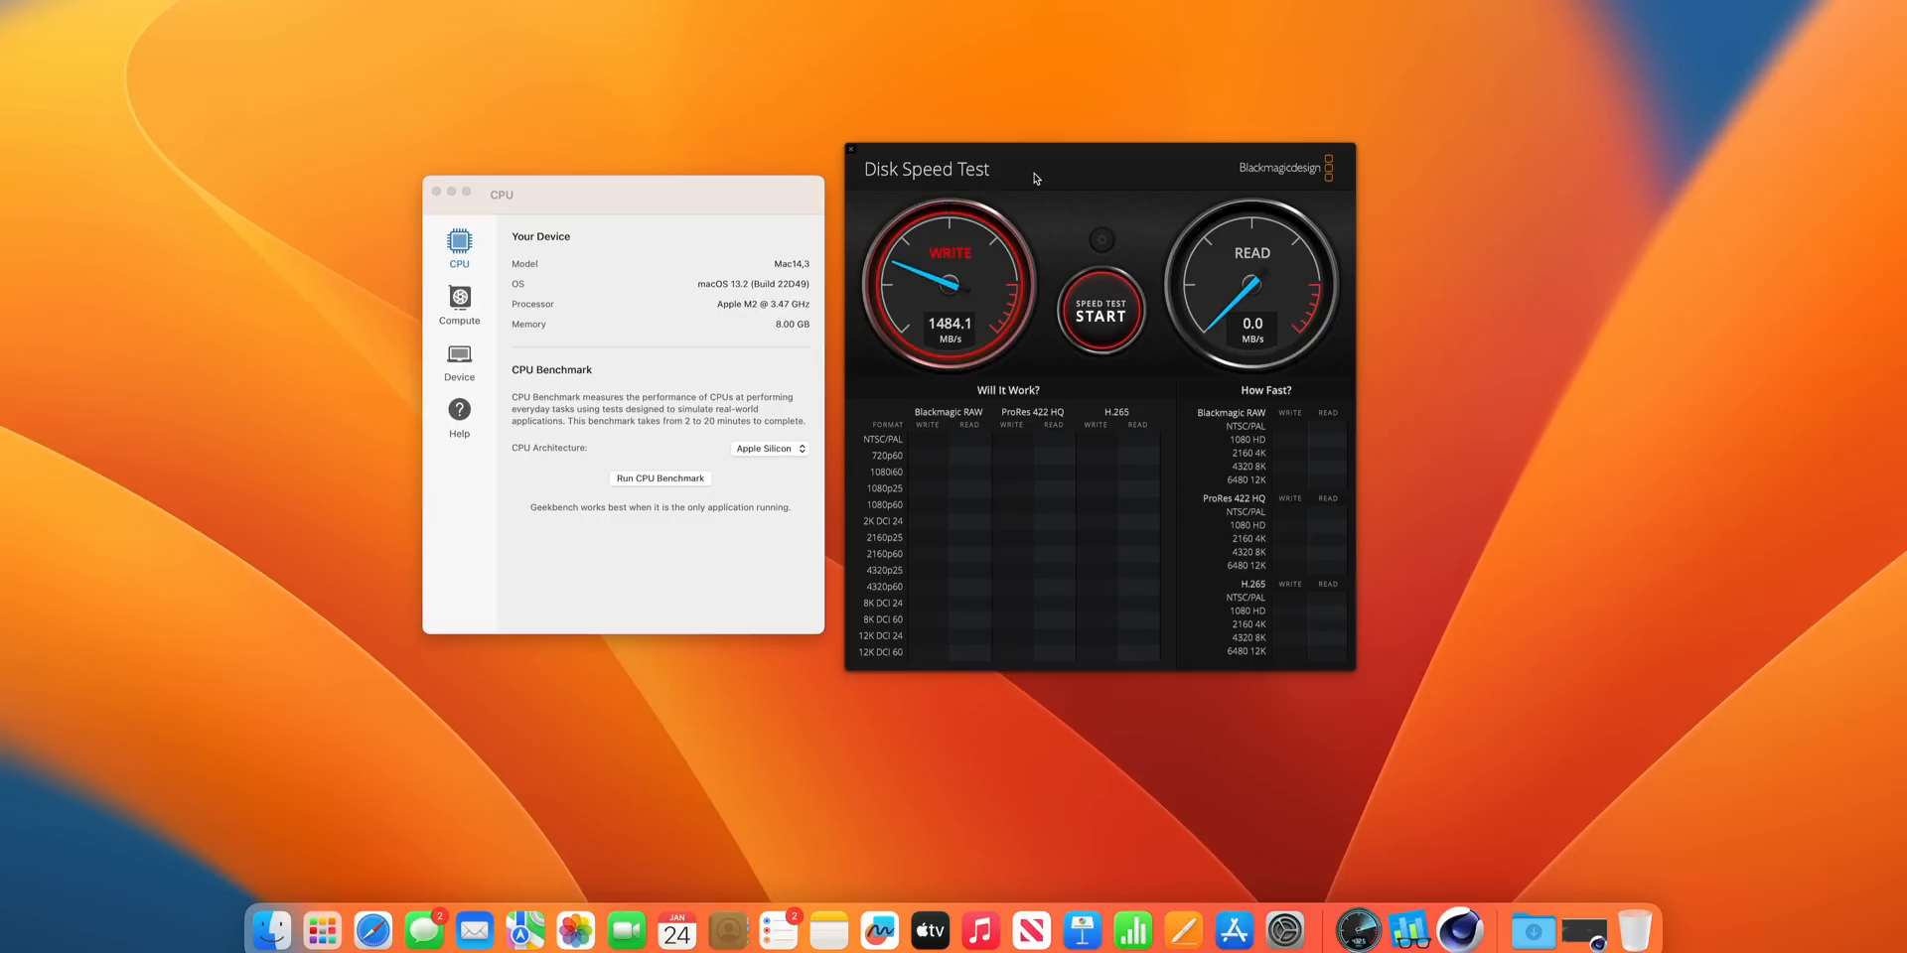
Step: Run the Disk Speed Test, measuring about 2239 MB/s write and 1298 MB/s read
left_click(1099, 312)
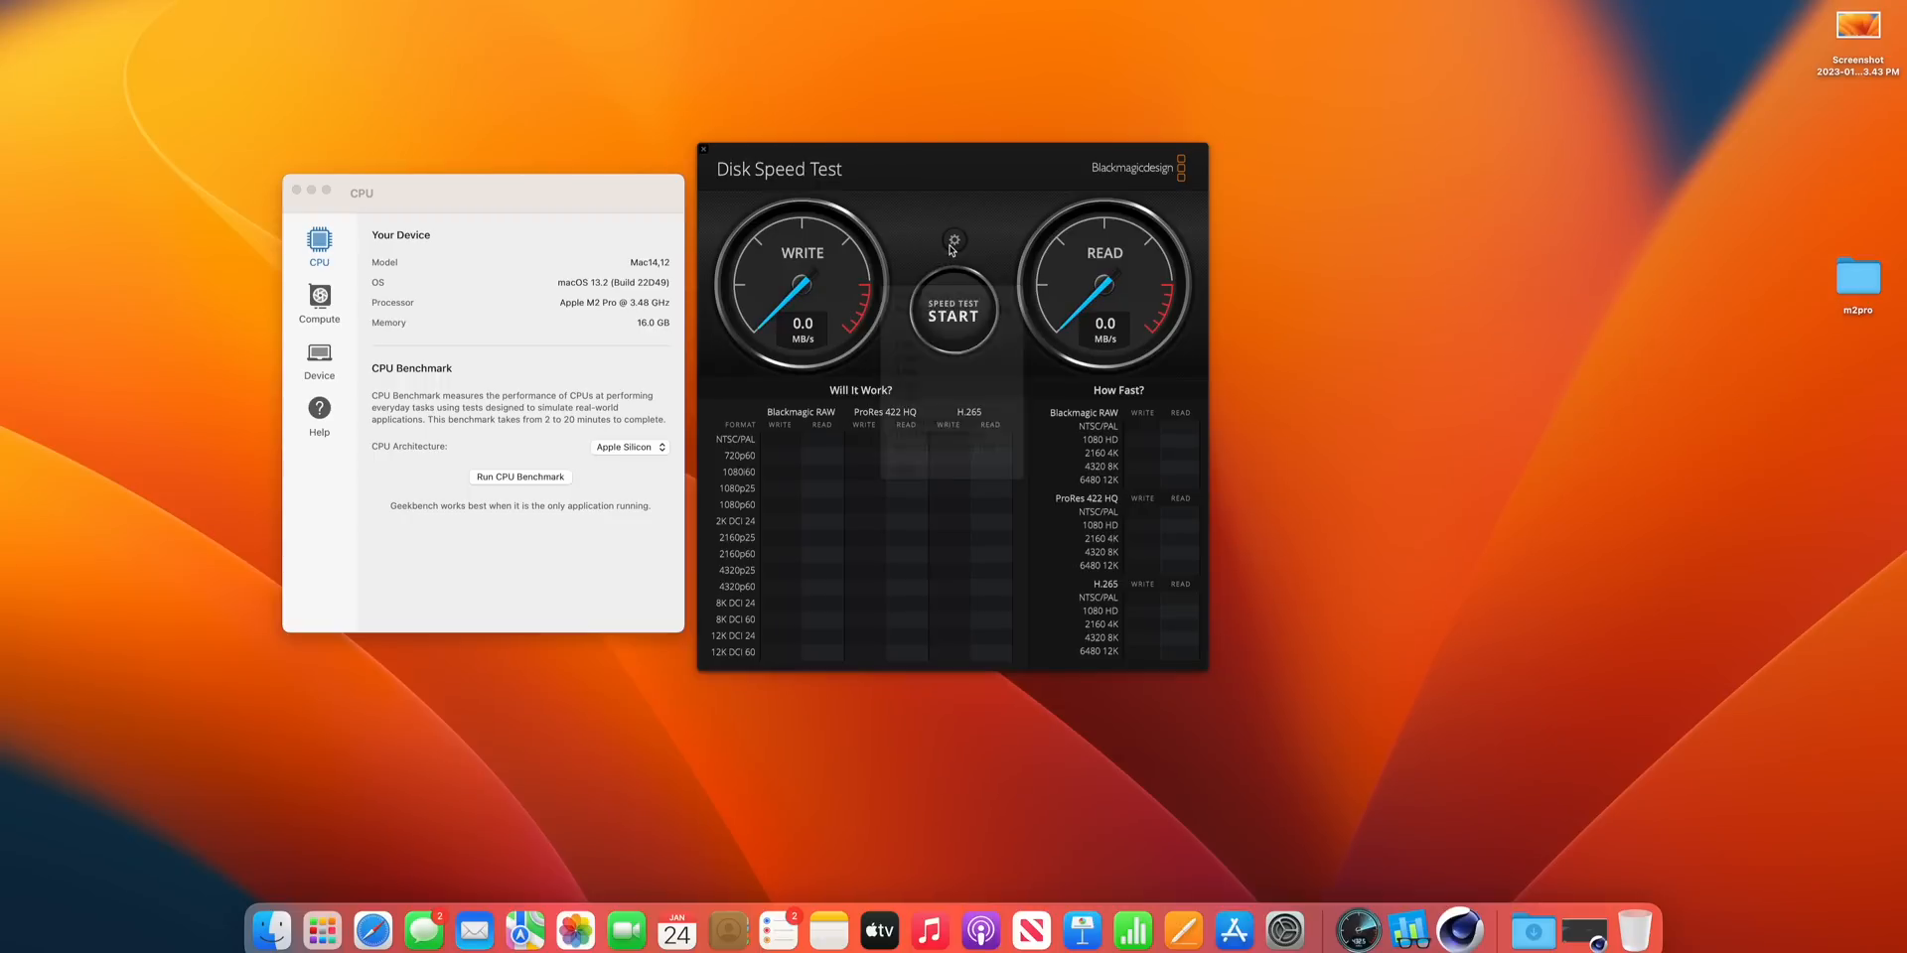
left_click(951, 310)
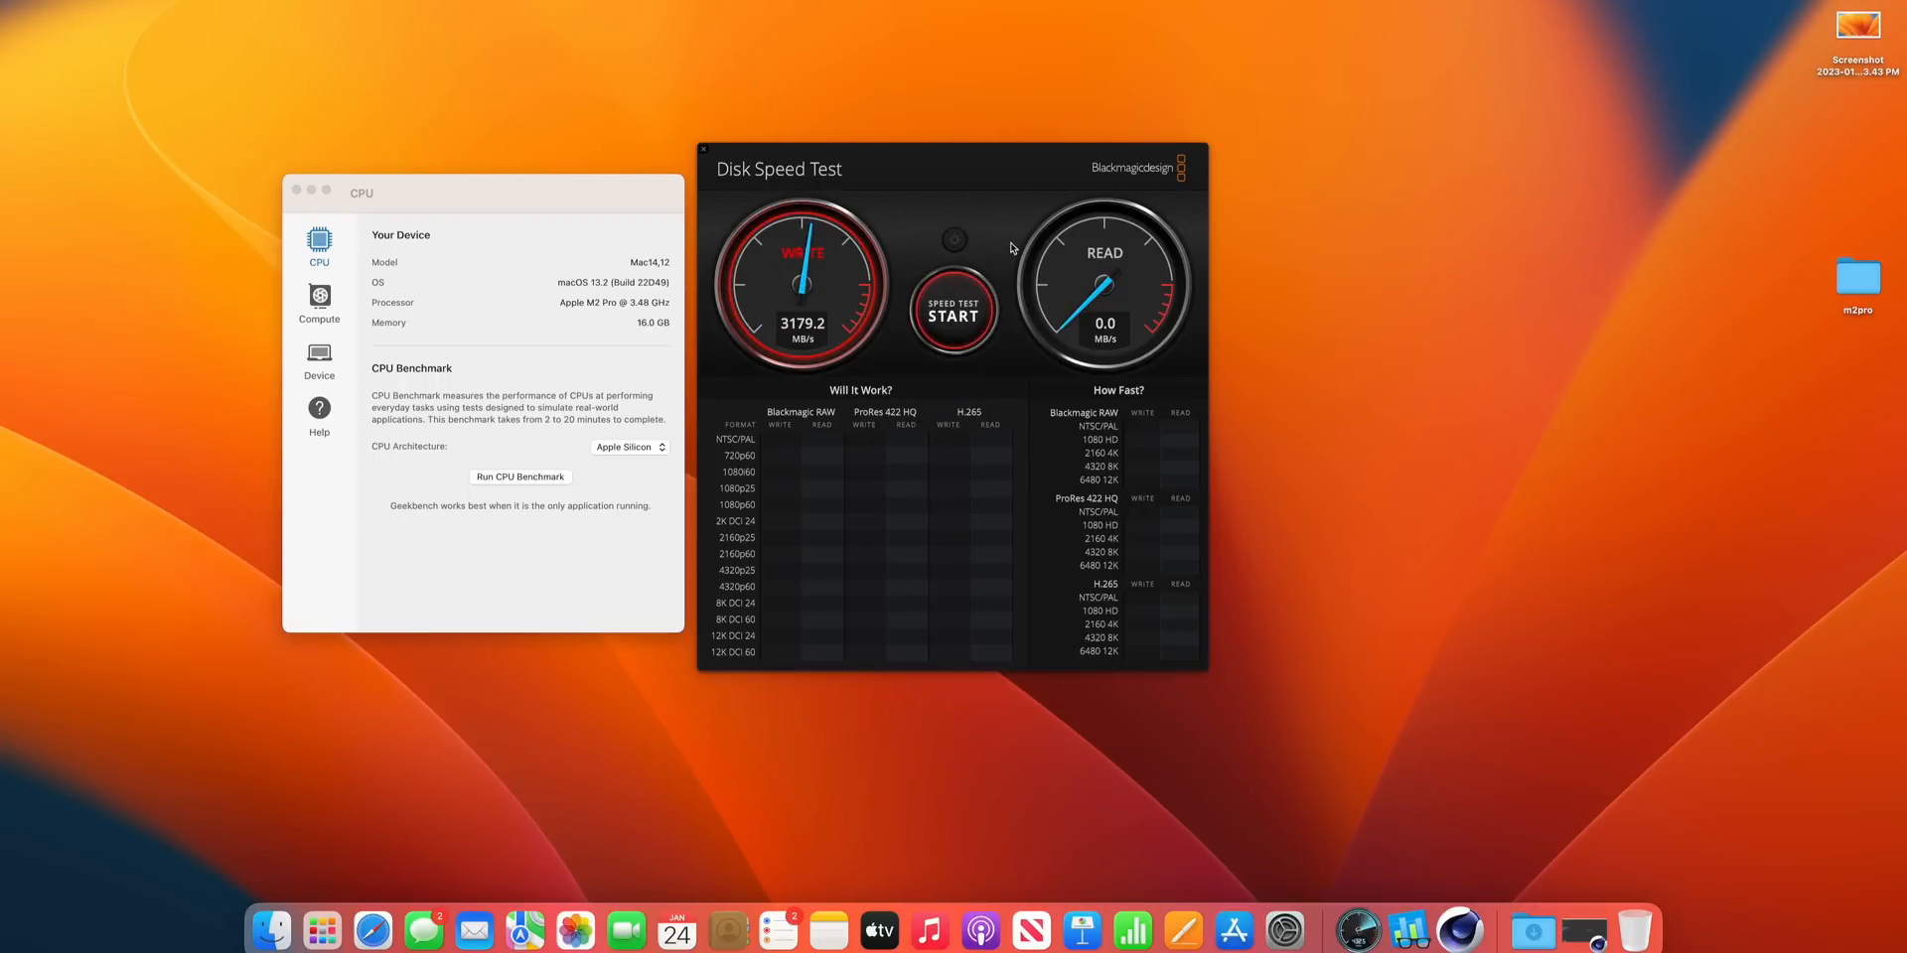
left_click(952, 312)
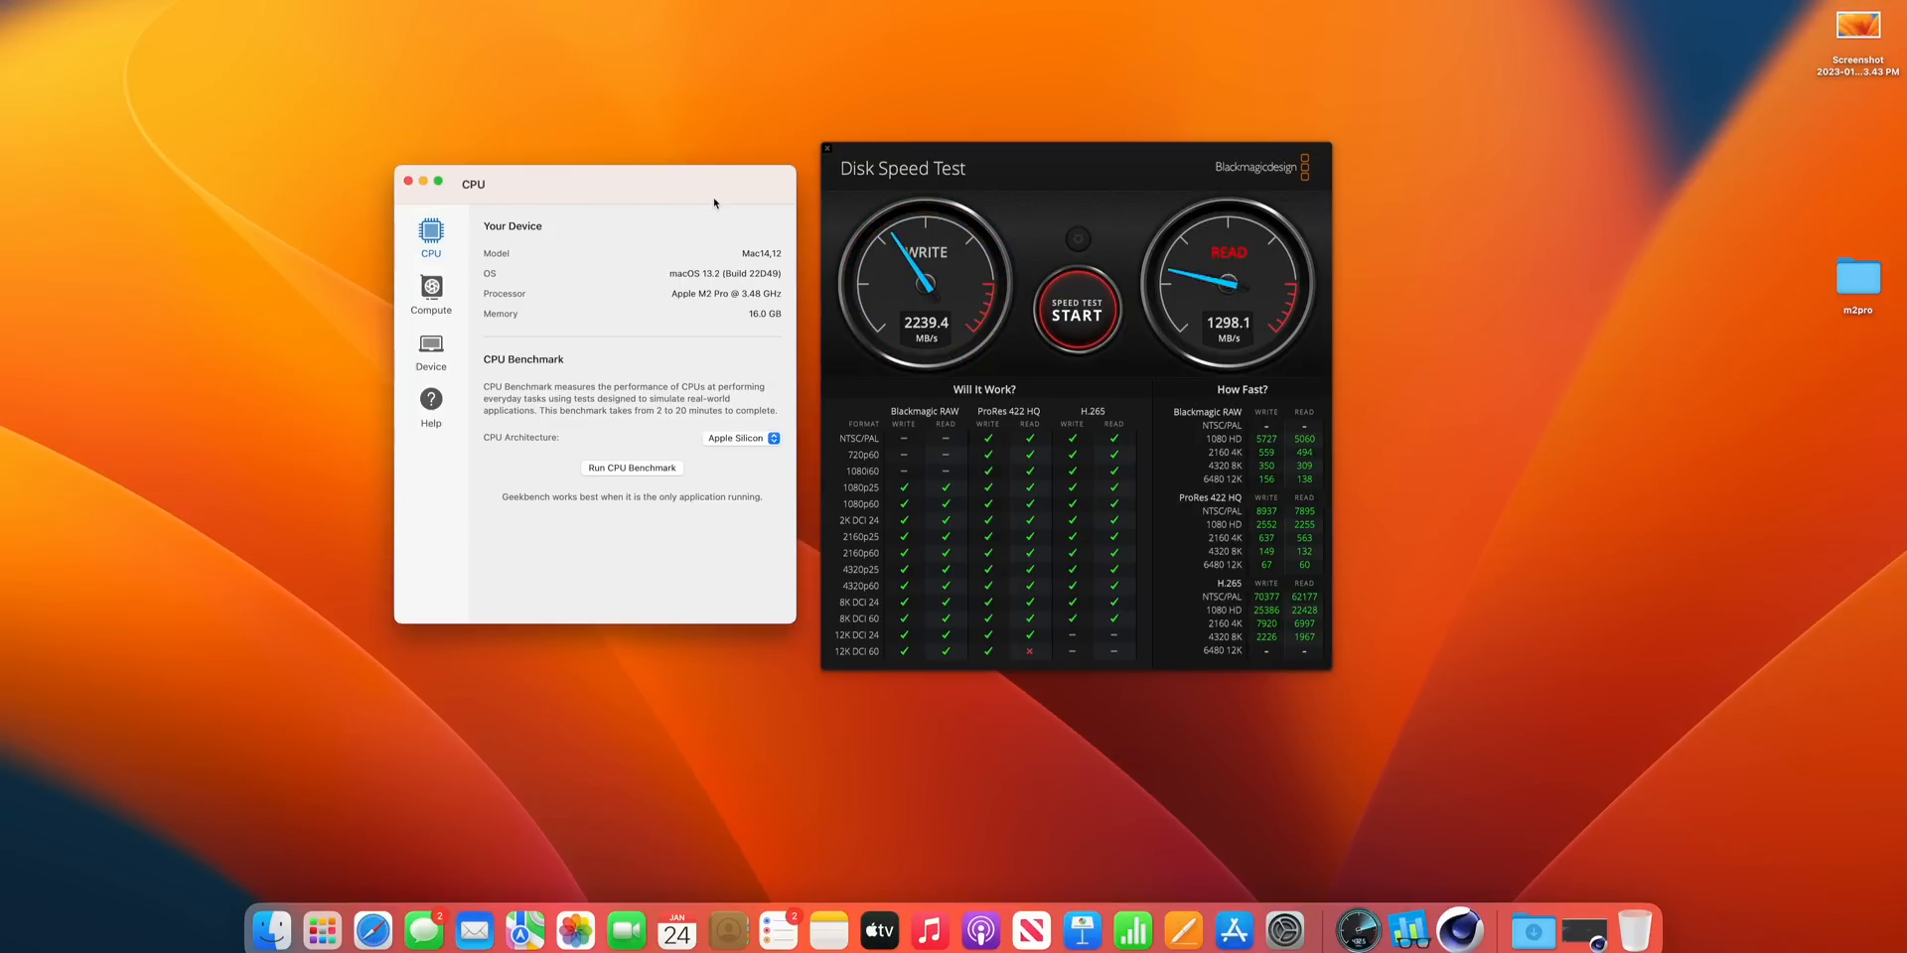
Step: With CPU scores 1941/11401 shown, start a GPU Compute run using Metal instead of OpenCL
left_click(632, 467)
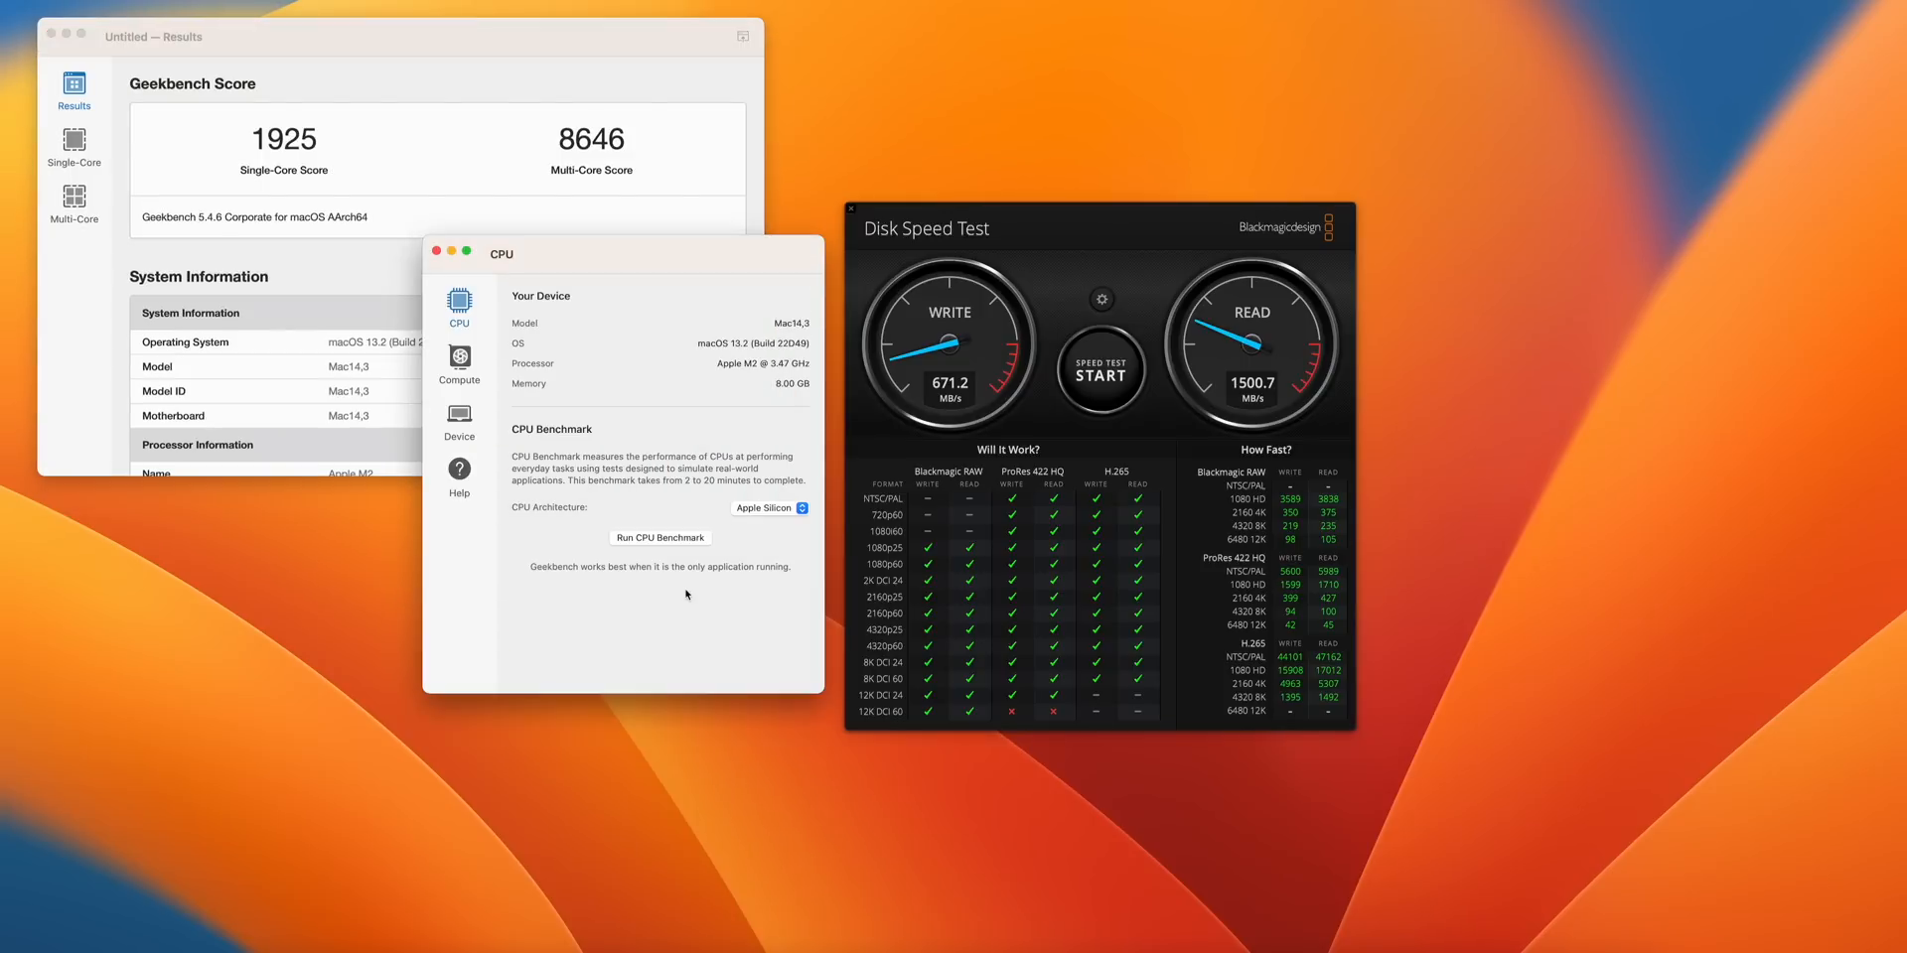
left_click(458, 362)
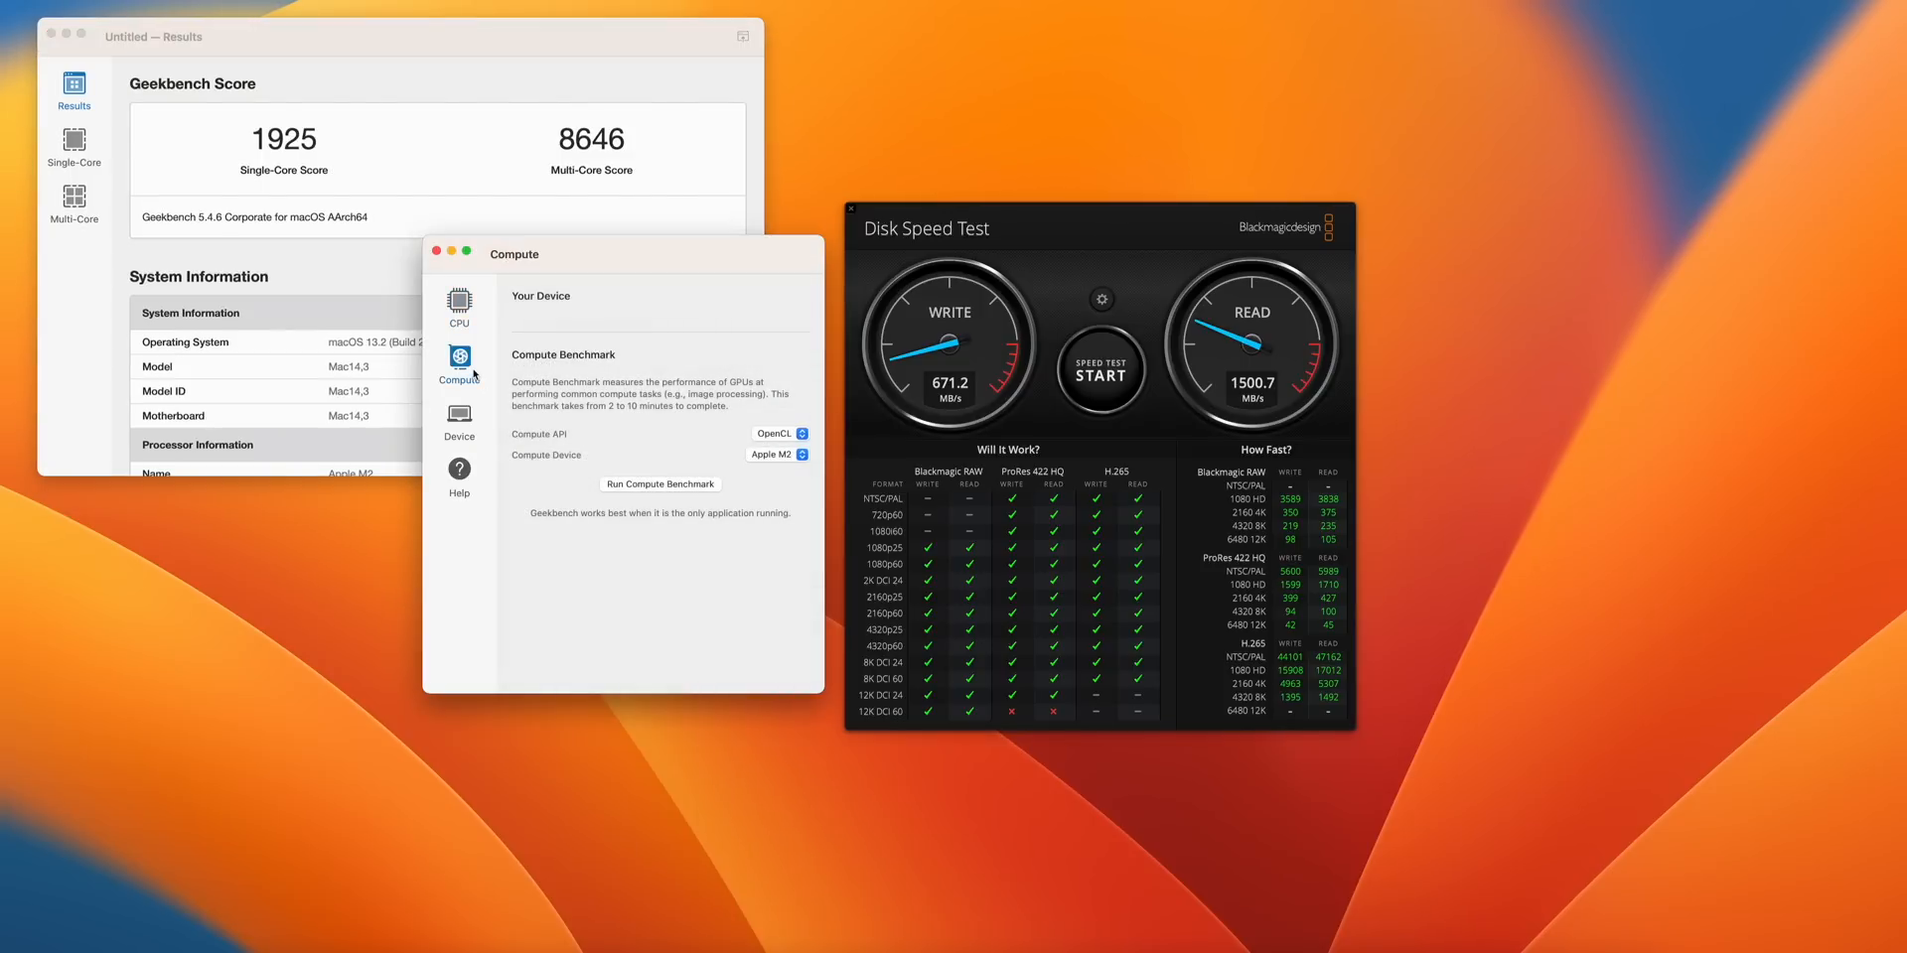
left_click(660, 485)
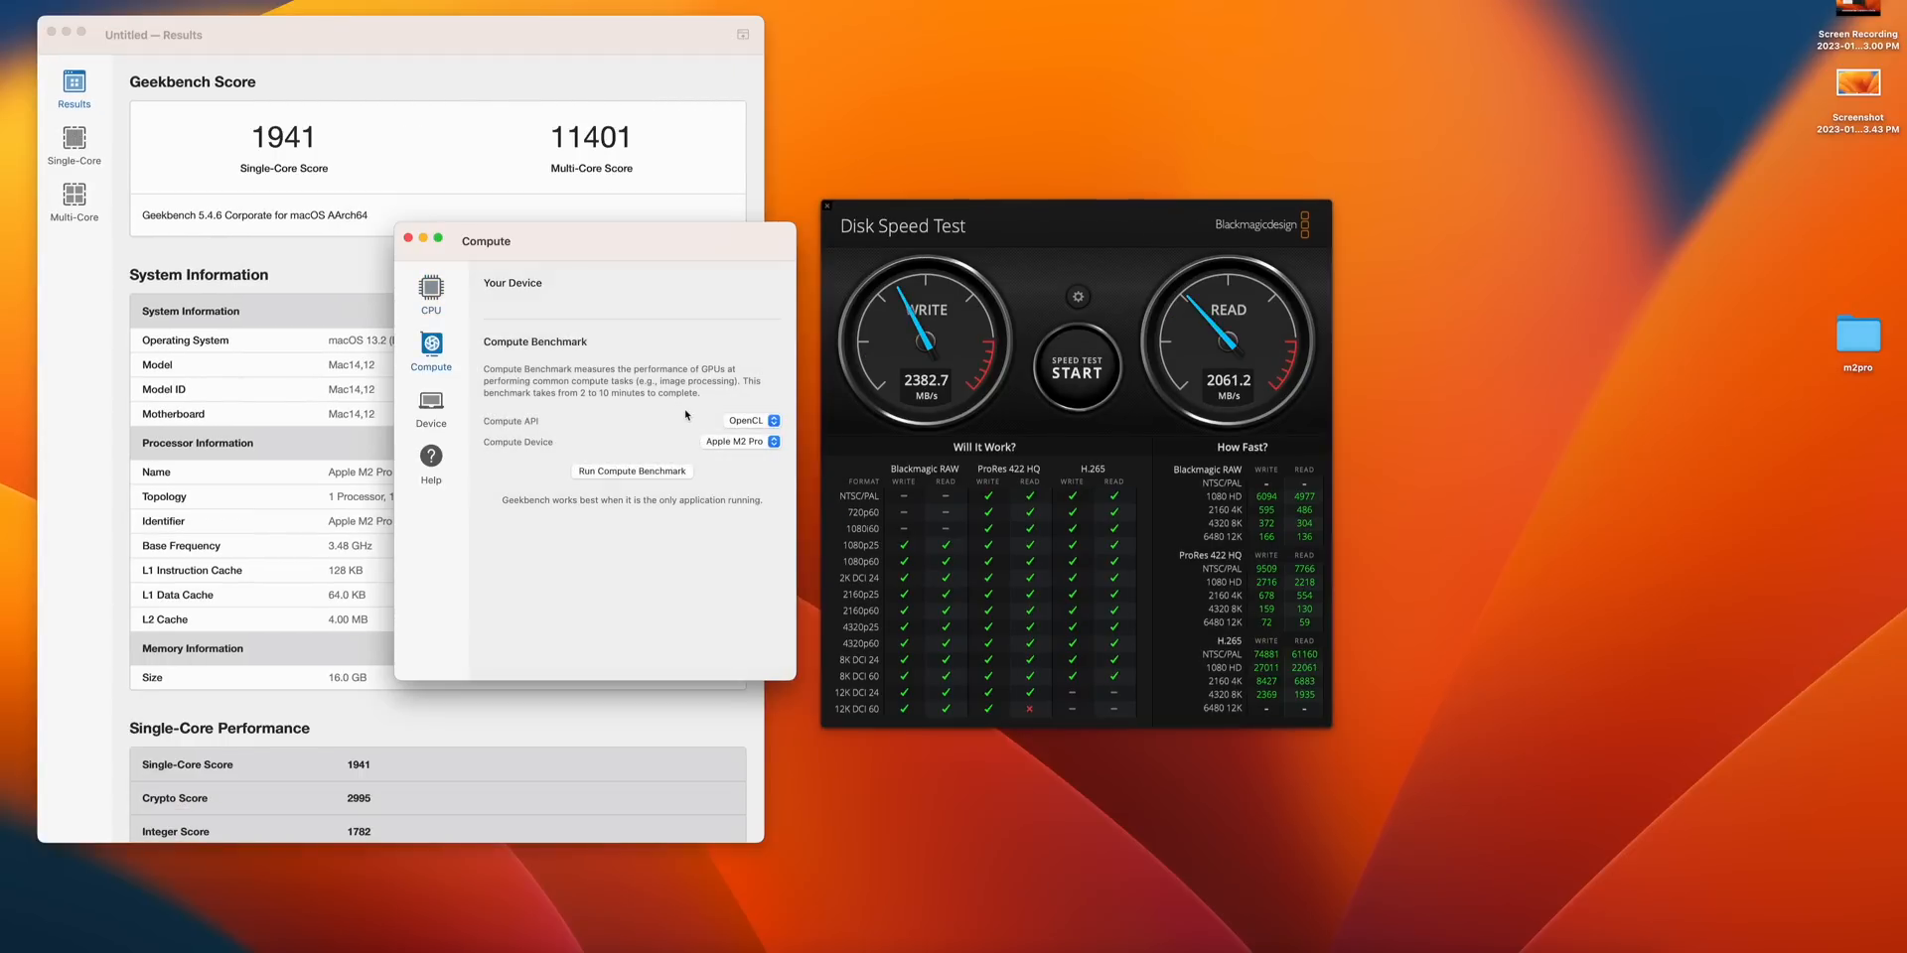
left_click(750, 419)
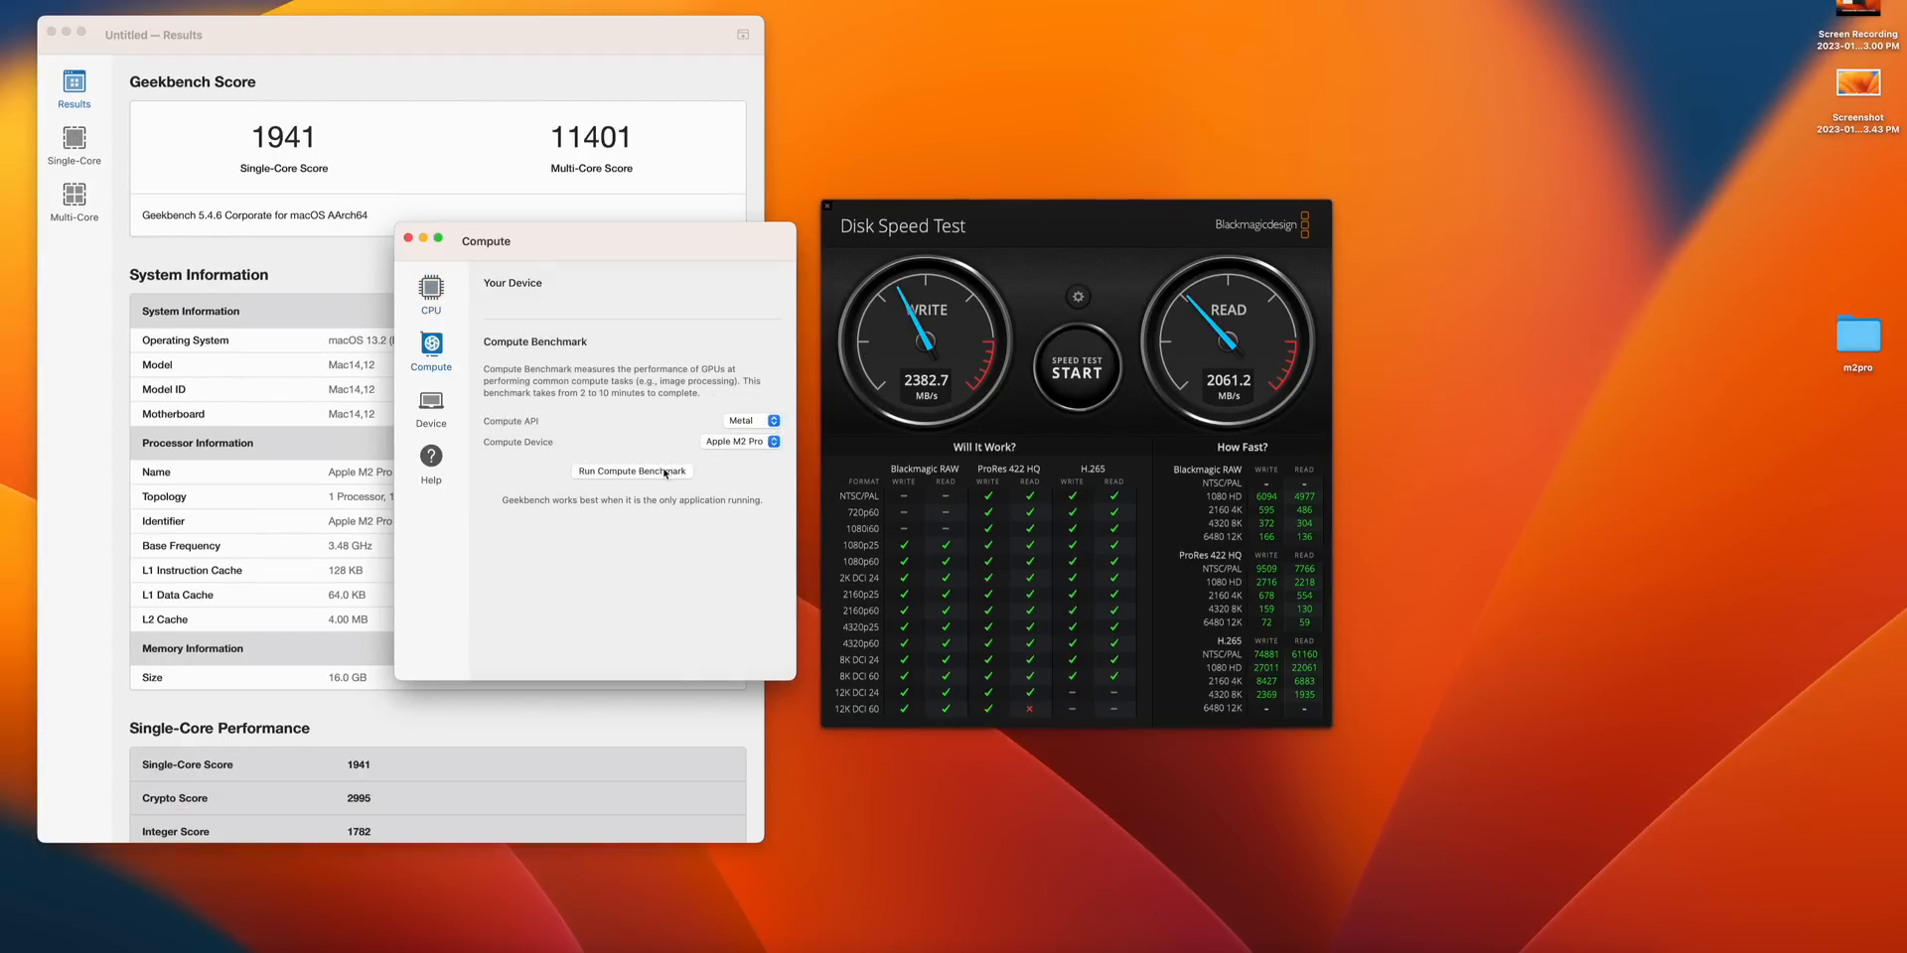
left_click(632, 473)
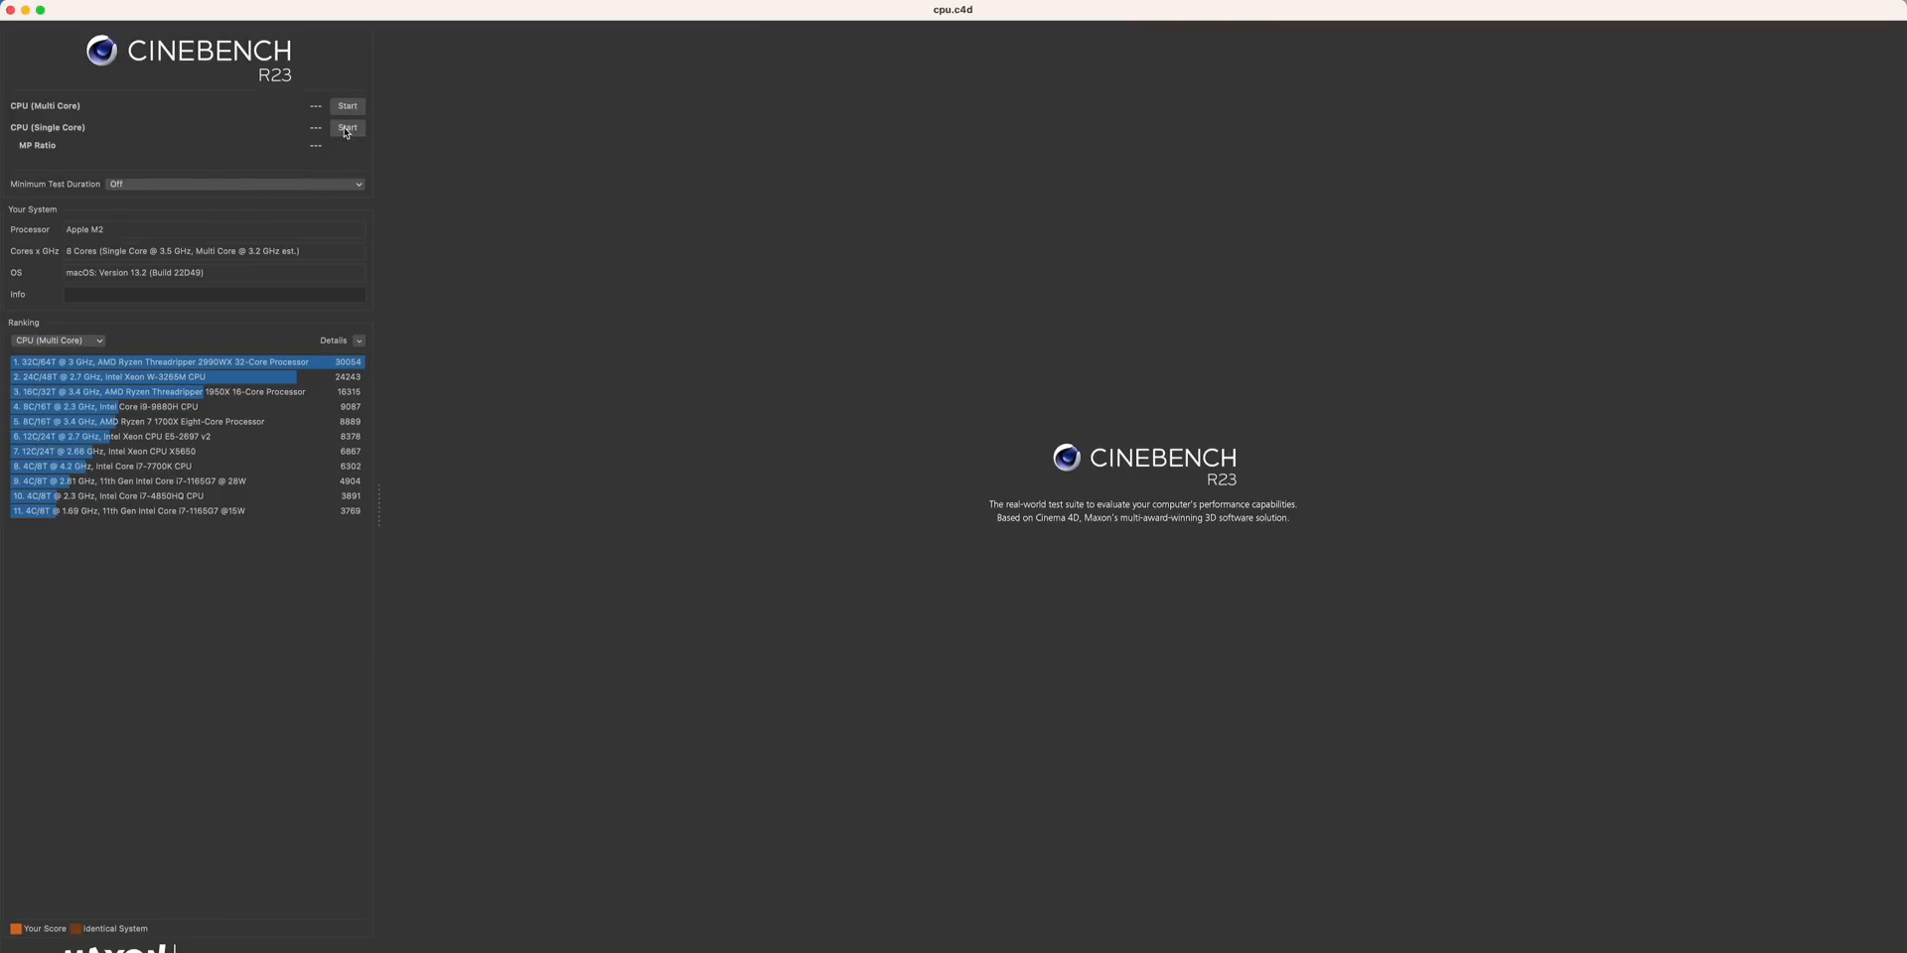
Step: Run the CPU (Single Core) test, scoring about 1635 points and ranking first
left_click(346, 128)
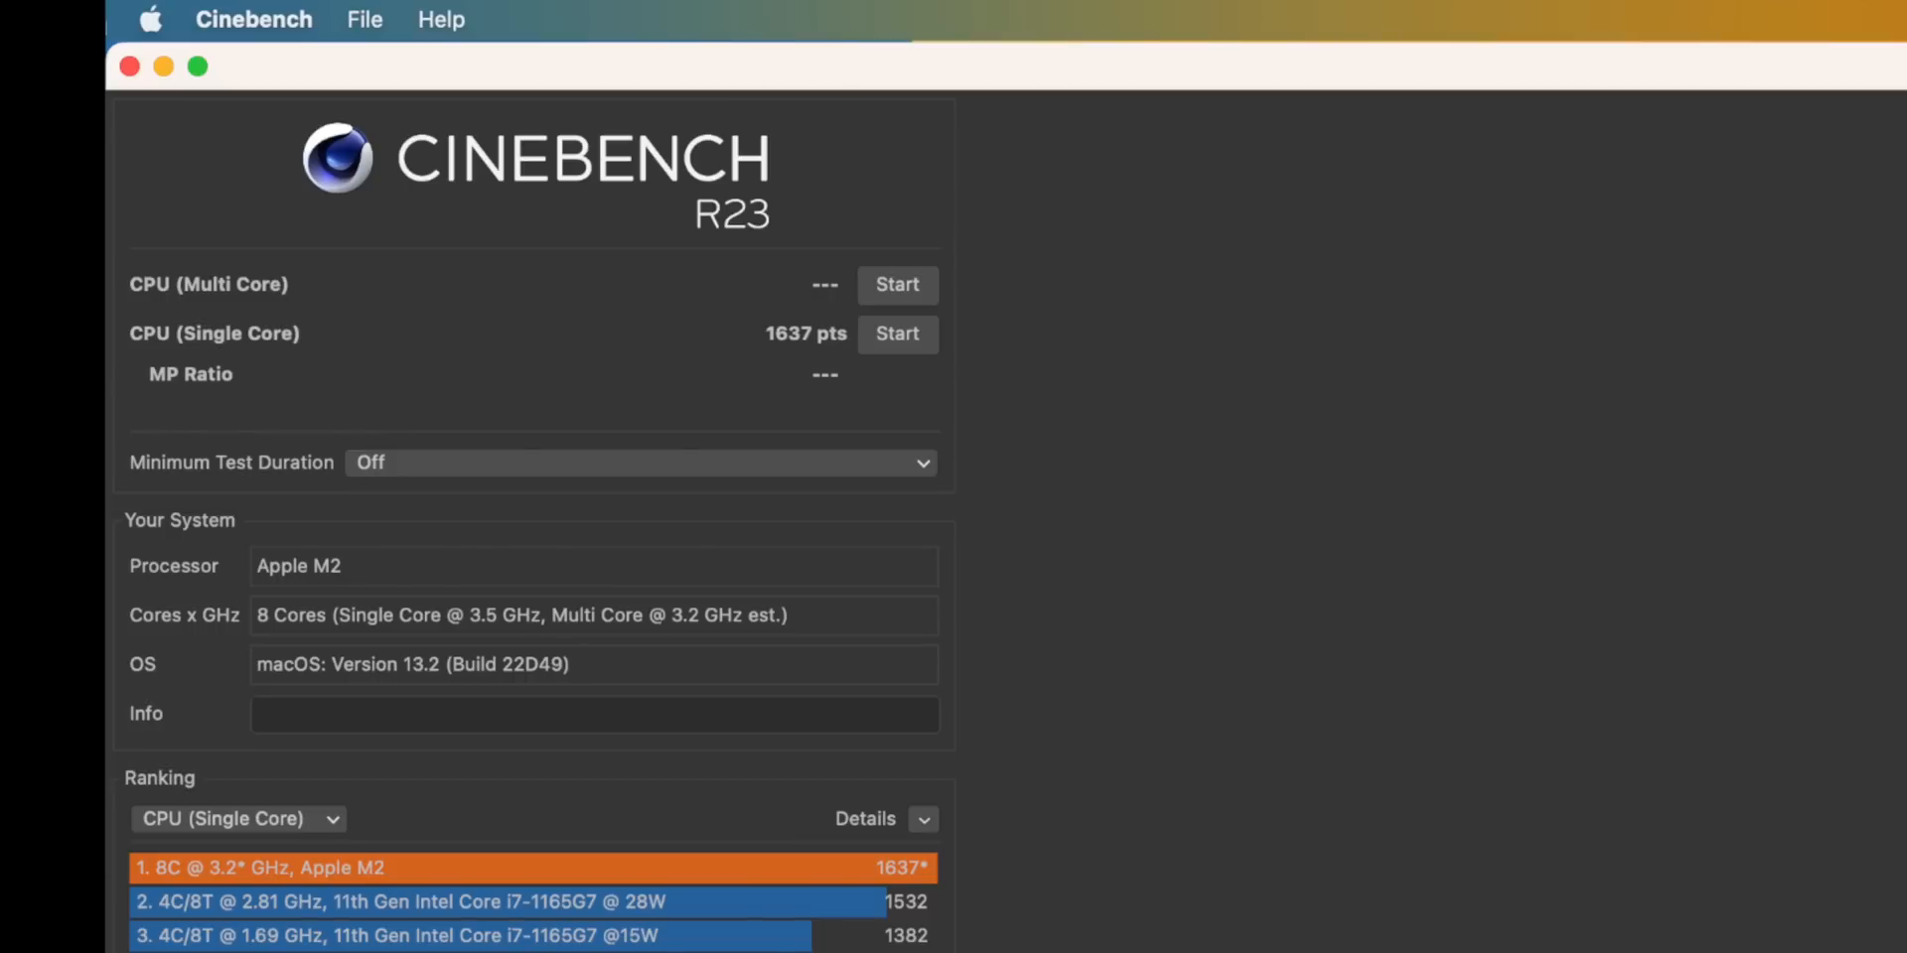
left_click(895, 285)
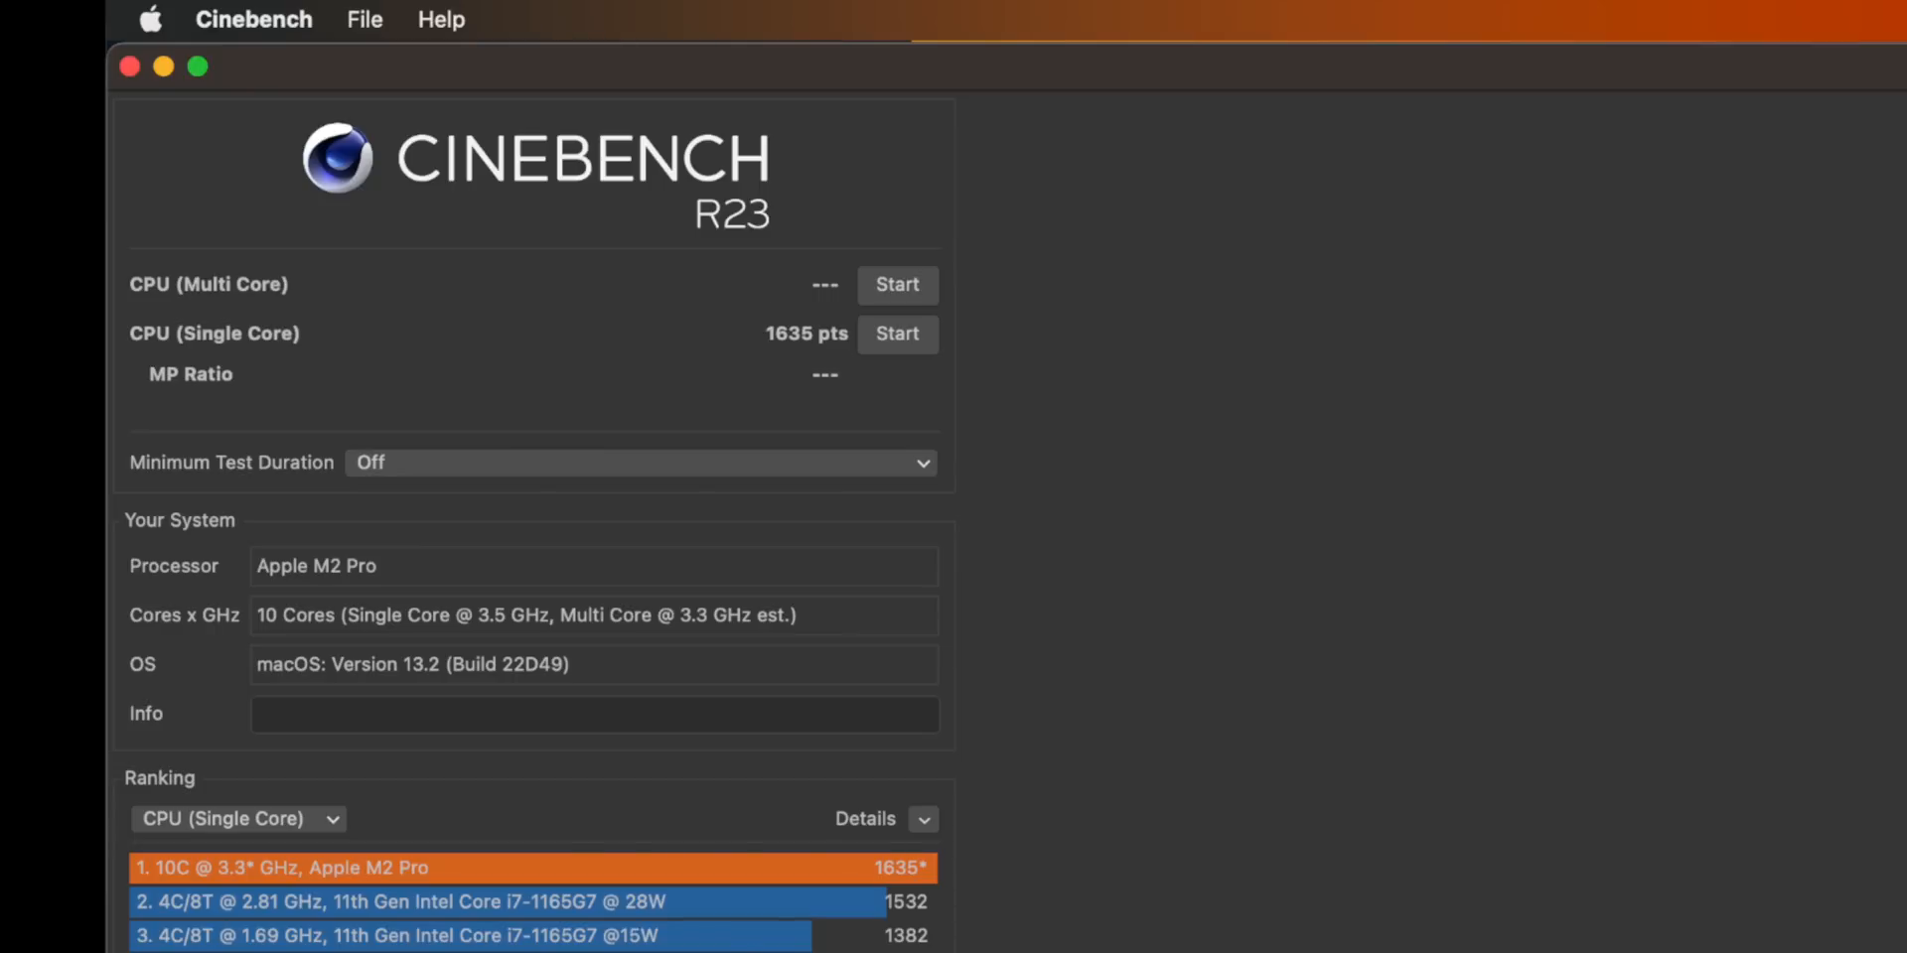
left_click(896, 284)
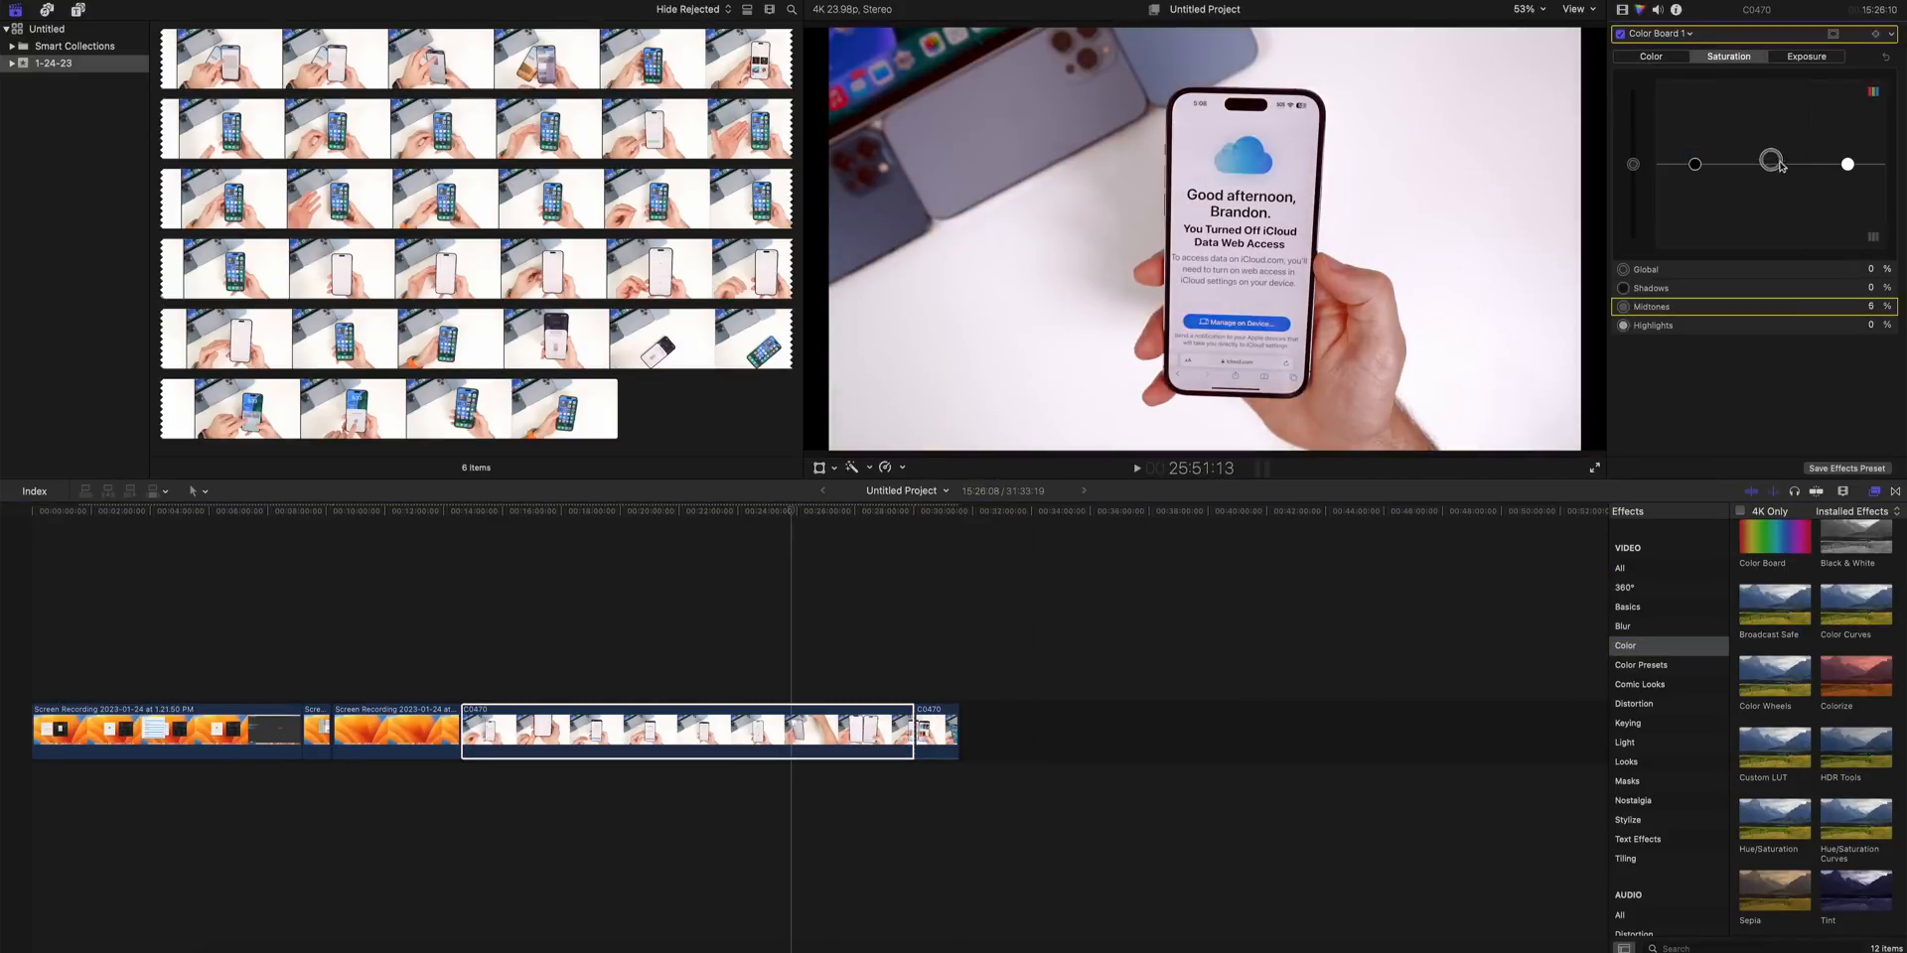
Step: Apply the Color Board effect to the phone clip and share the project while the stopwatch runs
left_click(935, 729)
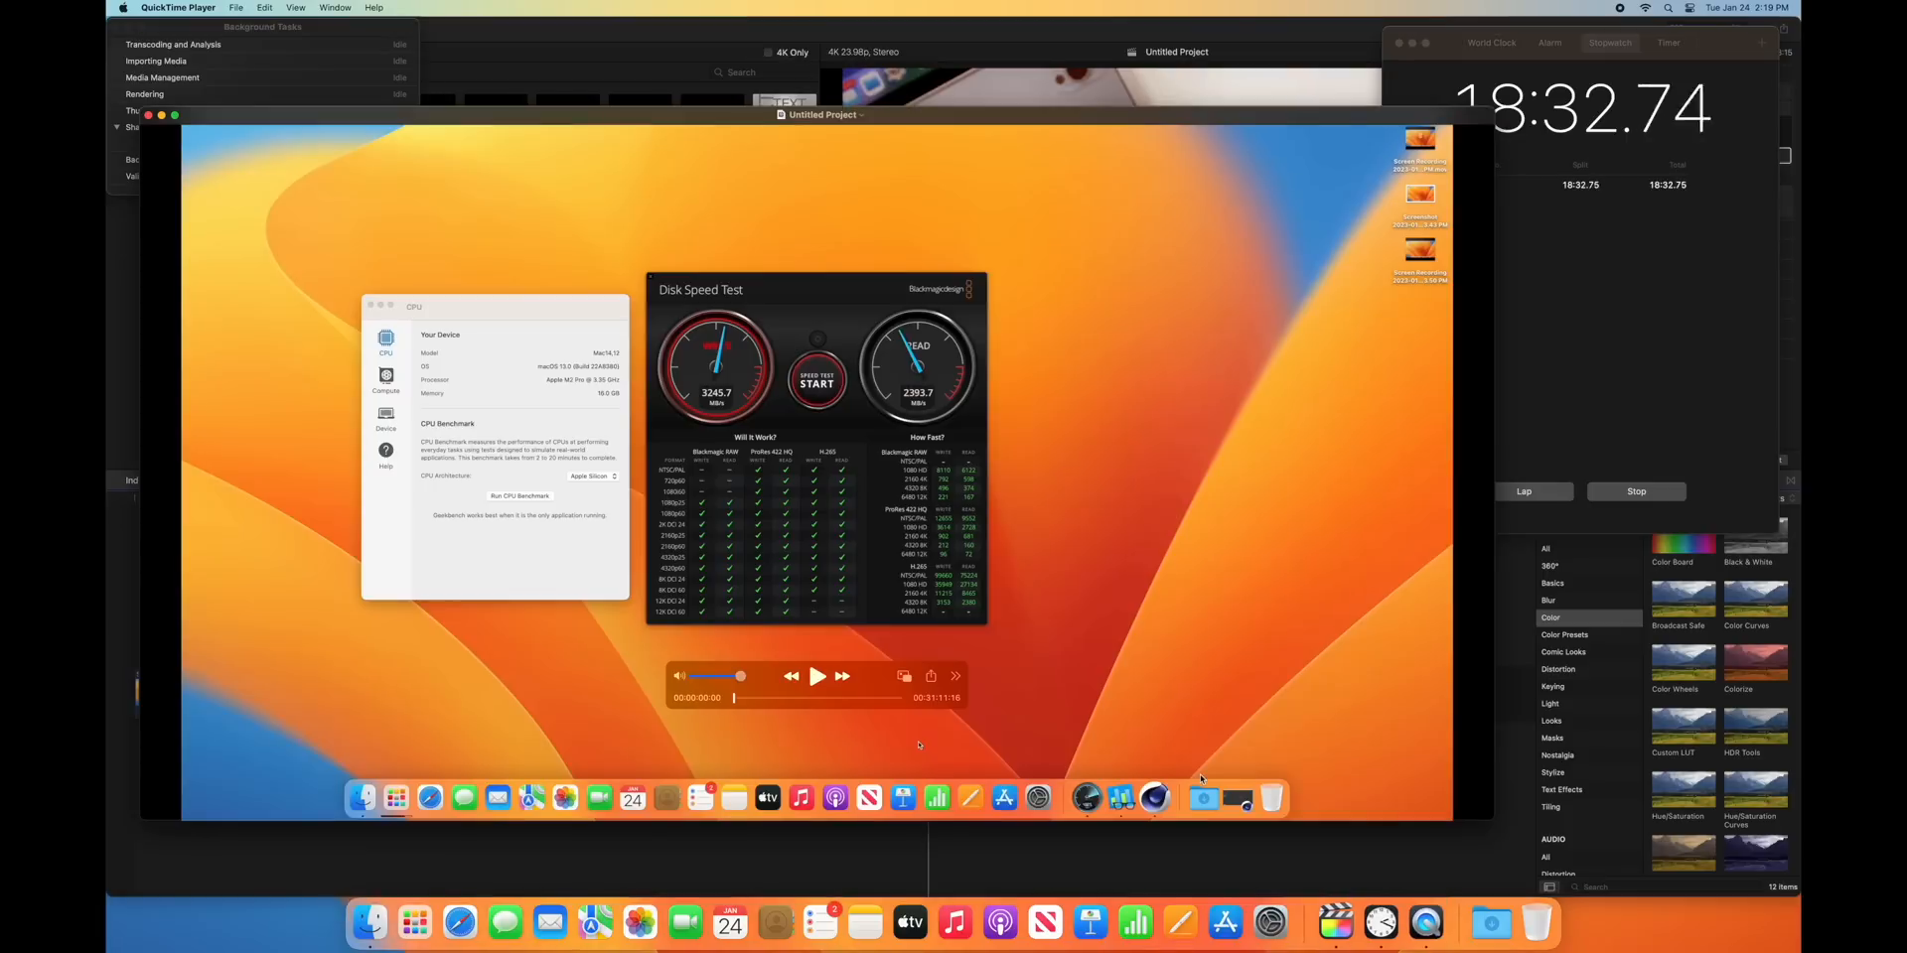
mouse_move(1200, 186)
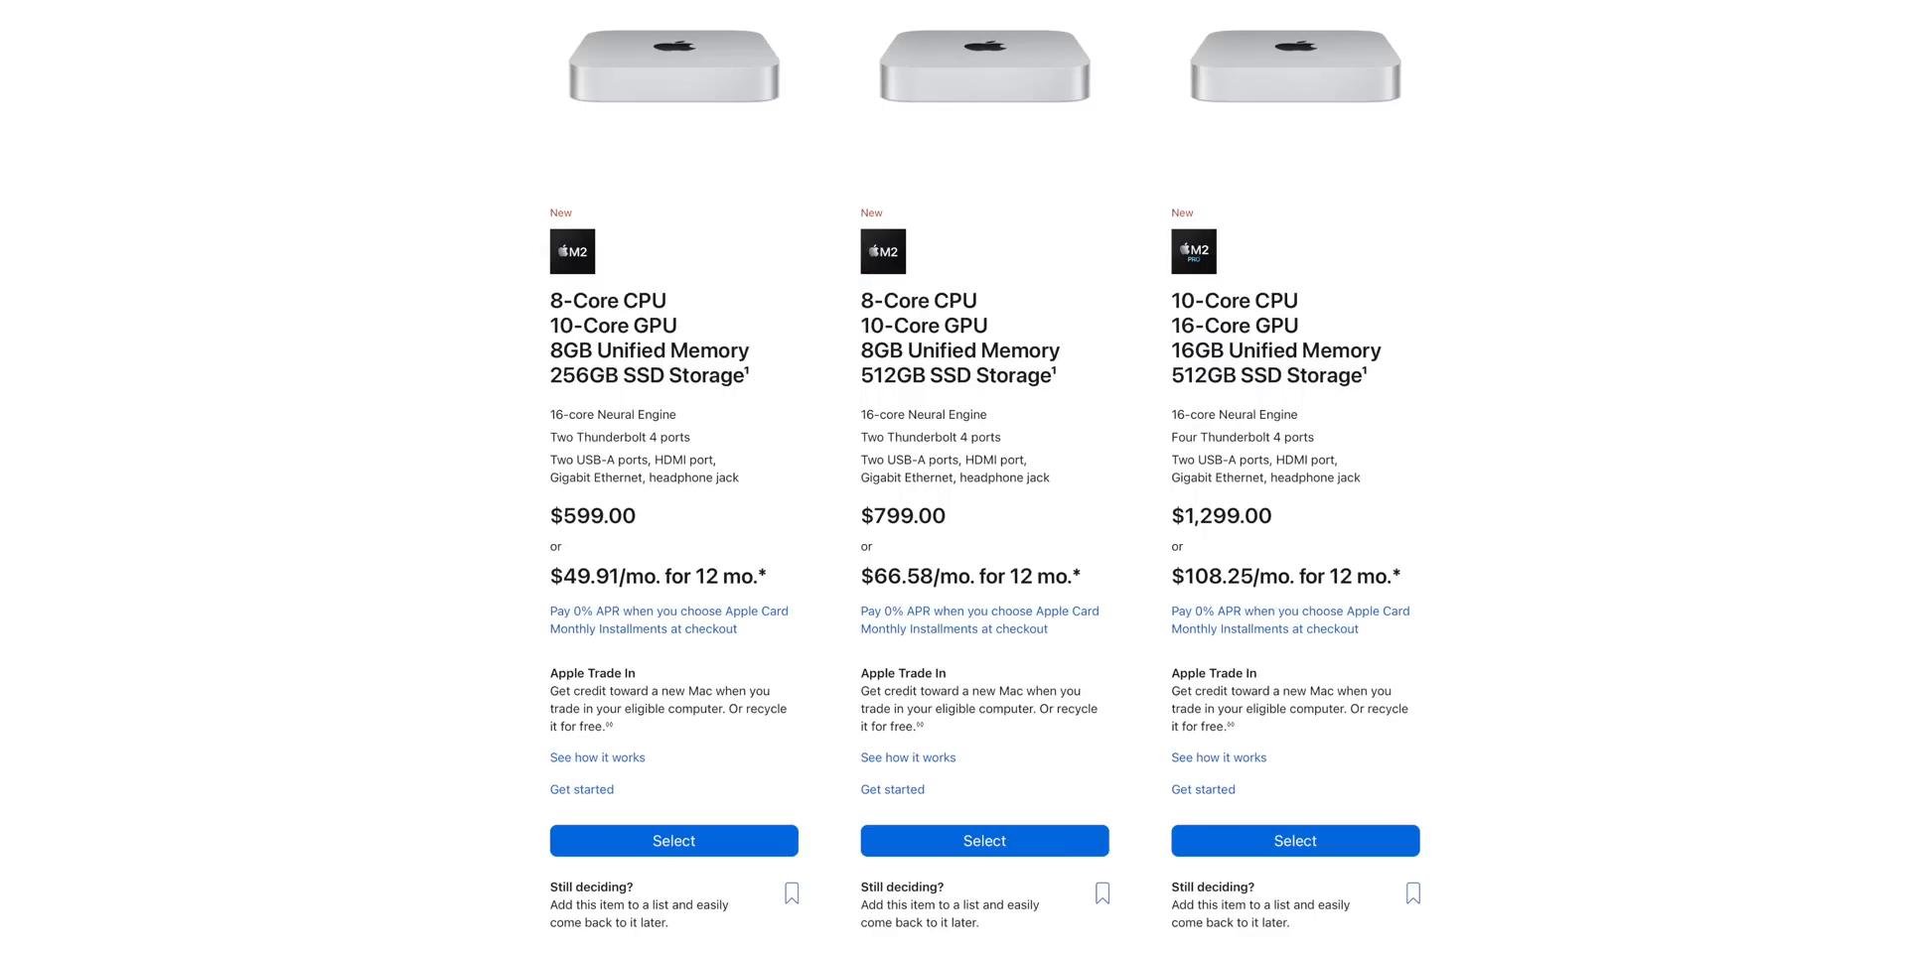
Step: Configure the Mac mini with 16GB memory and 1TB SSD, priced at $1,799
left_click(940, 38)
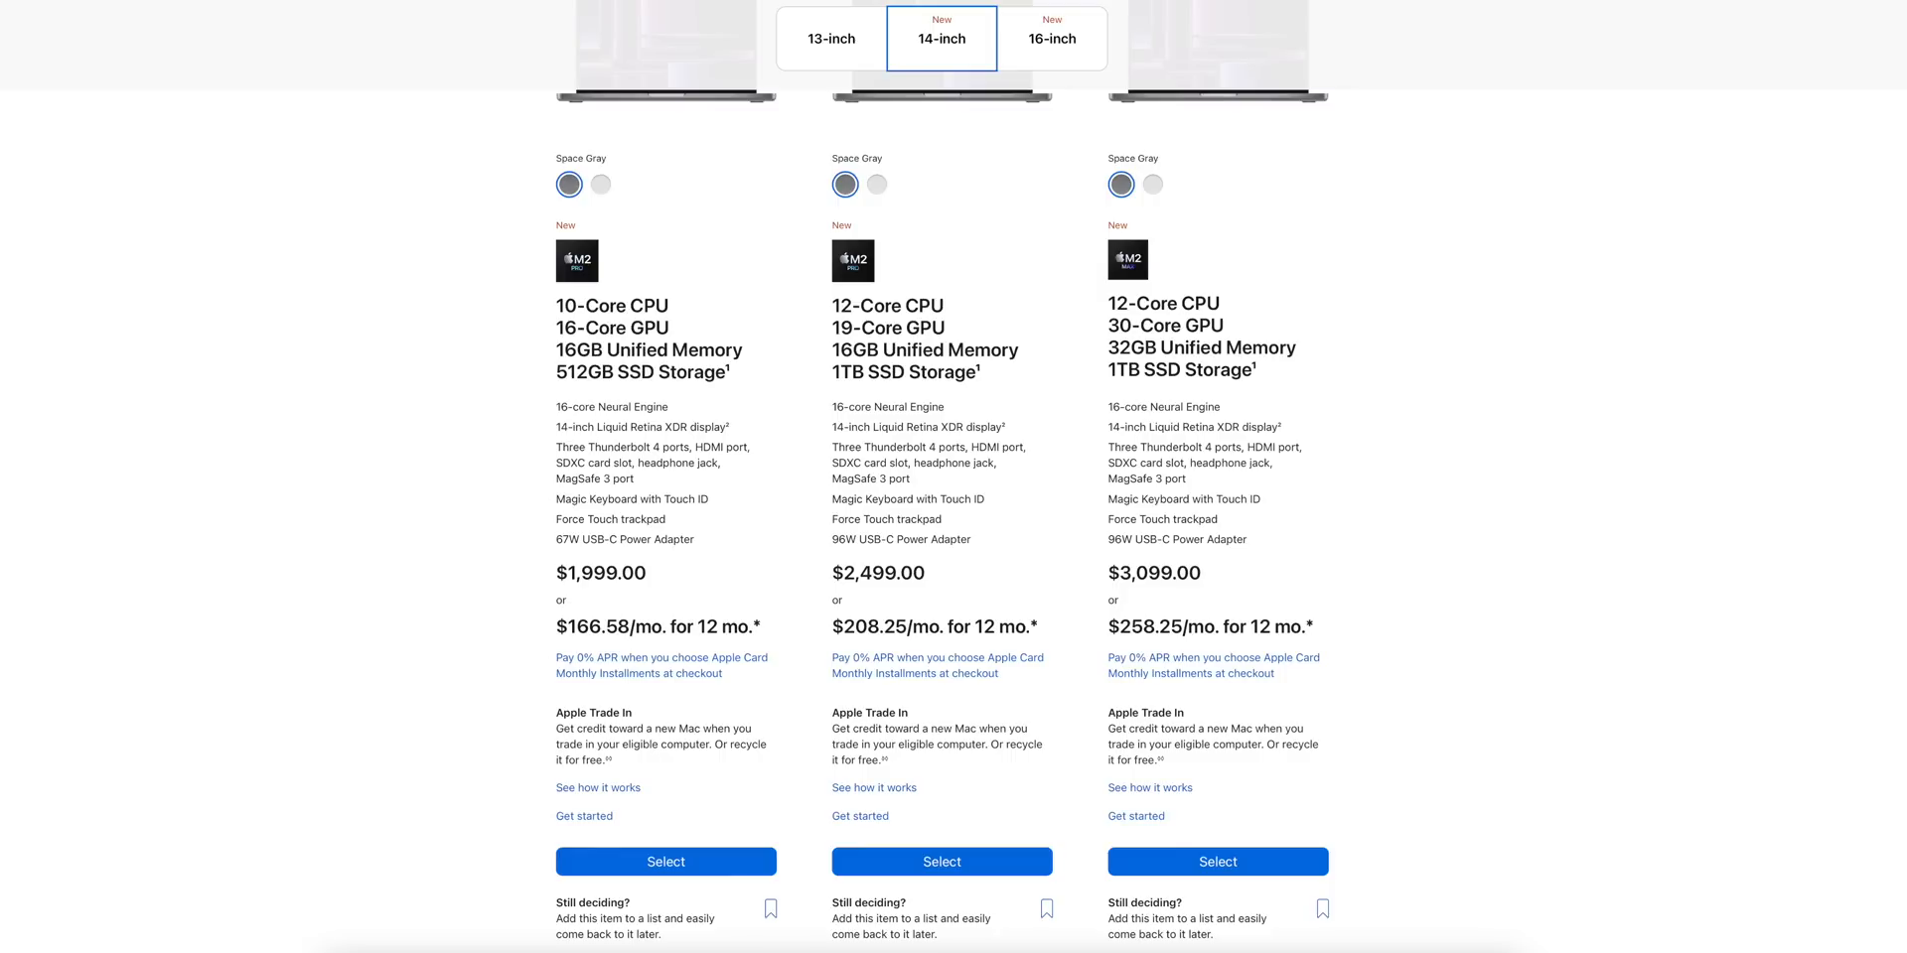
left_click(940, 860)
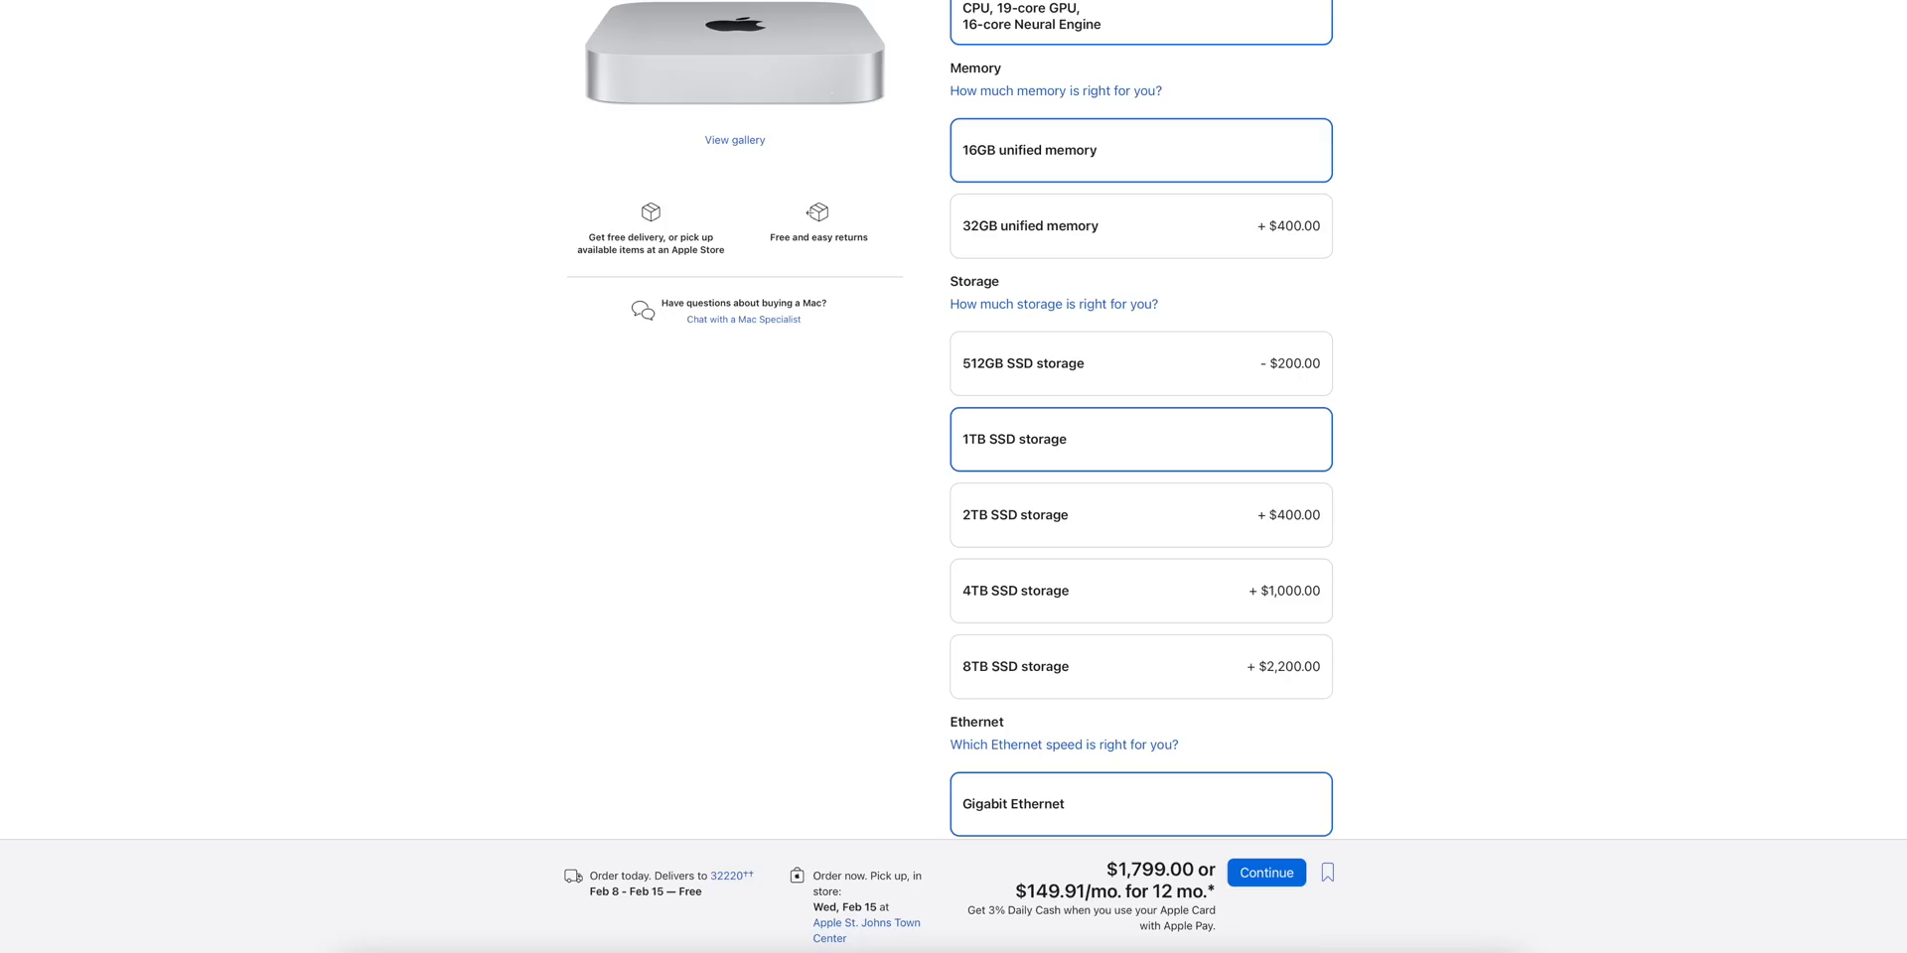